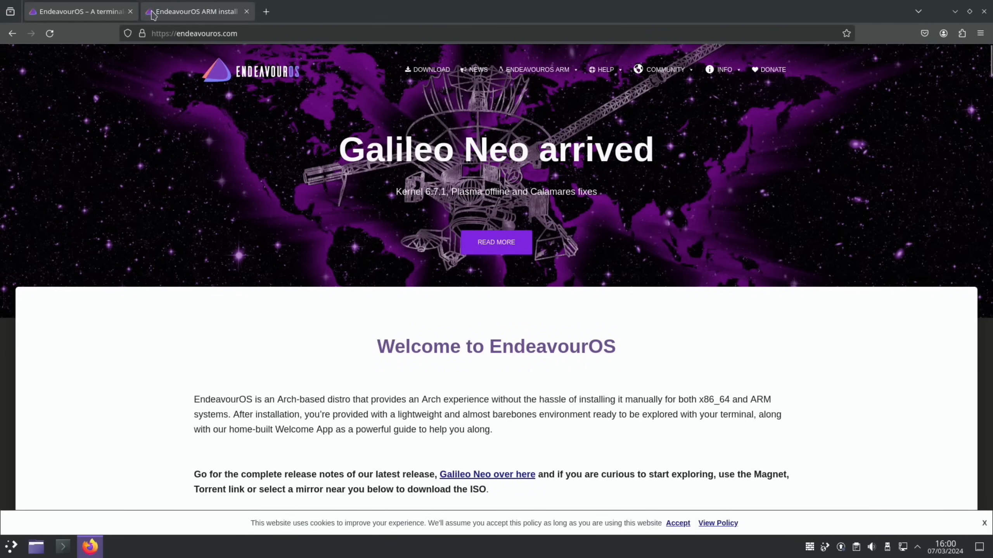
- From the ARM install page, go to the EndeavourOS ARM GitHub images repository
click(196, 11)
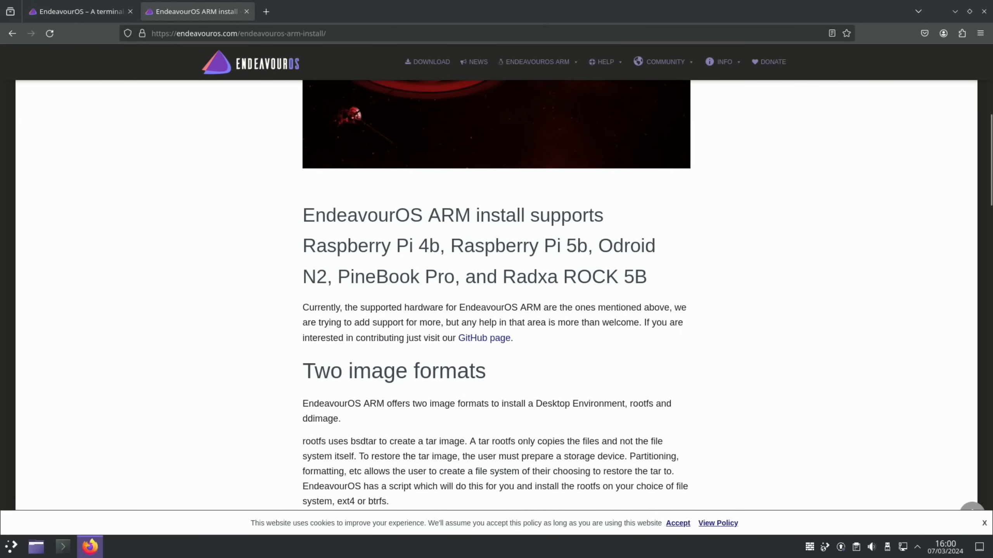
mouse_move(269, 321)
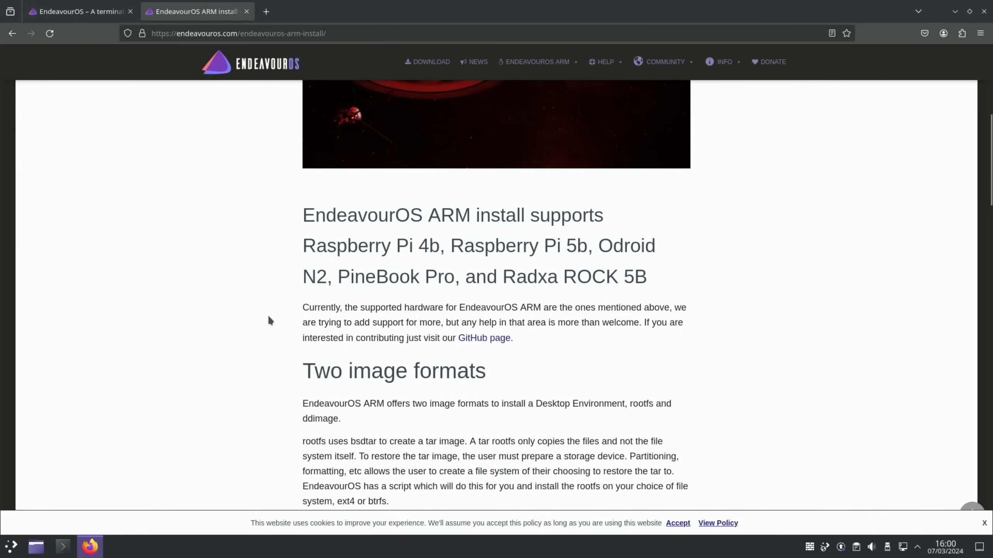
click(484, 337)
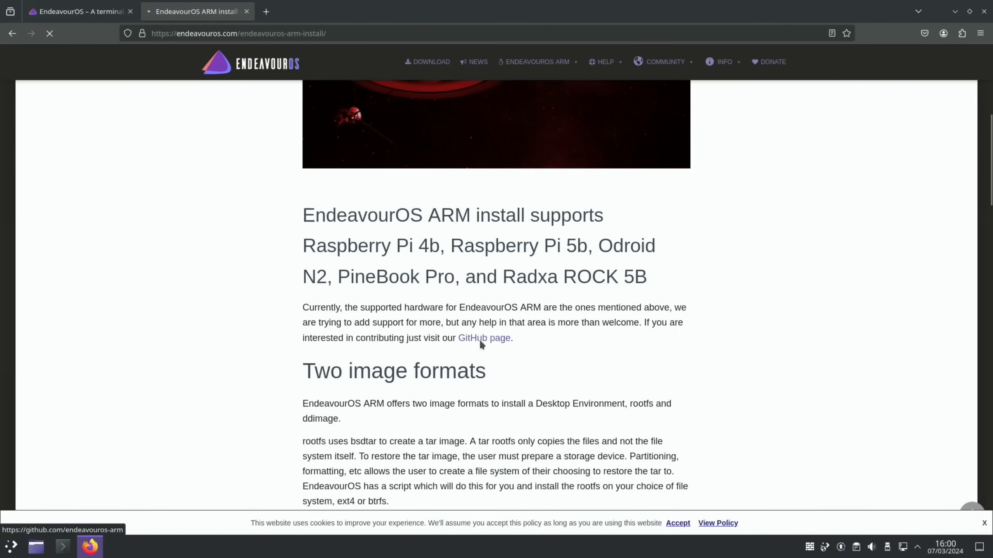
click(484, 337)
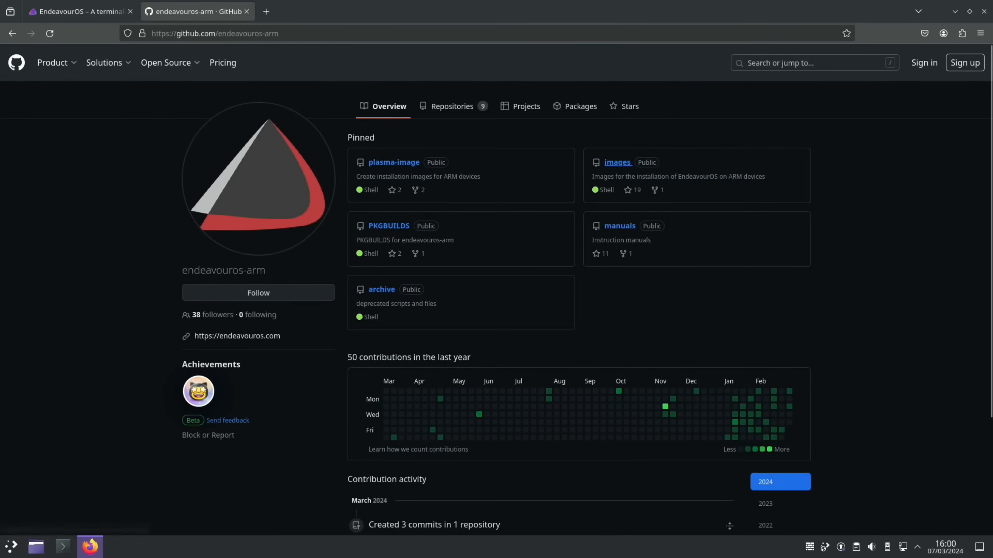
click(618, 162)
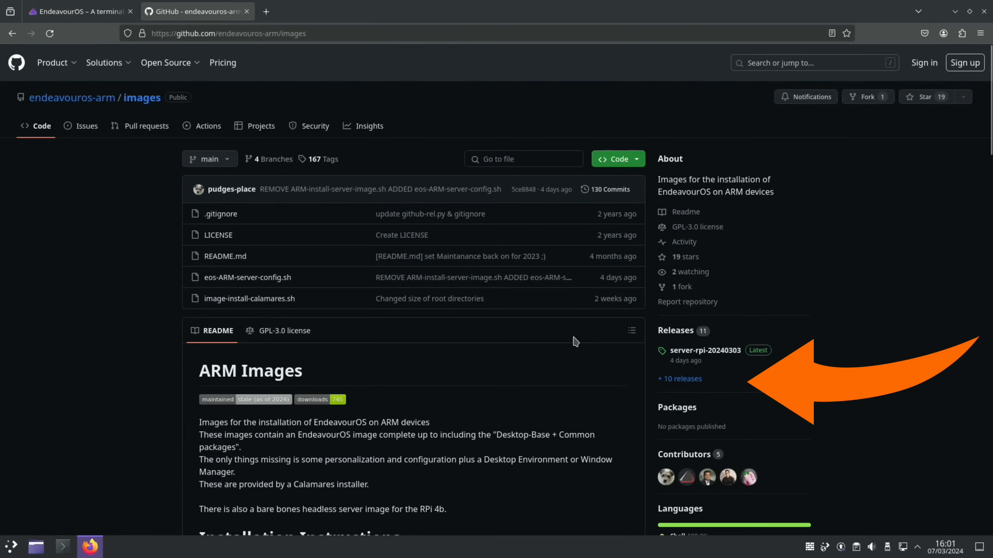
- Show the full list of image releases and browse the Pinebook Pro ddimg assets
click(679, 379)
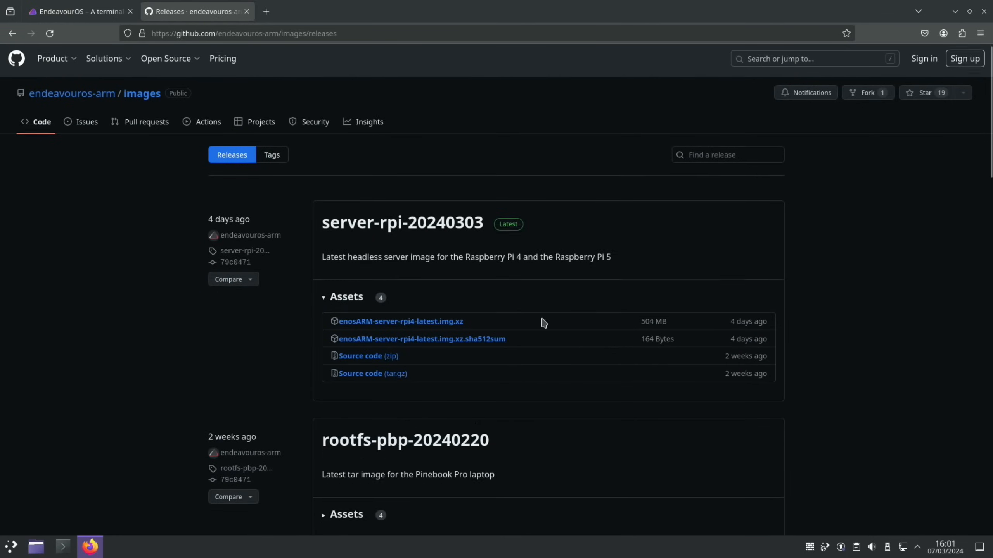
scroll(down, 3)
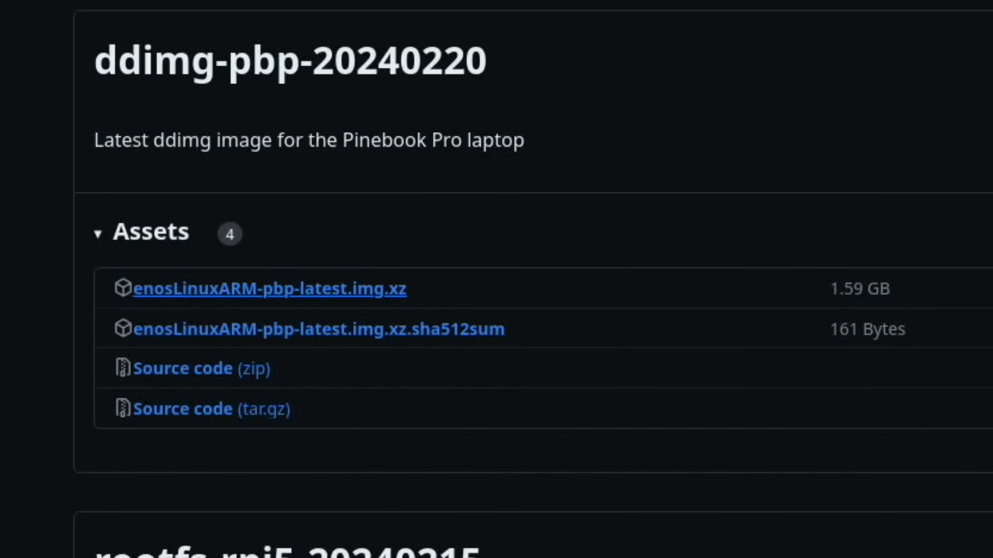
mouse_move(405, 297)
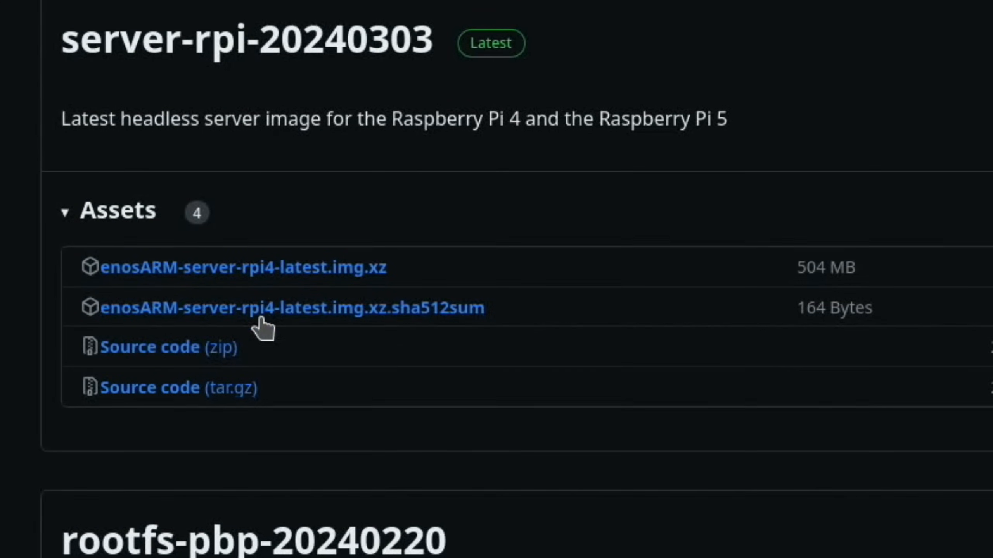
mouse_move(264, 326)
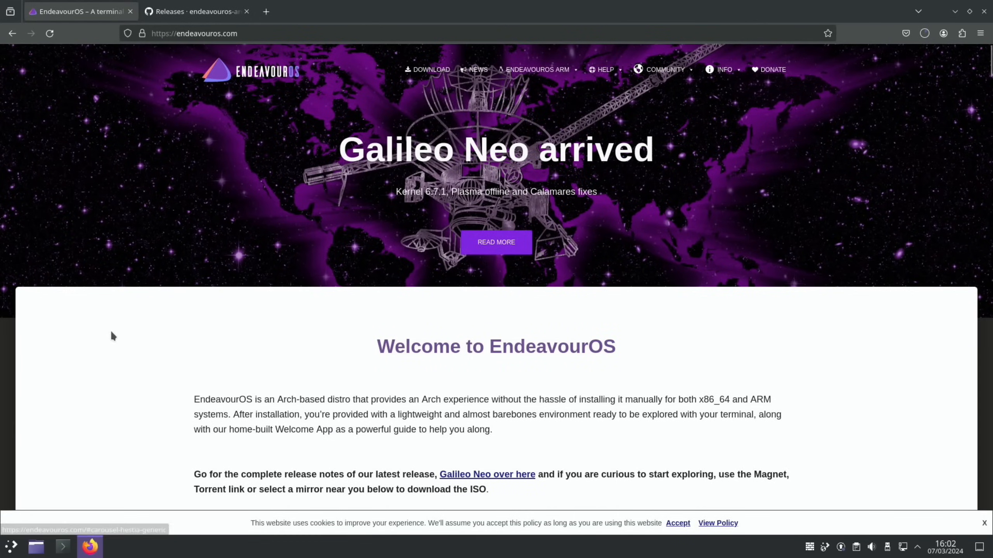
mouse_move(121, 412)
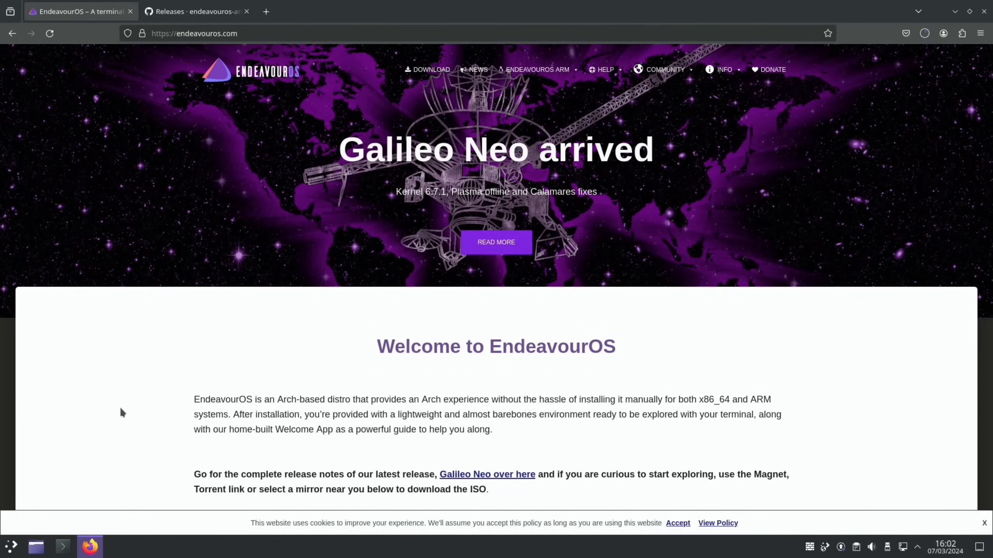
mouse_move(567, 415)
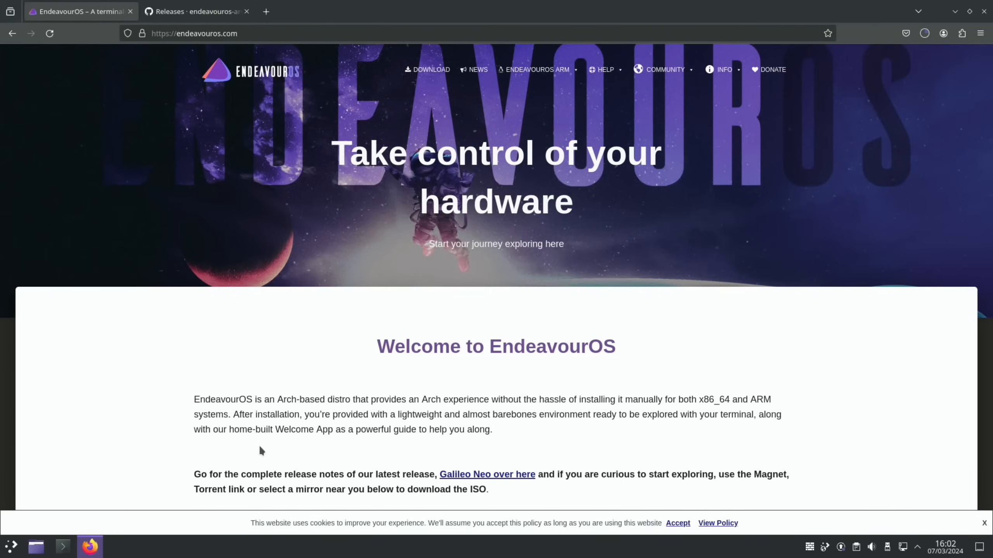
mouse_move(122, 443)
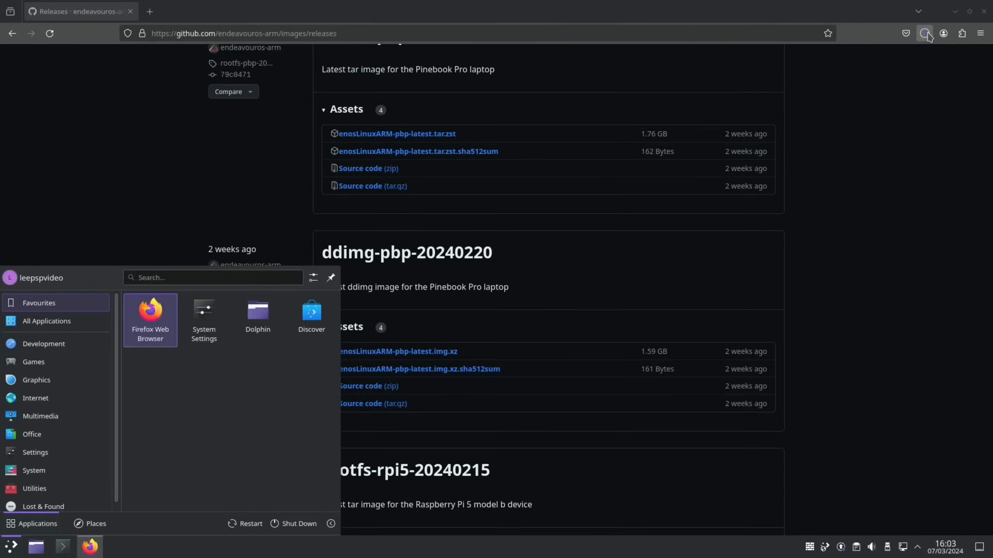
- Search the launcher for 'image', start Discover and install Raspberry Pi Imager
text(image)
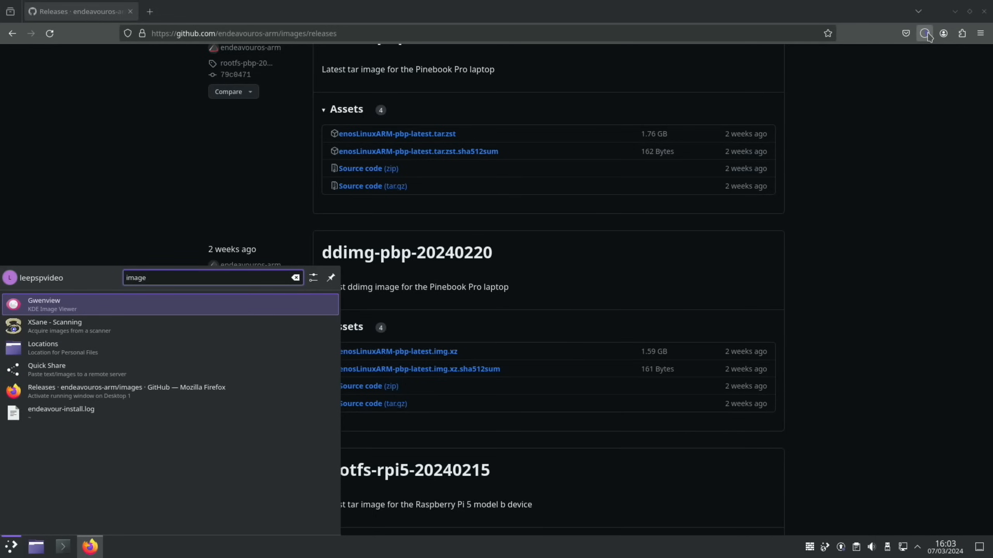
mouse_move(180, 370)
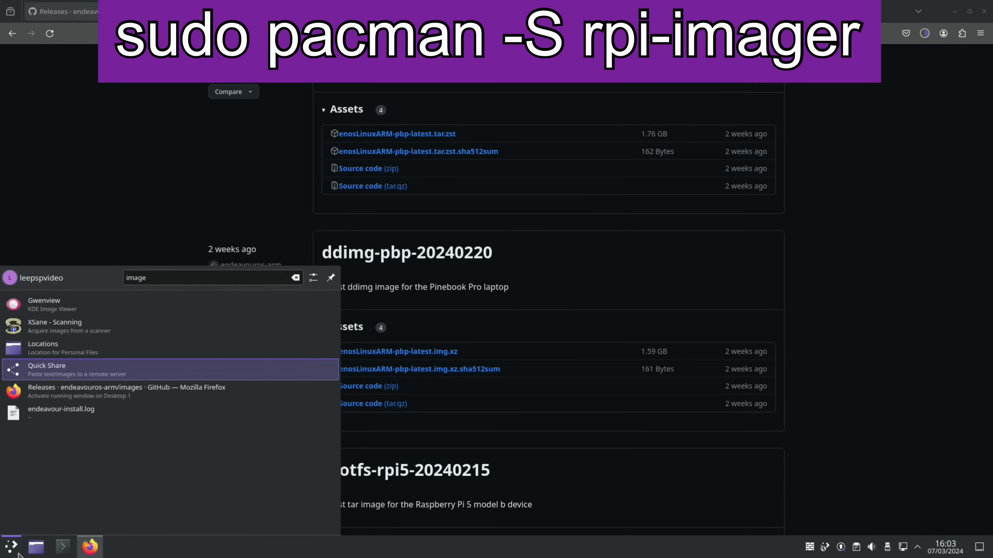
mouse_move(12, 546)
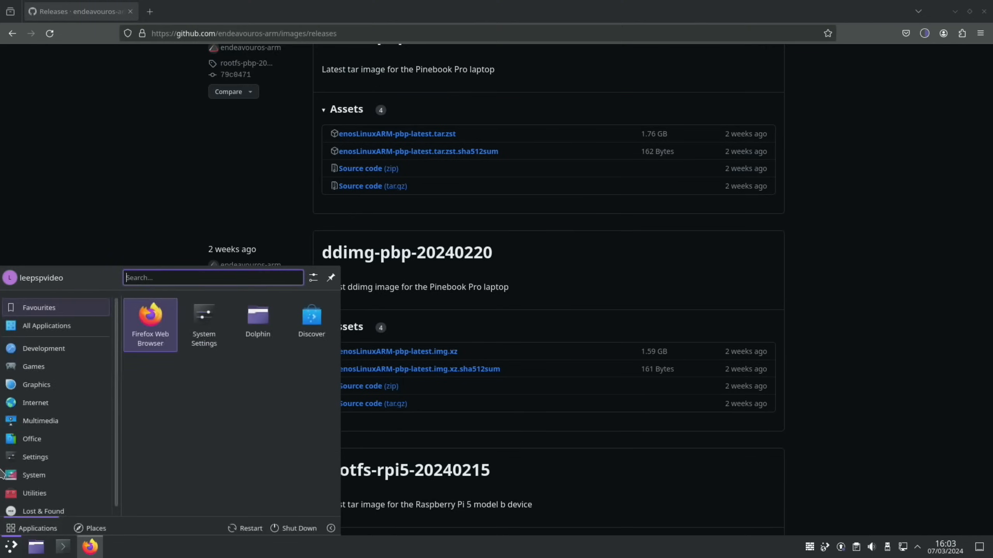
click(311, 319)
text(imager)
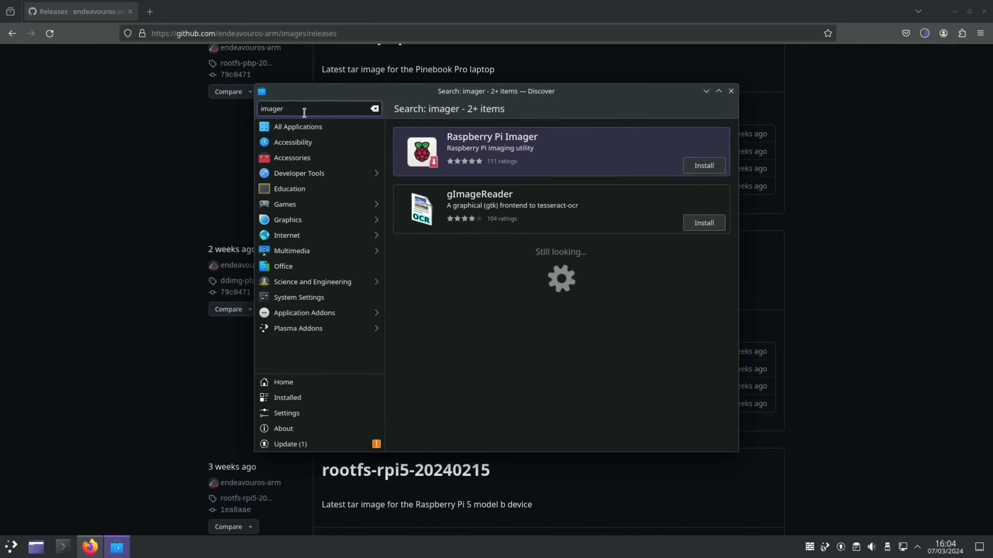
click(702, 165)
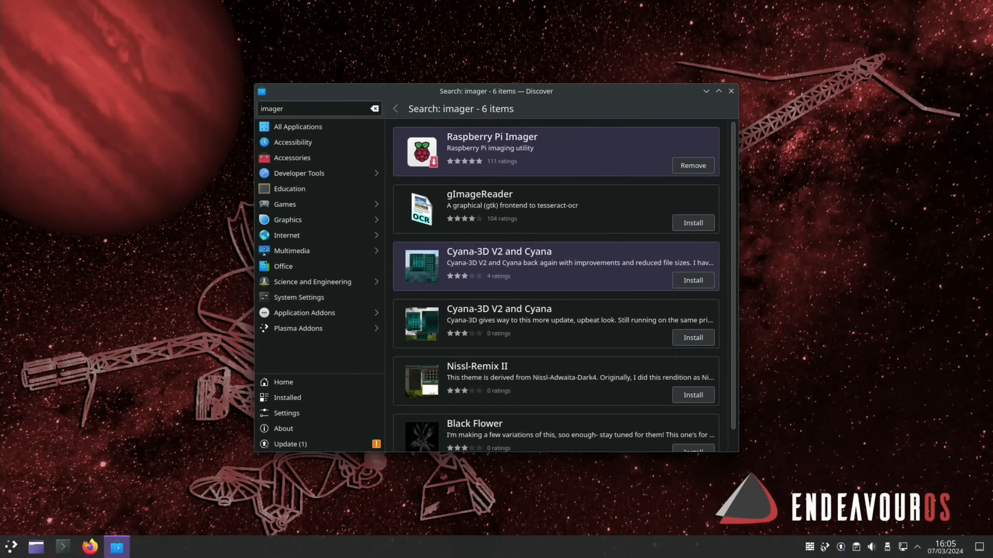
- Launch Raspberry Pi Imager and choose the custom enosLinuxARM-pbp-latest.img.xz from Downloads
click(491, 137)
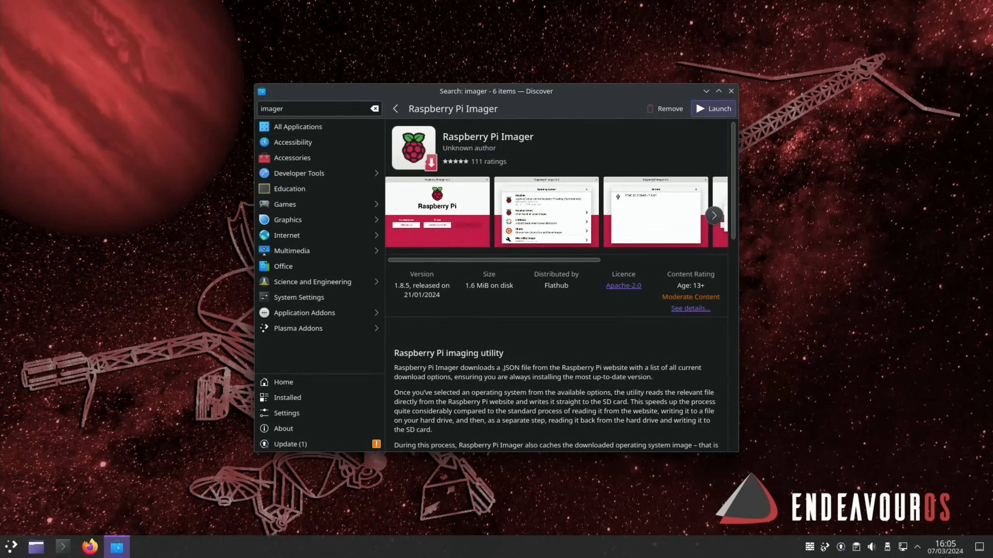
click(713, 108)
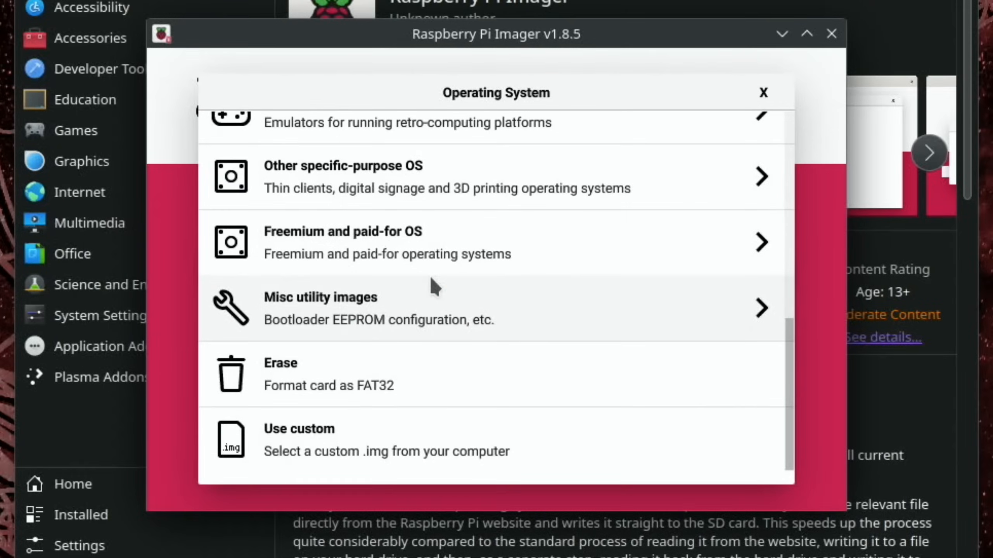
click(298, 429)
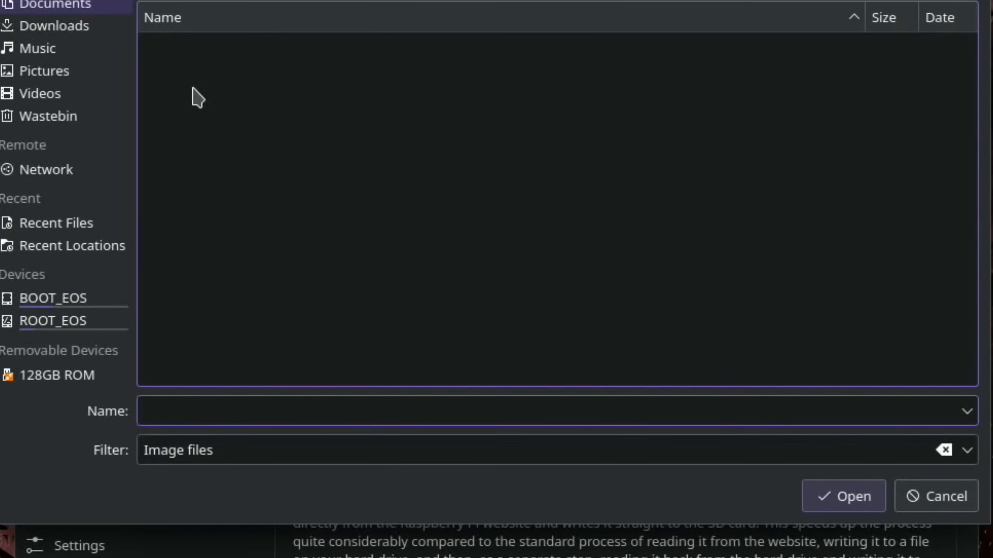
click(54, 25)
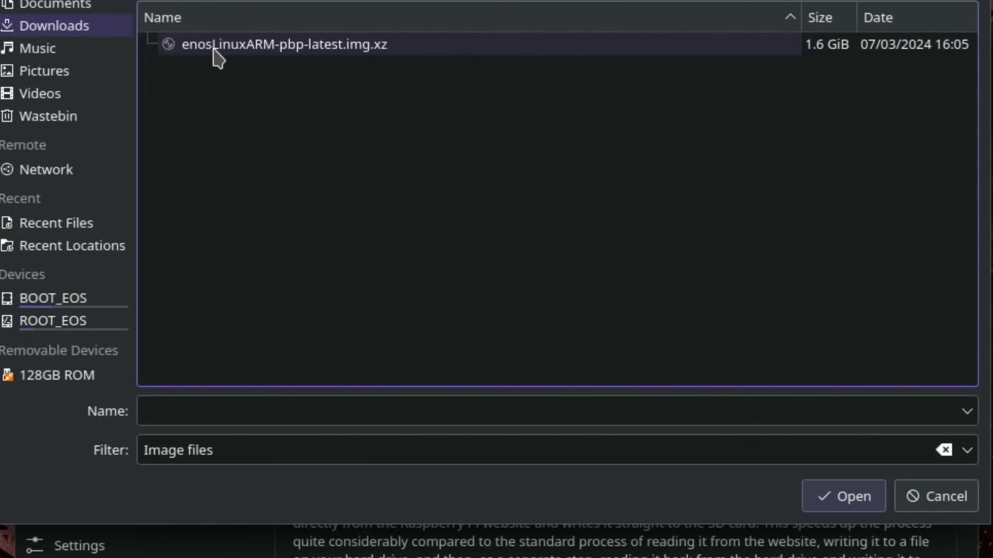
click(843, 495)
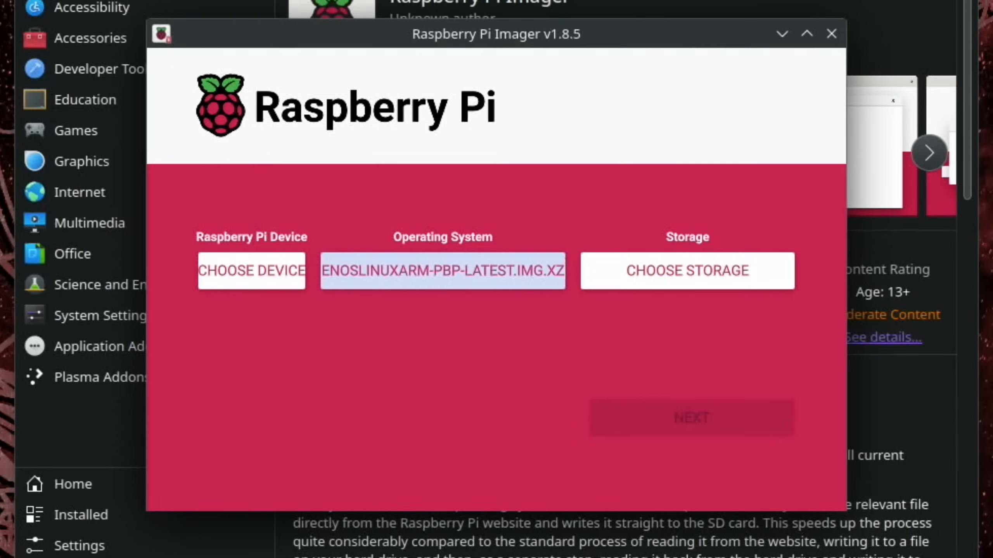
- Select the 127.9 GB Generic Storage Device as the target, then close the imager
click(685, 271)
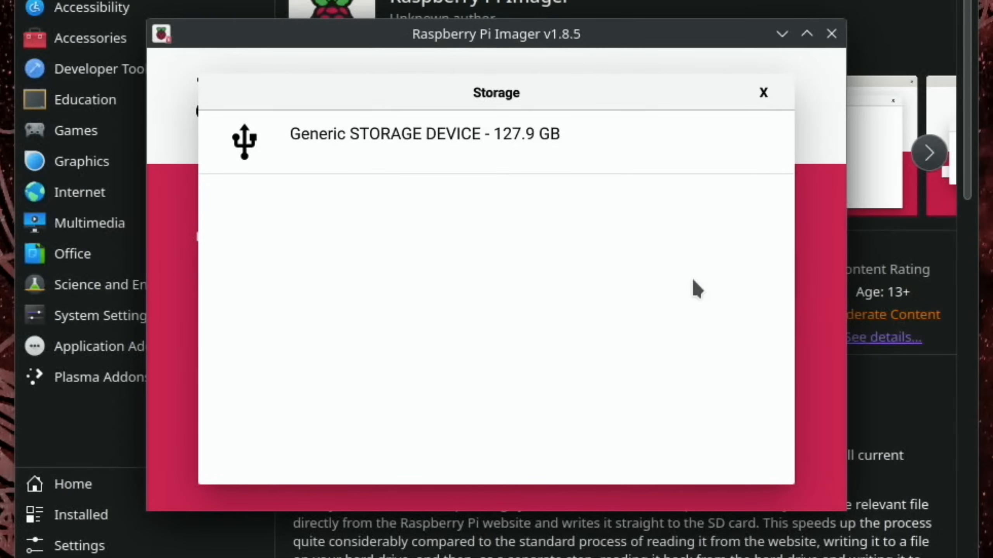
click(424, 133)
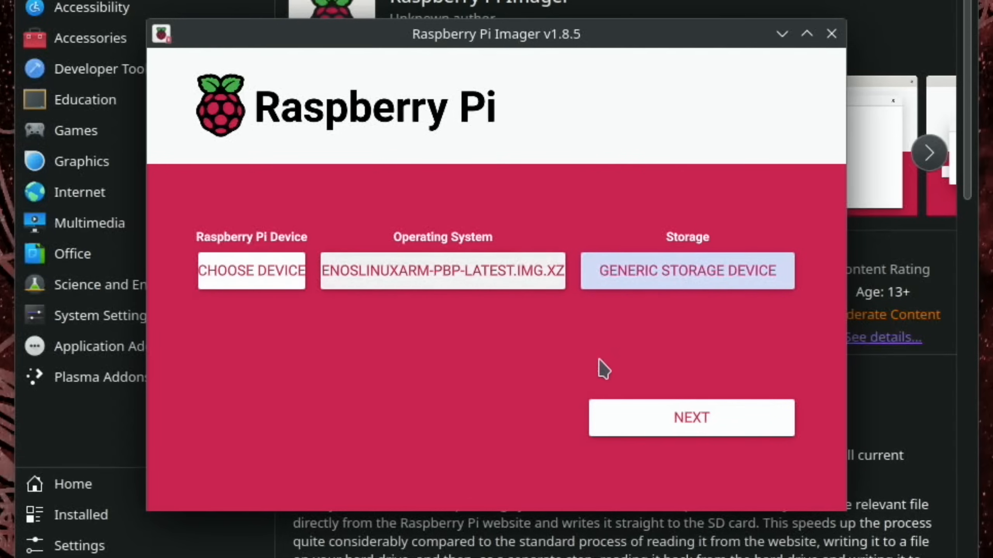
mouse_move(642, 408)
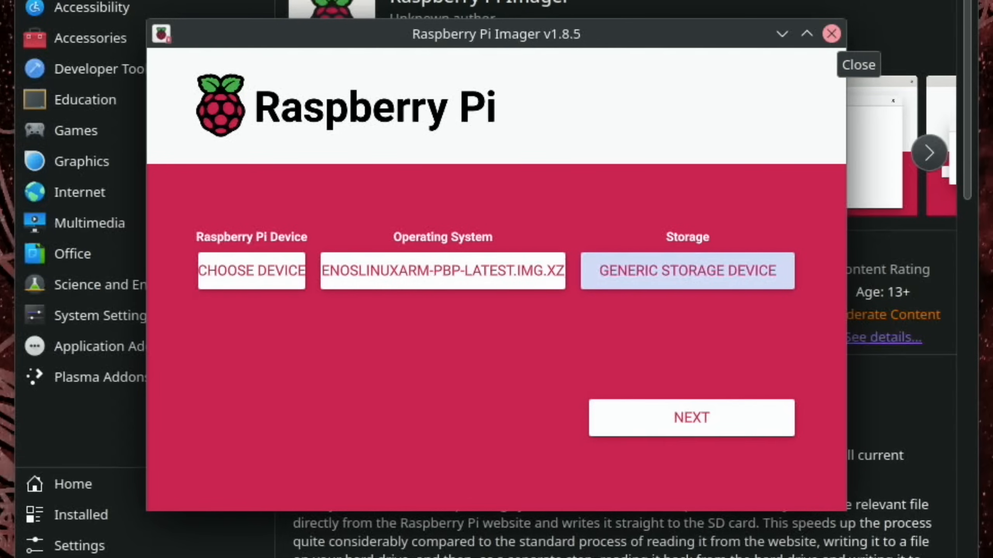
click(830, 34)
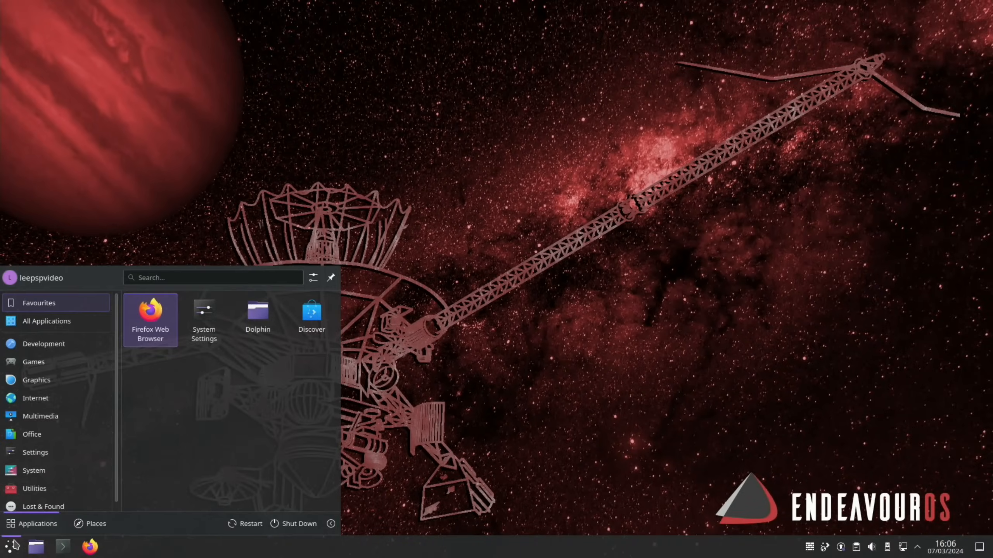
- Launch the EndeavourOS ARM installation and choose Plasma KDE as the desktop
click(299, 523)
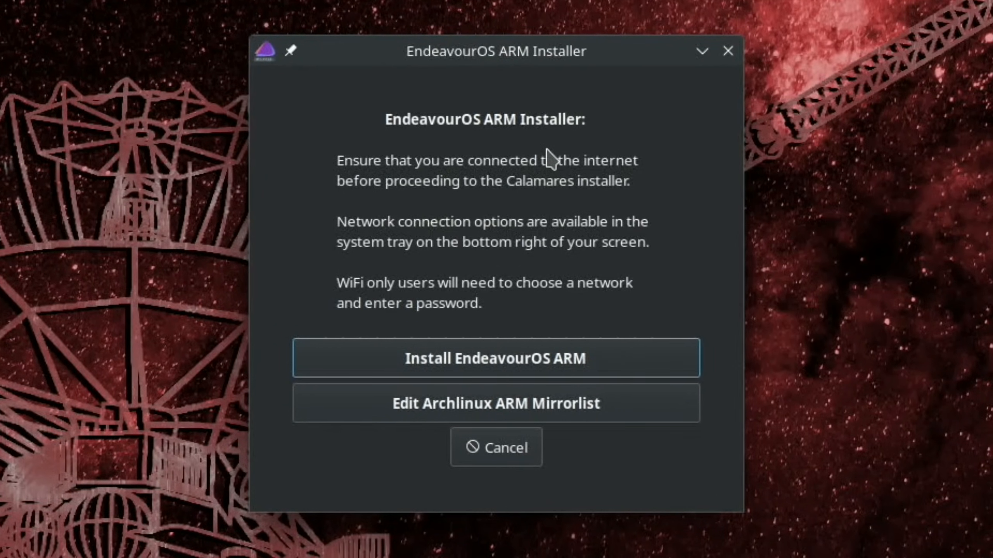
mouse_move(472, 374)
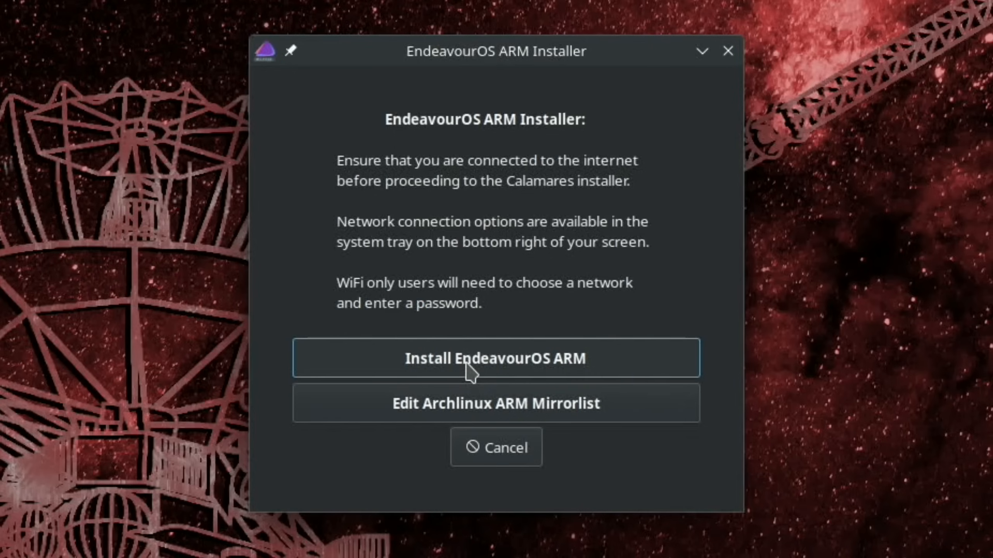
click(496, 357)
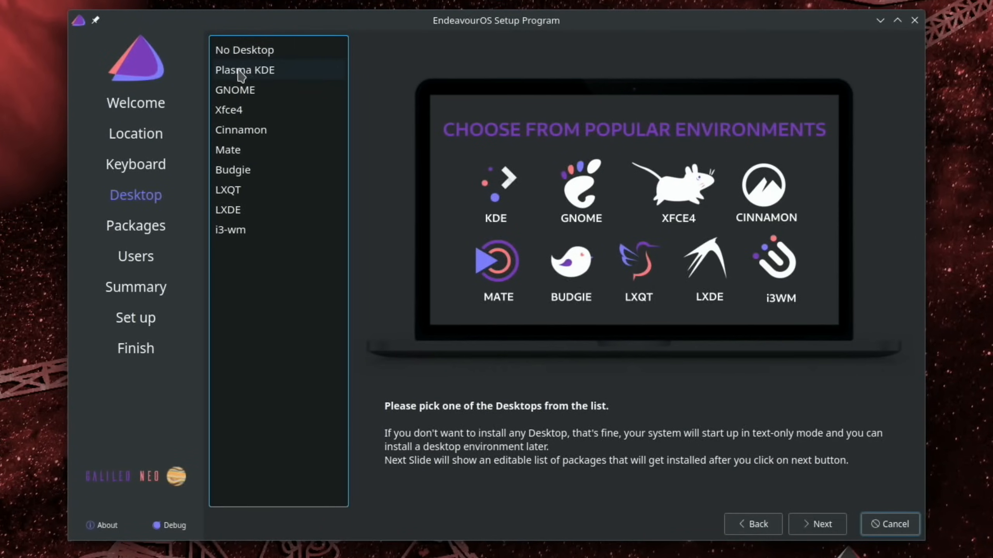
mouse_move(272, 78)
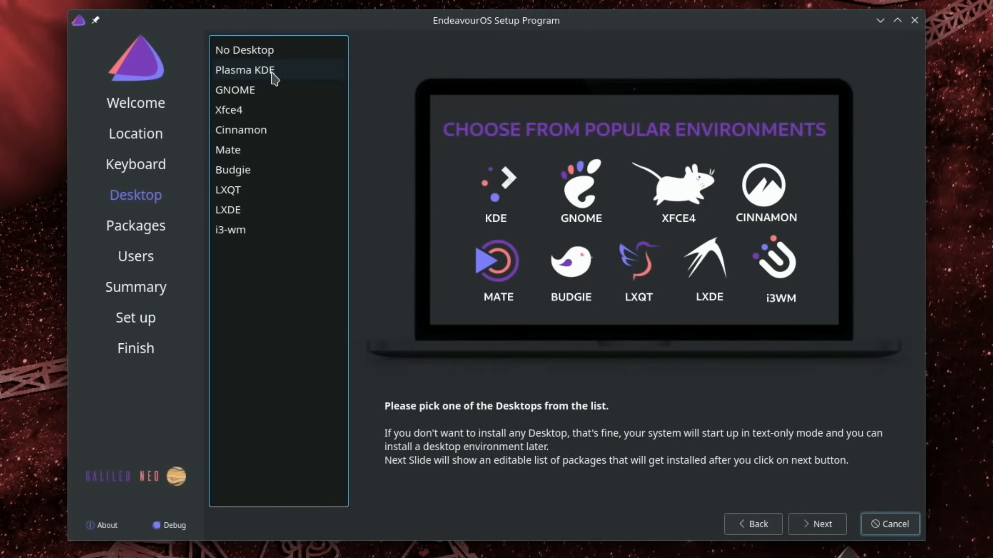
mouse_move(260, 130)
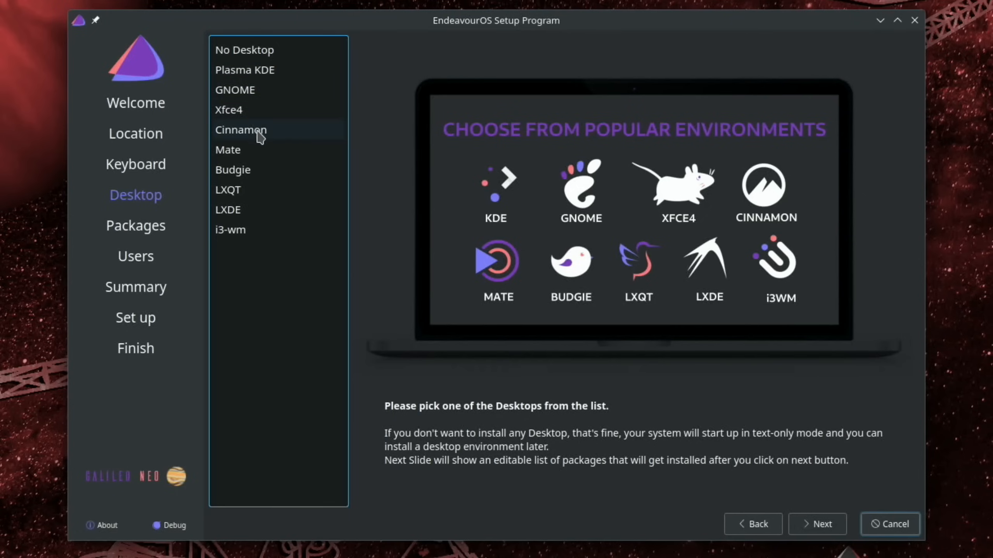
mouse_move(251, 193)
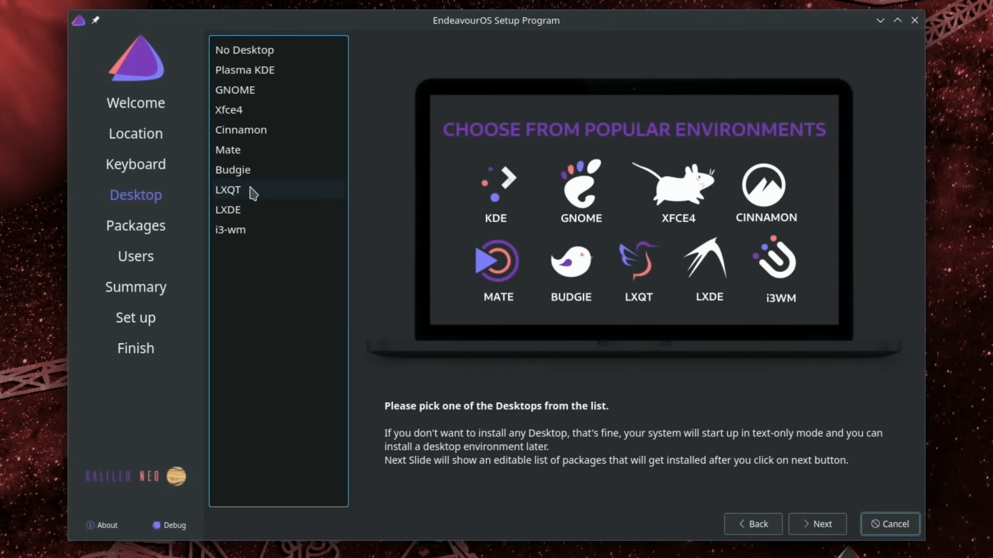
mouse_move(246, 243)
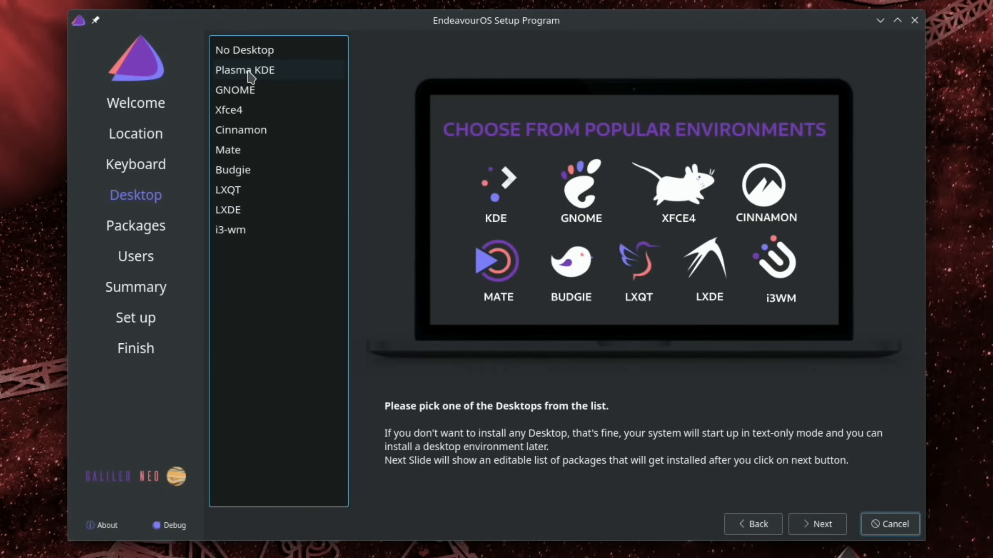
click(246, 70)
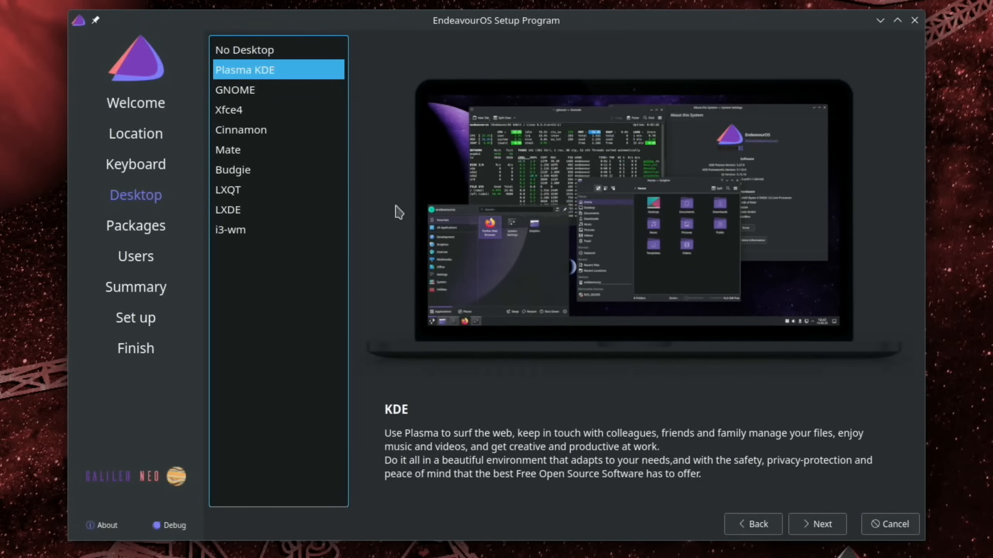
mouse_move(708, 241)
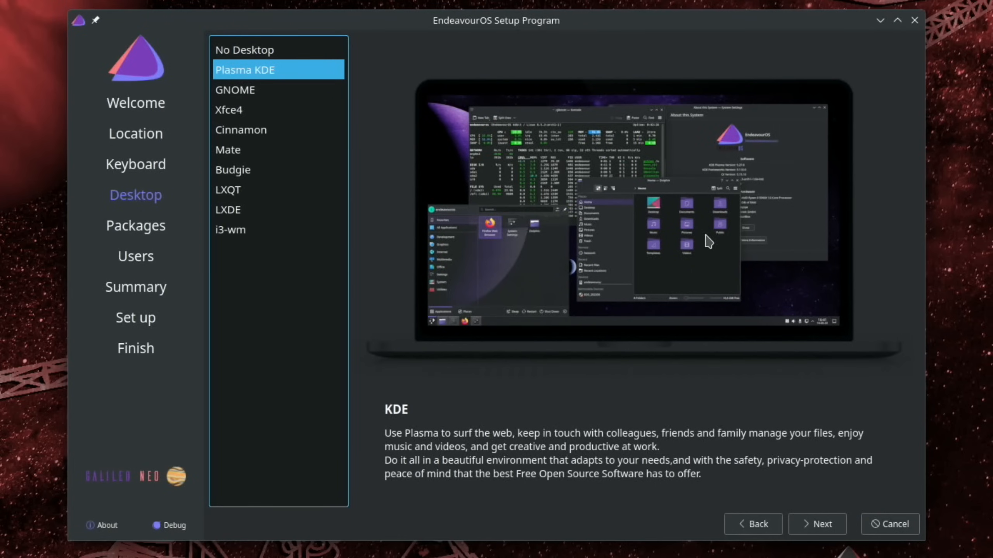
- Add Printing Support to the packages and continue through Users to the Summary
click(816, 524)
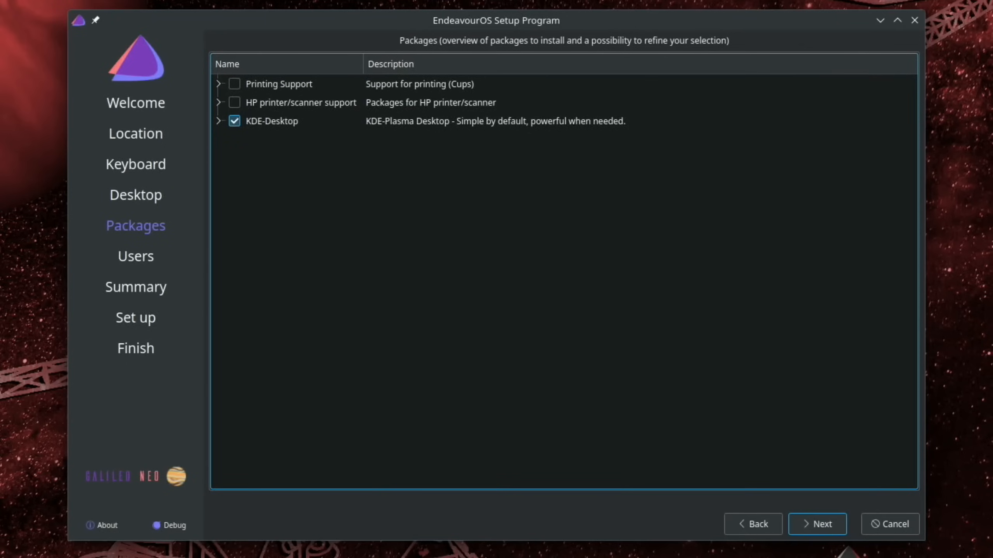
click(234, 84)
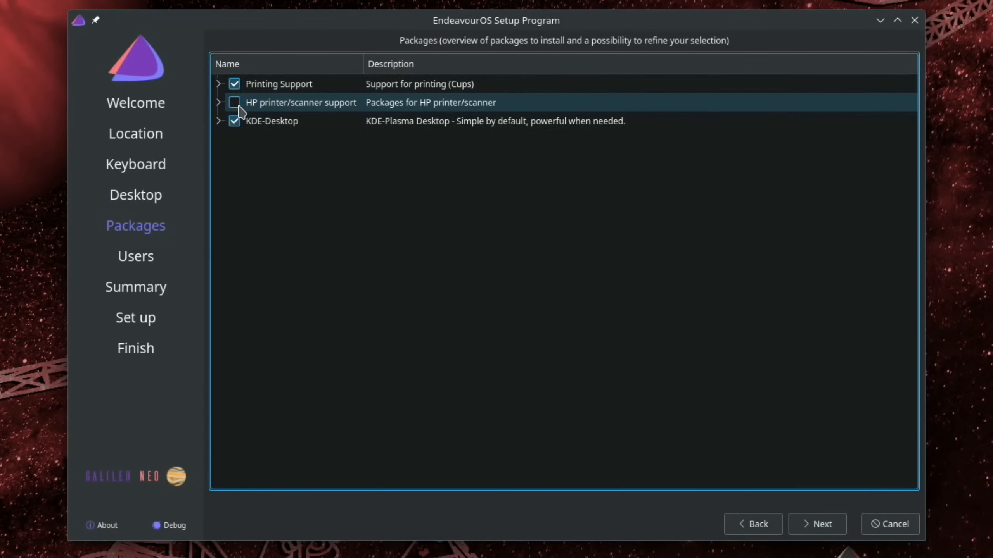
click(233, 102)
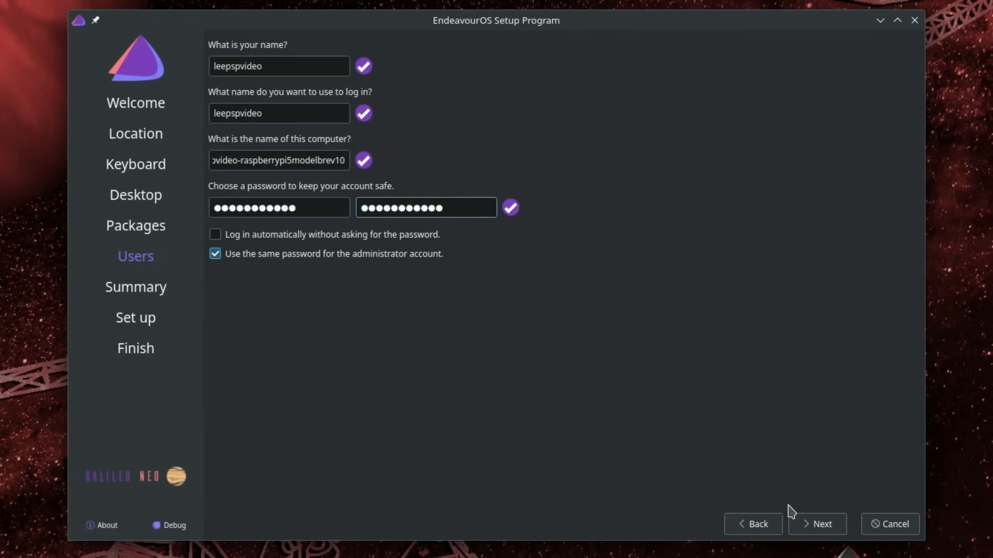
click(816, 524)
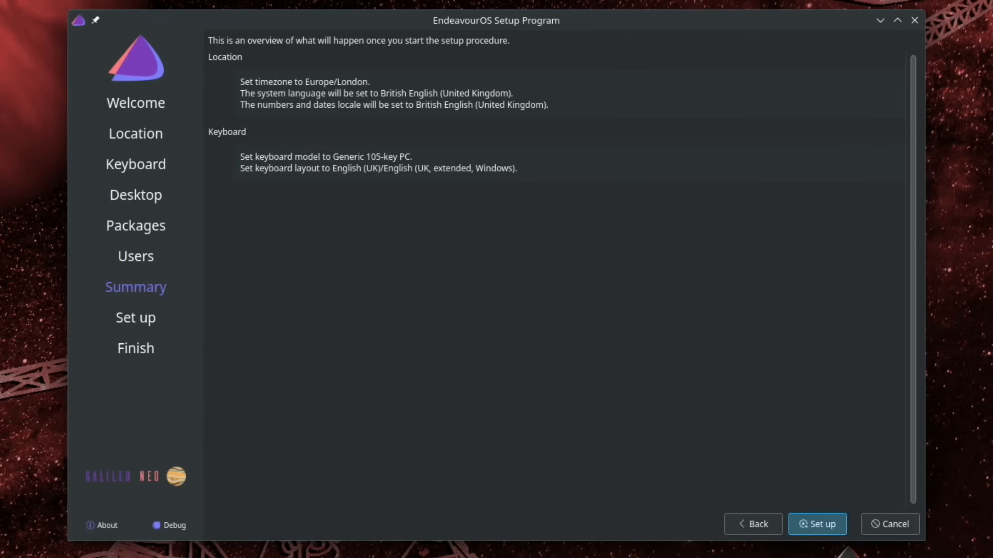
- Run the setup, confirming disk changes, then finish with Restart now selected
click(816, 523)
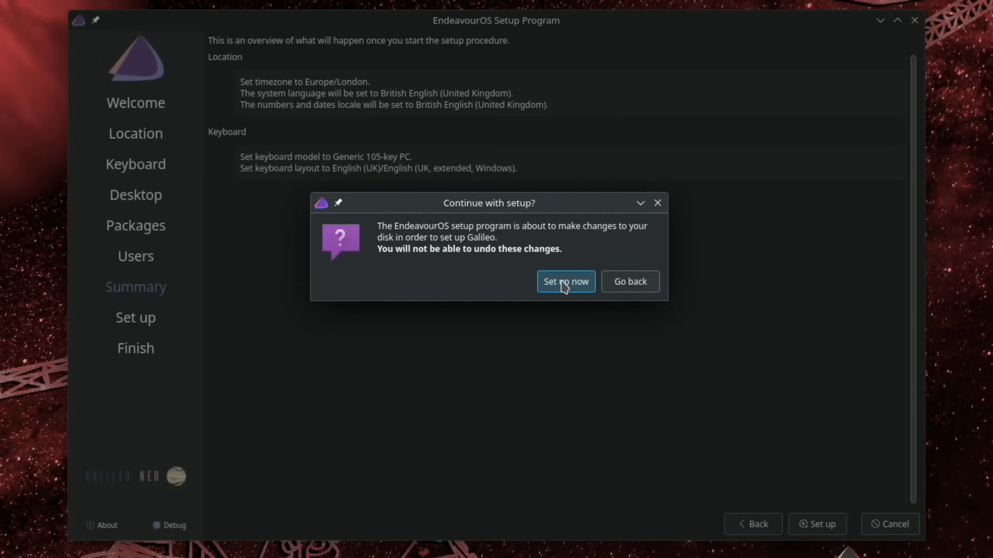
click(565, 281)
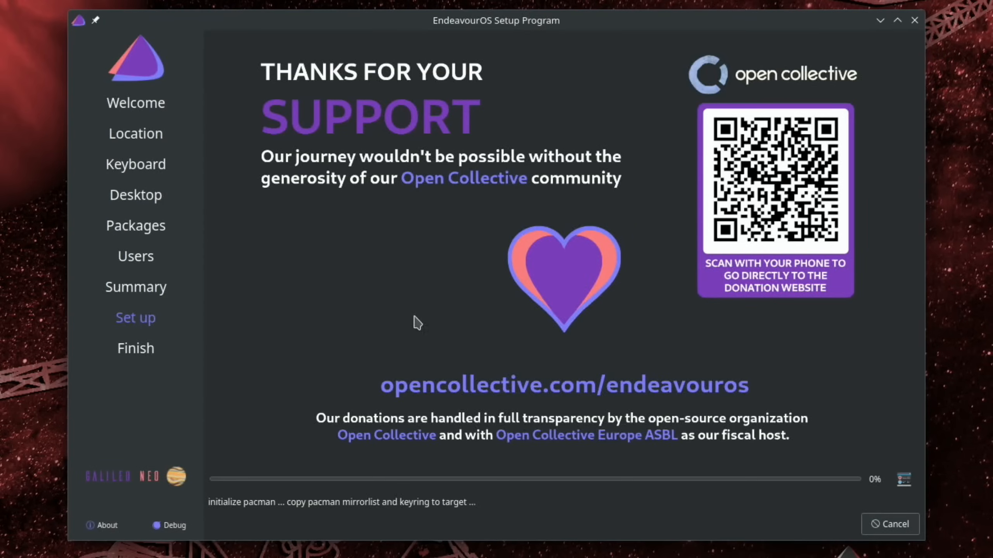
mouse_move(595, 375)
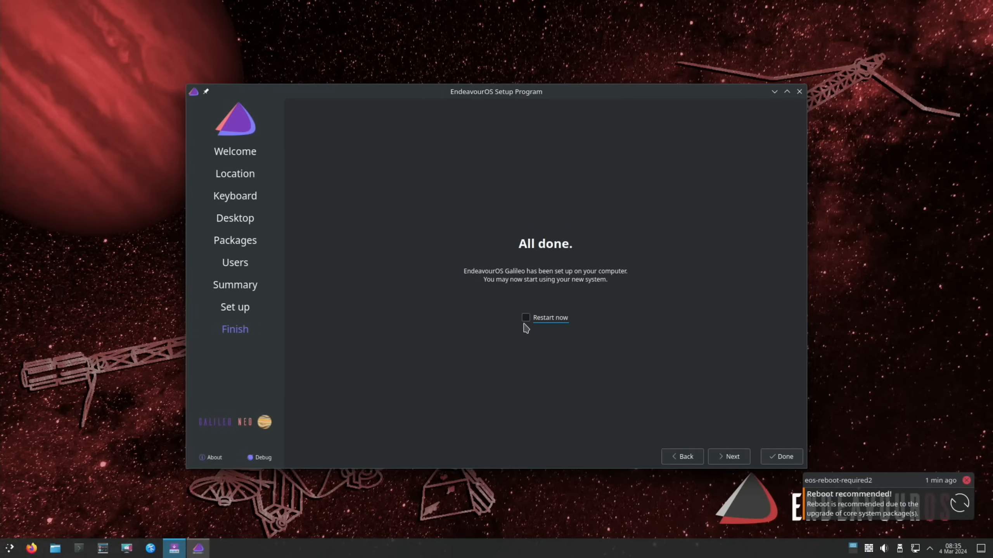
click(526, 318)
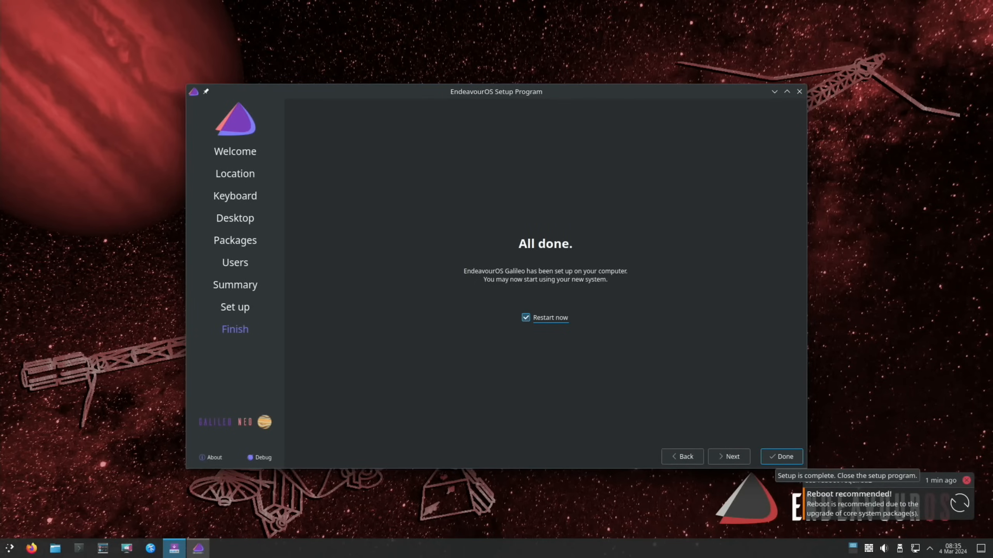
click(781, 456)
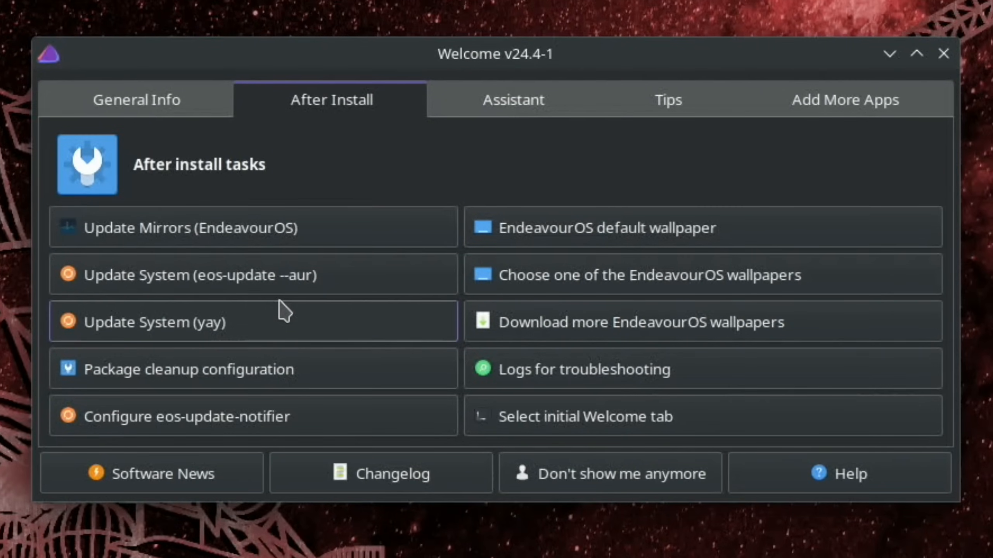
mouse_move(264, 345)
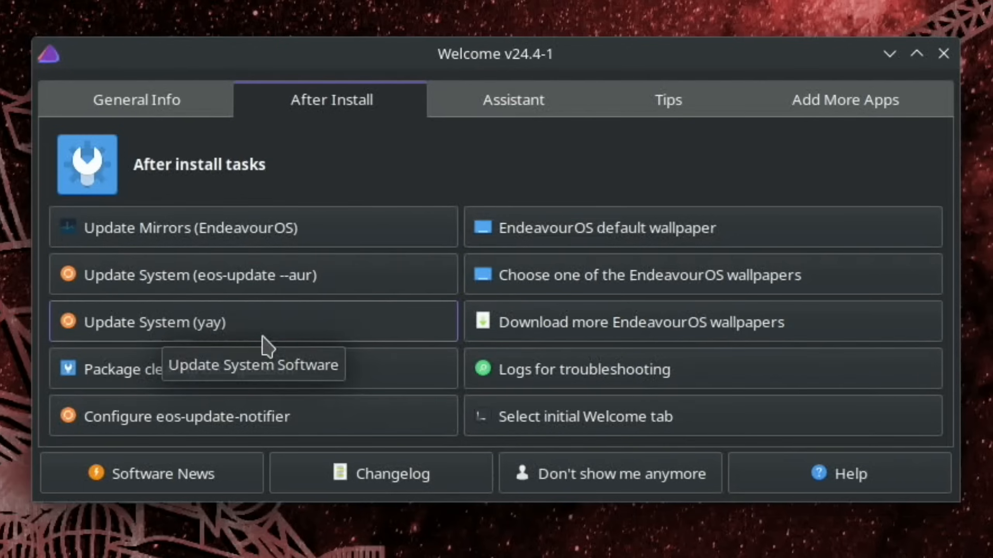
mouse_move(345, 416)
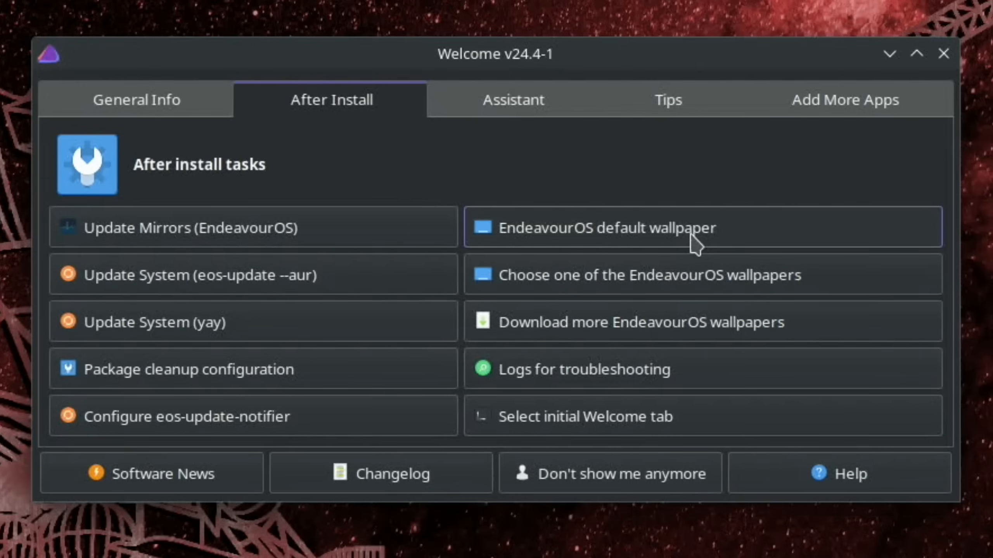
mouse_move(729, 402)
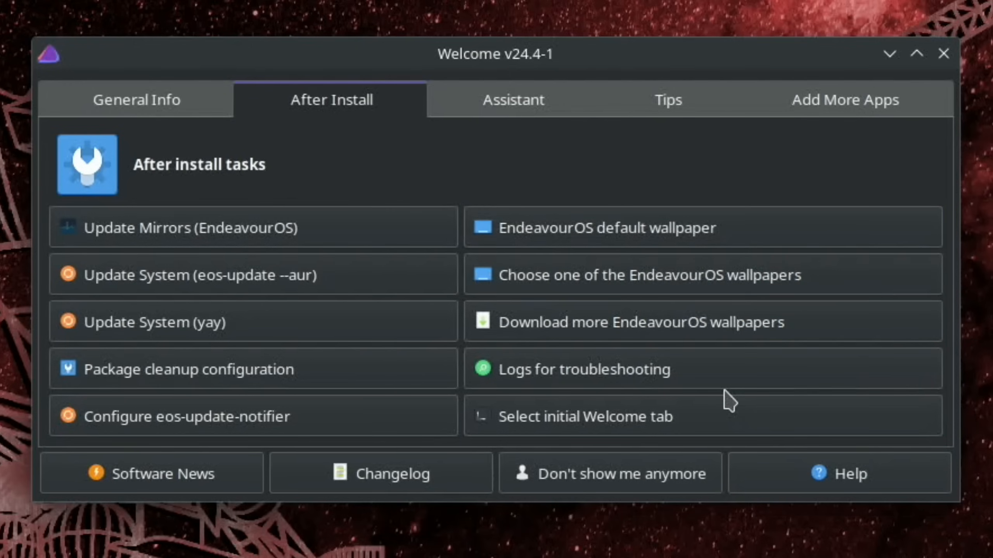
- Browse the Welcome tips and the Browsers and Office application categories
click(667, 99)
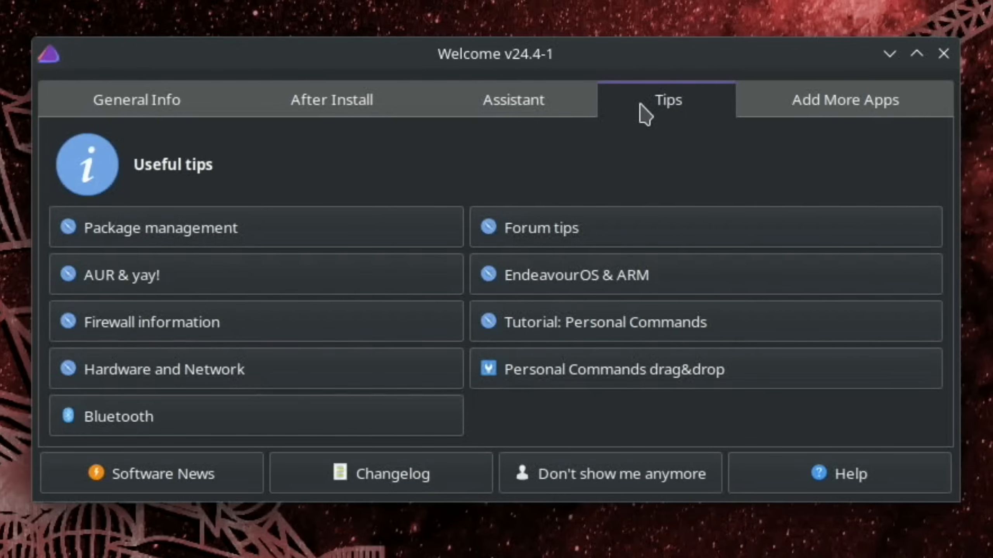
click(844, 99)
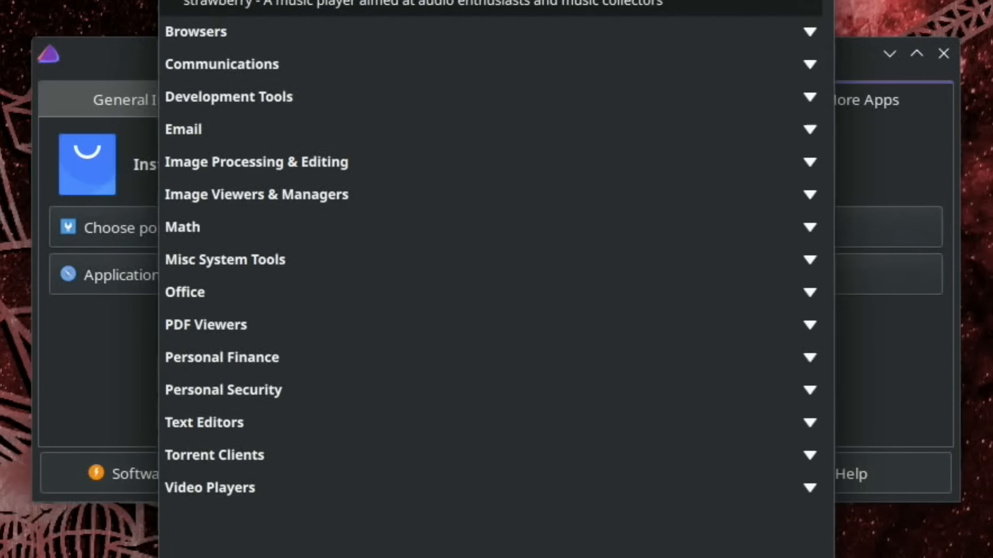
click(195, 31)
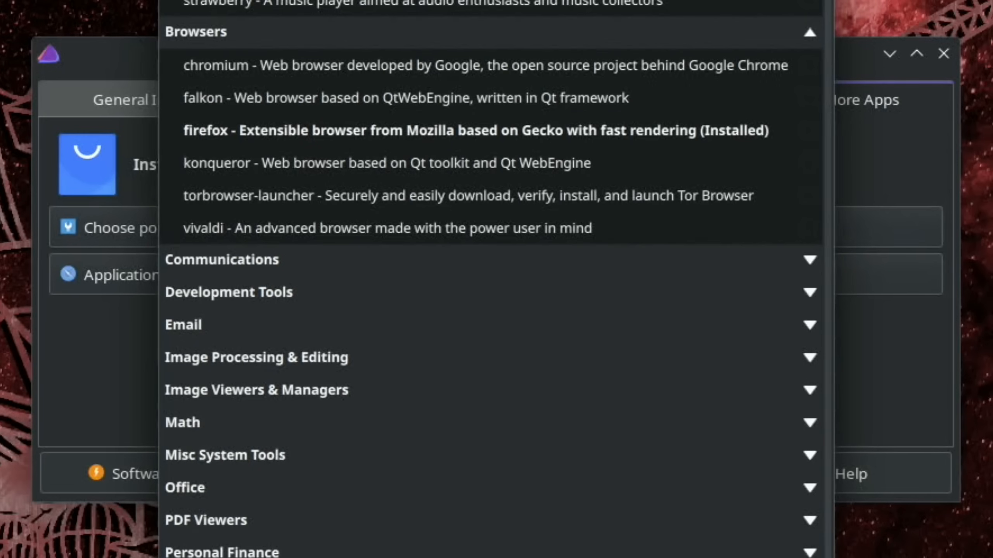
mouse_move(812, 268)
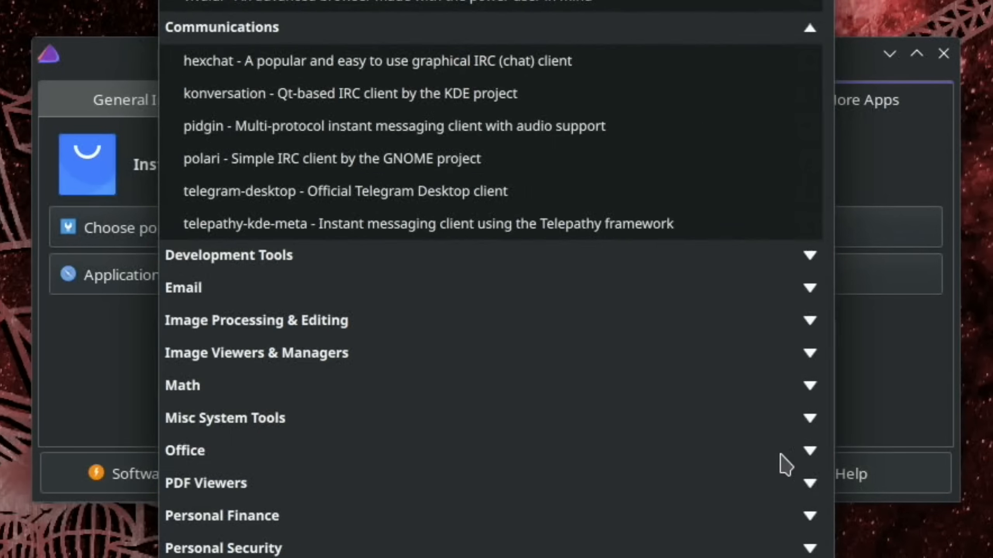
click(185, 450)
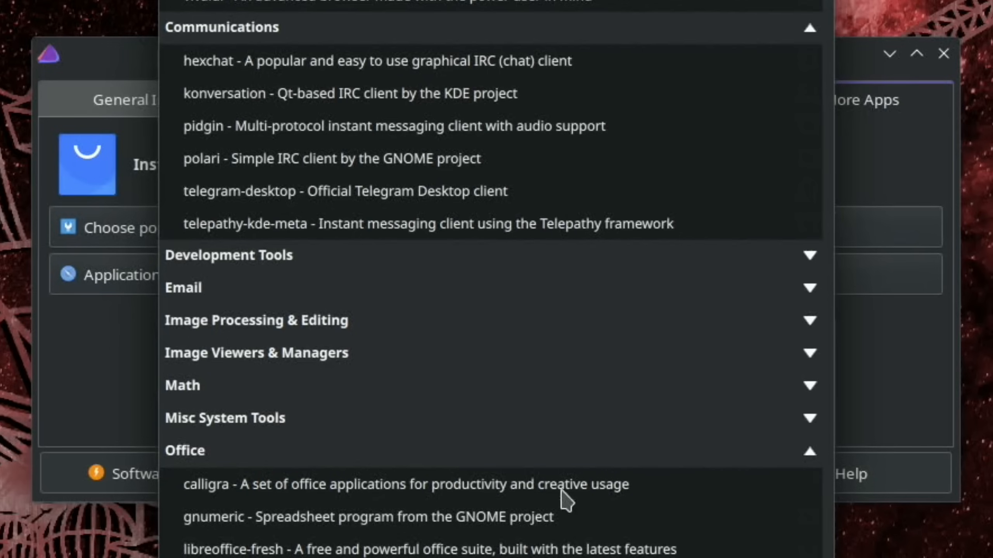
mouse_move(307, 476)
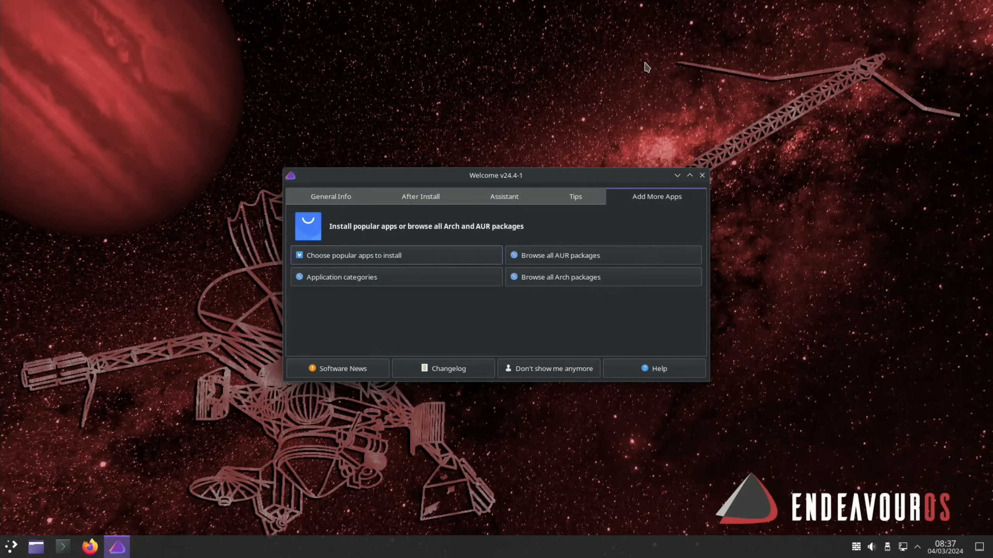
mouse_move(443, 368)
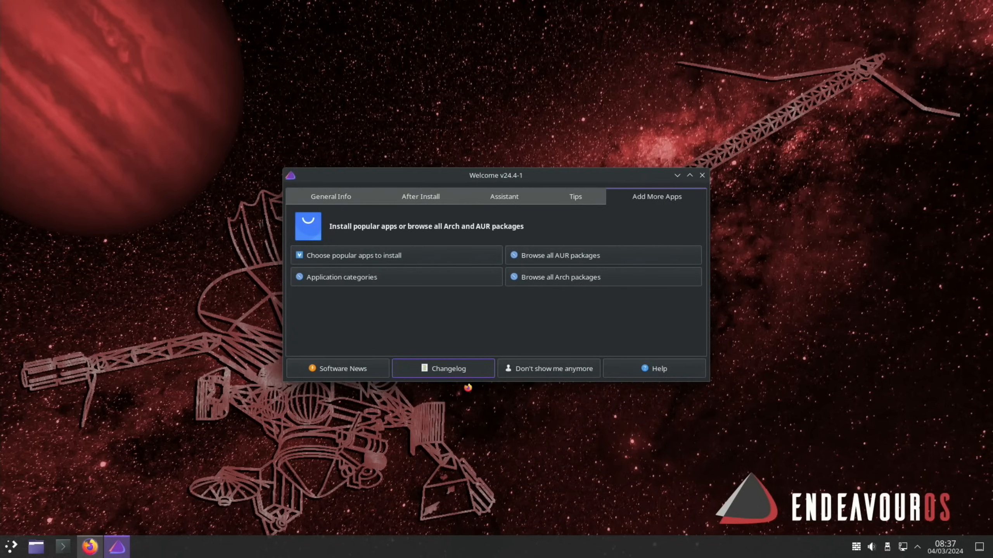
- Show the Welcome app's GitLab changelog and bring up a Konsole terminal
click(443, 368)
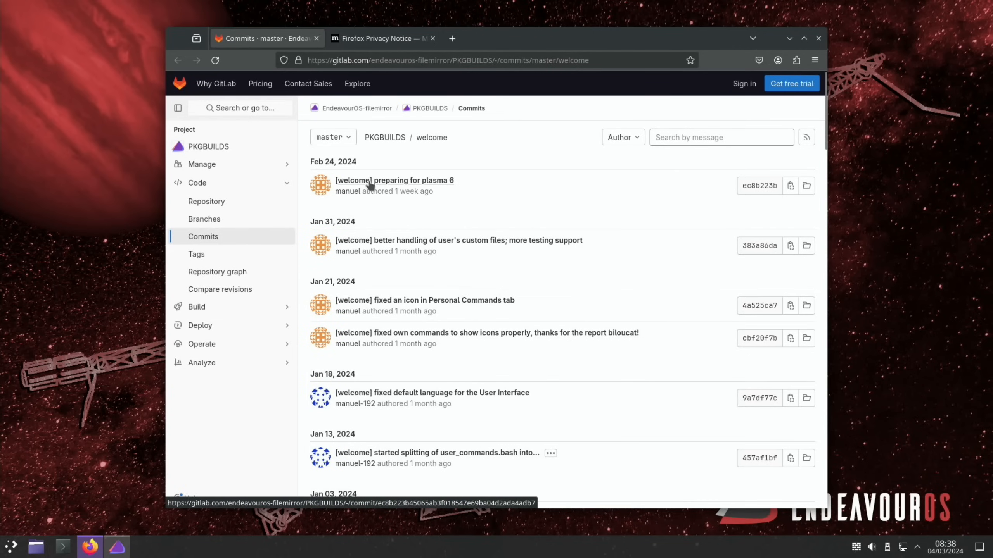
mouse_move(15, 443)
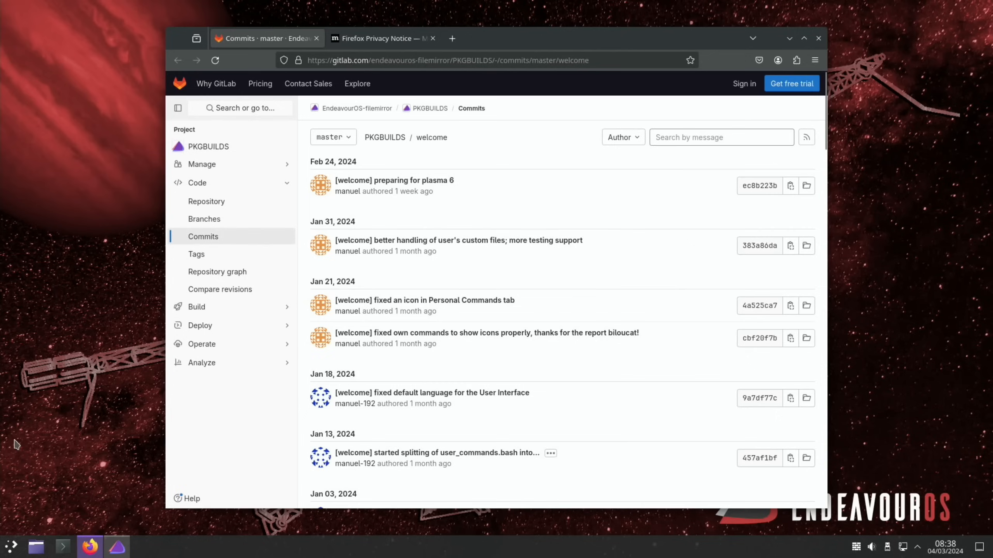
click(61, 546)
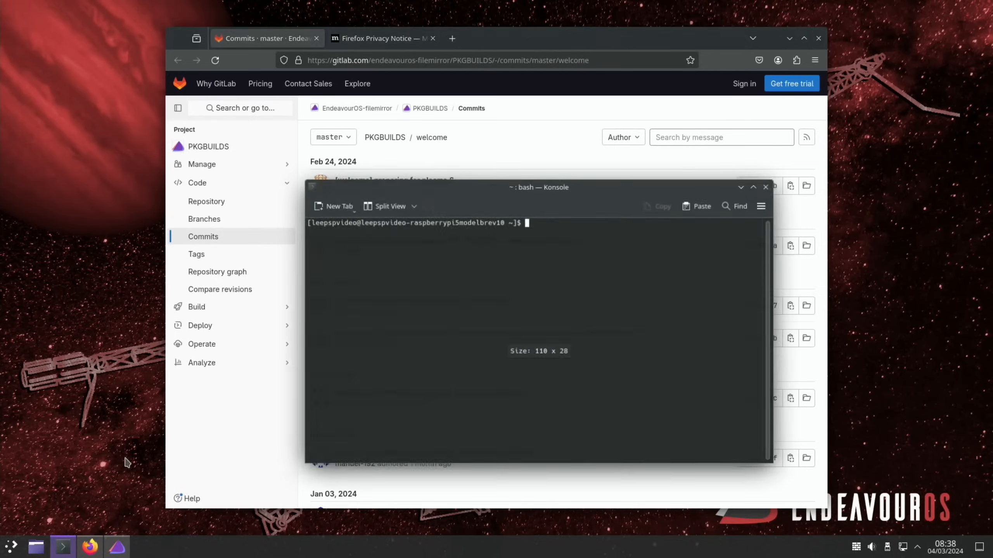
- Run neofetch to show the Raspberry Pi 5 system summary, then close Konsole
text(neofetc)
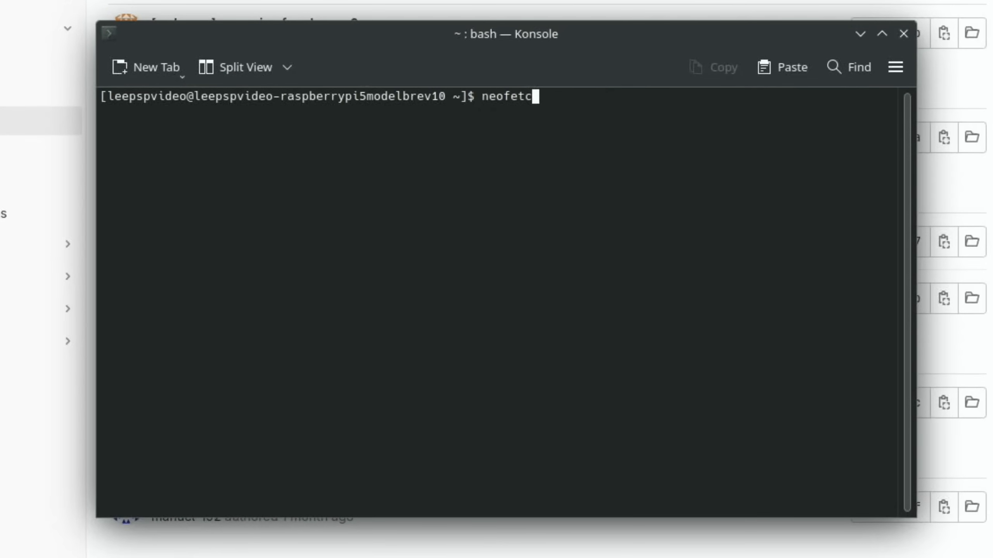
key(Return)
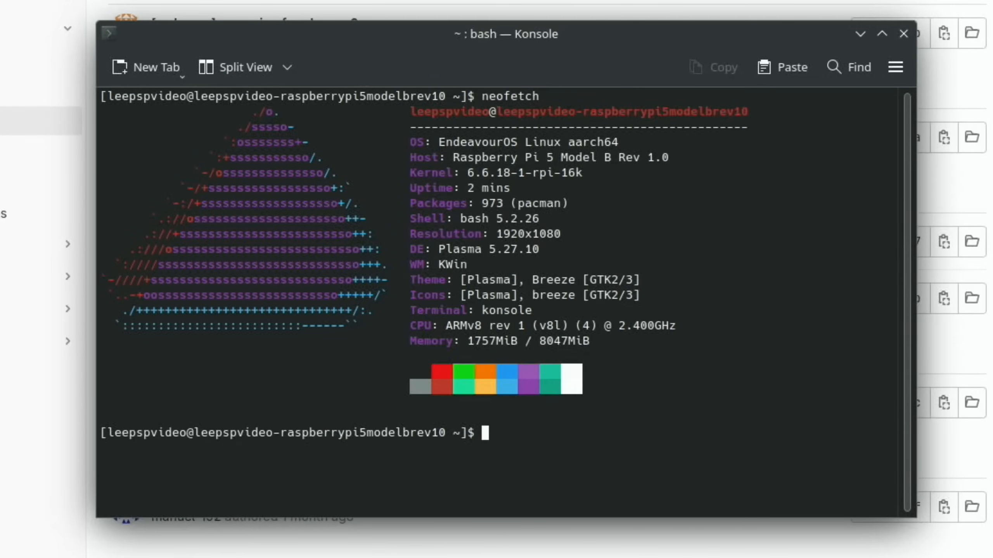
mouse_move(502, 258)
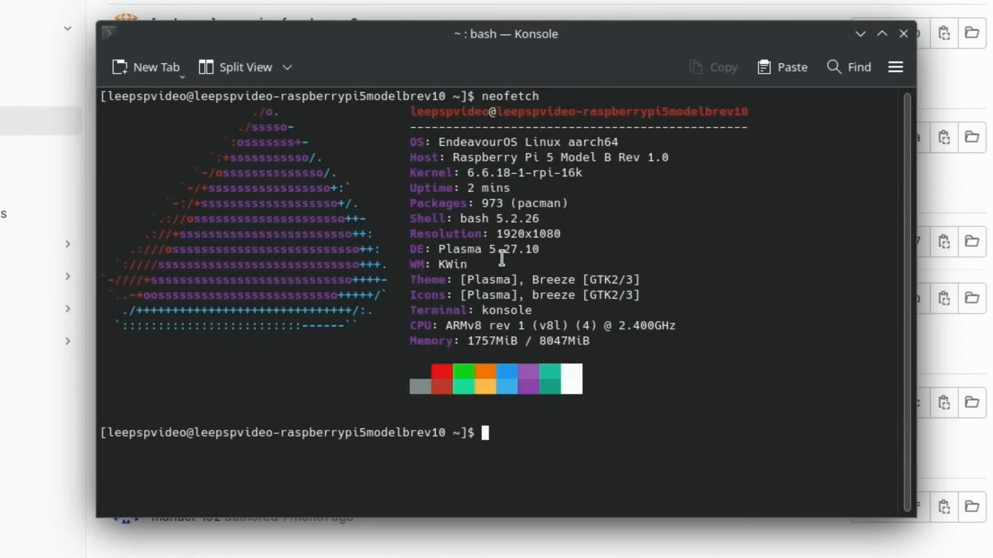
mouse_move(564, 257)
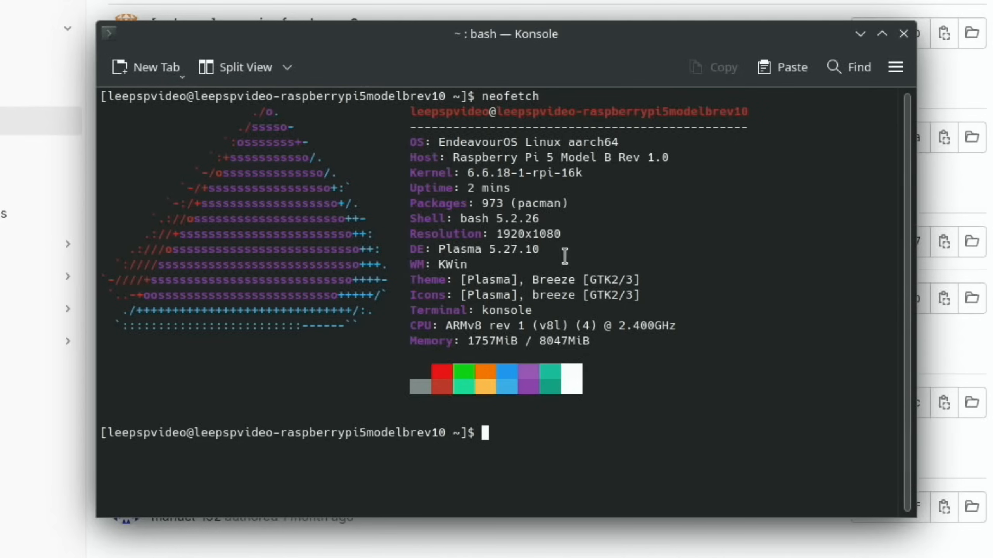
mouse_move(437, 343)
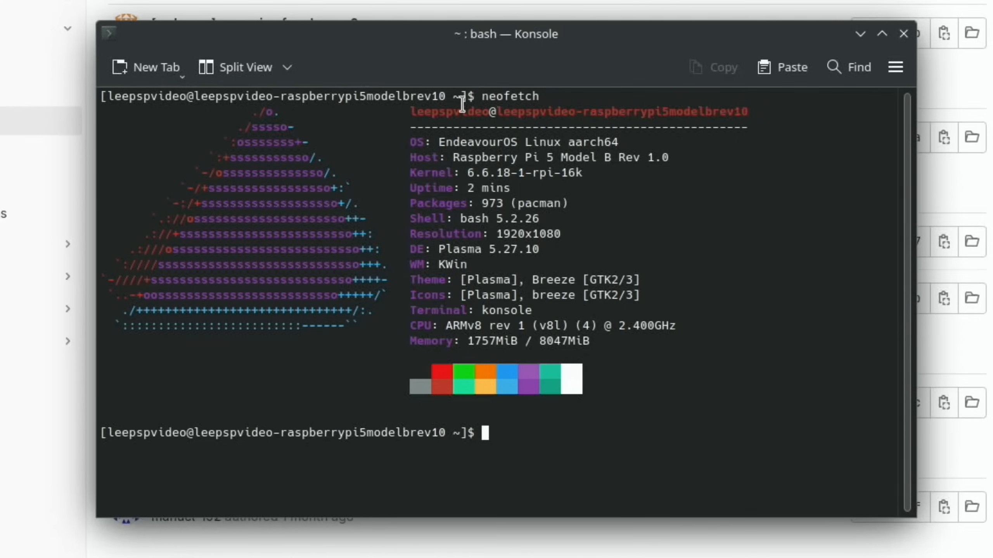
drag(507, 34, 381, 81)
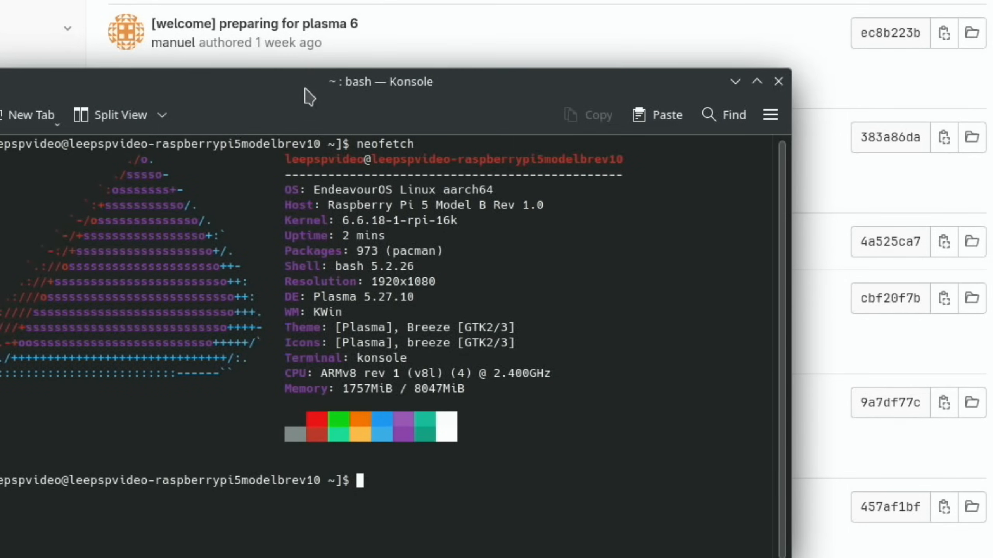
mouse_move(327, 346)
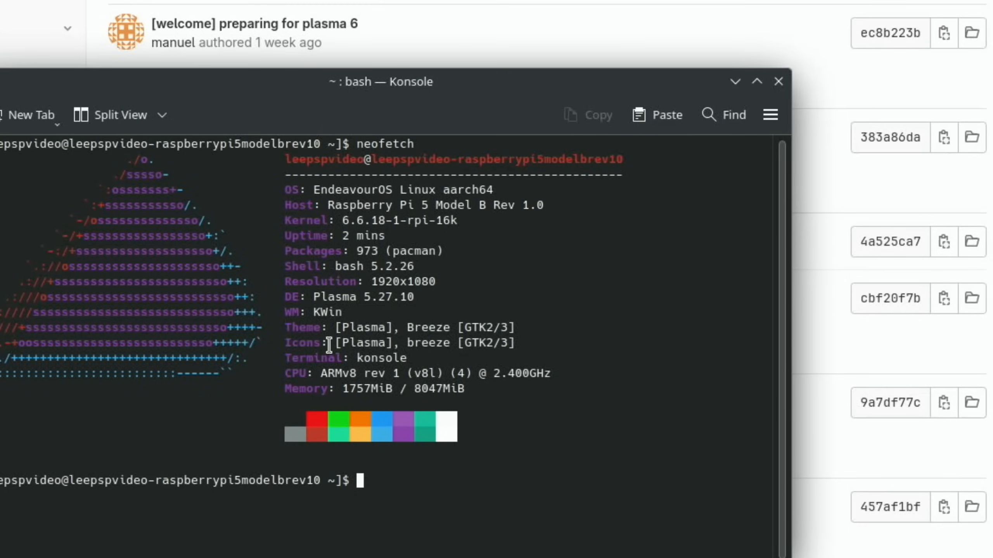
mouse_move(459, 337)
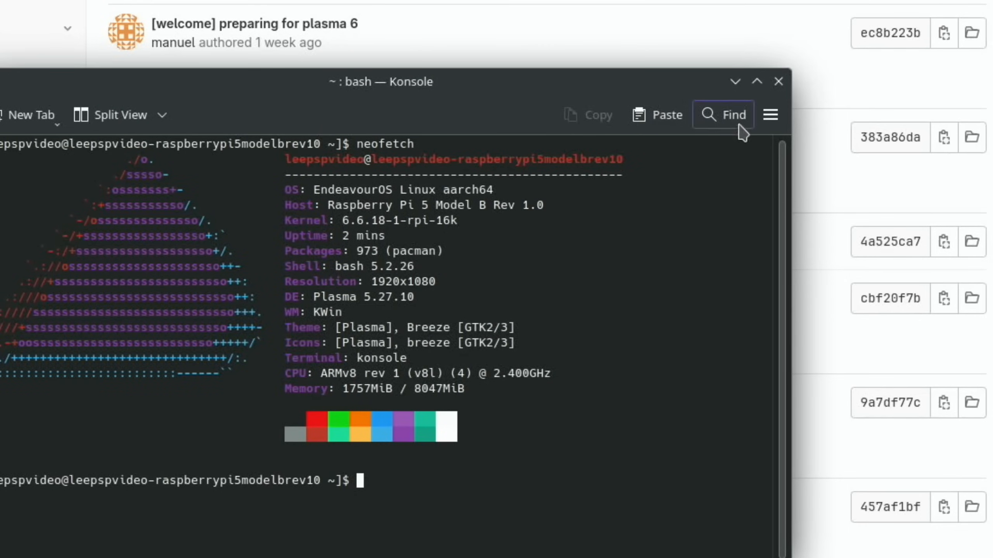
click(779, 80)
text(ch)
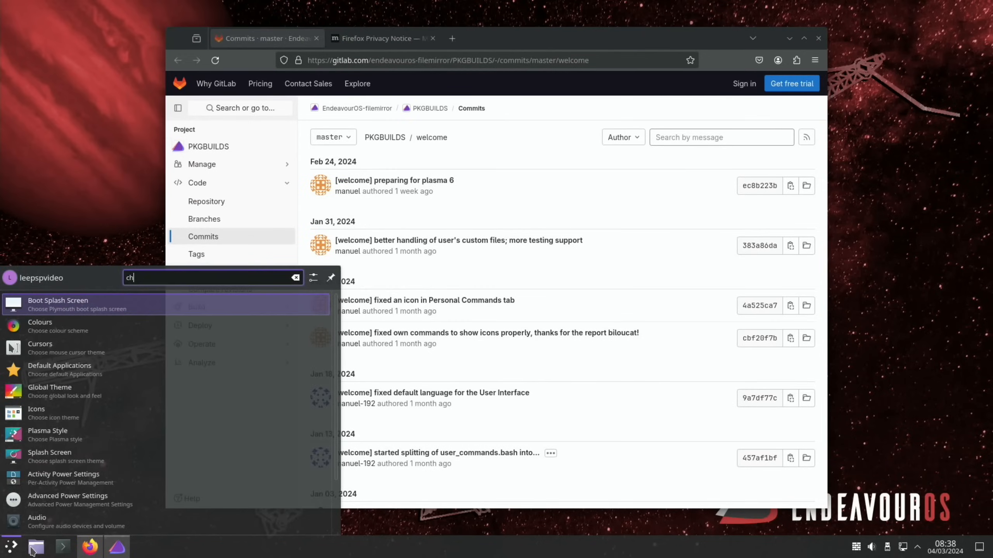
- Clear the launcher search, browse the System category and launch Discover
text(r)
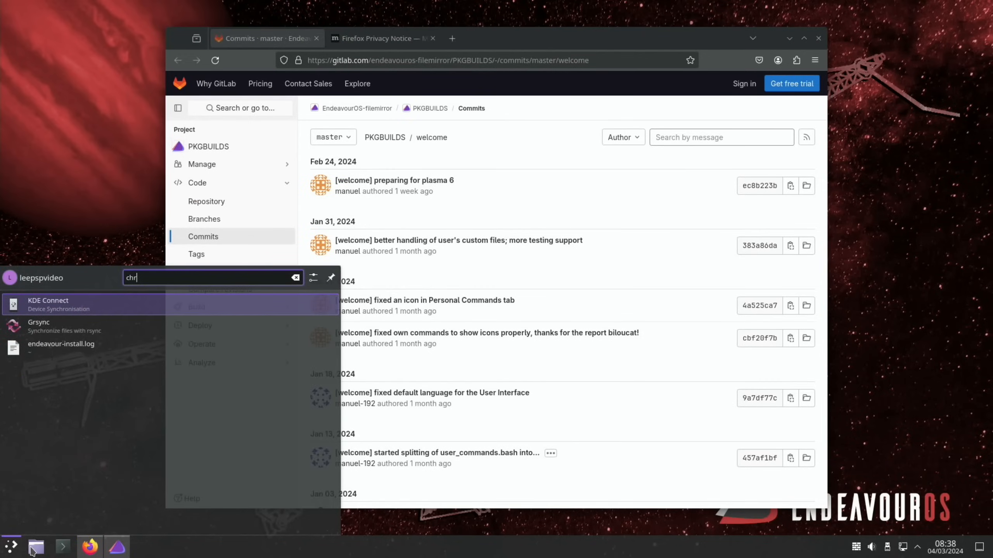
click(295, 277)
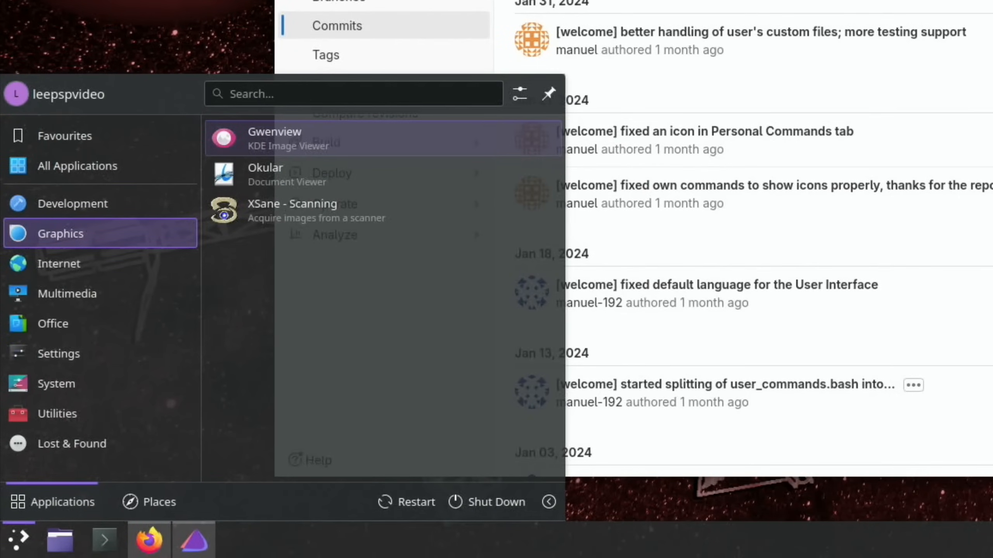
click(59, 264)
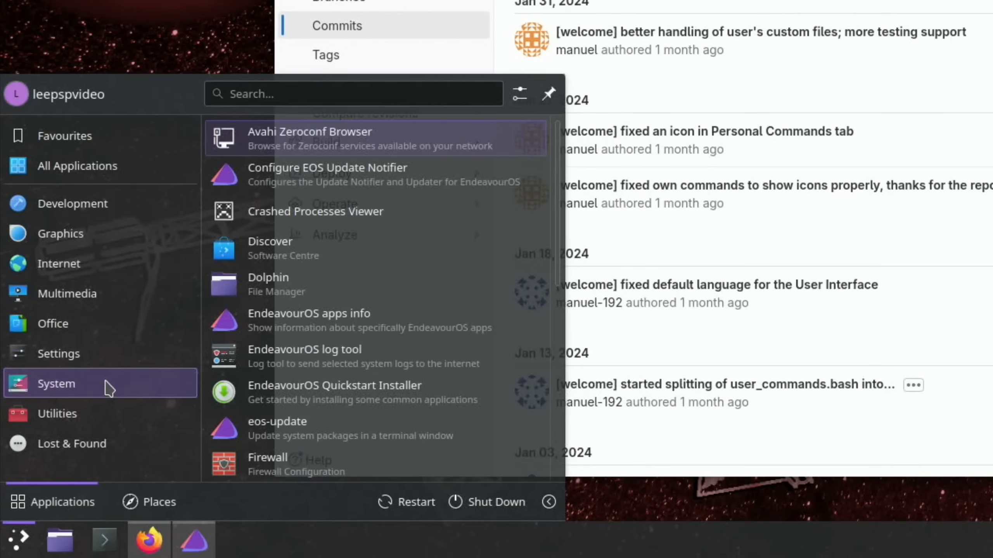
mouse_move(272, 247)
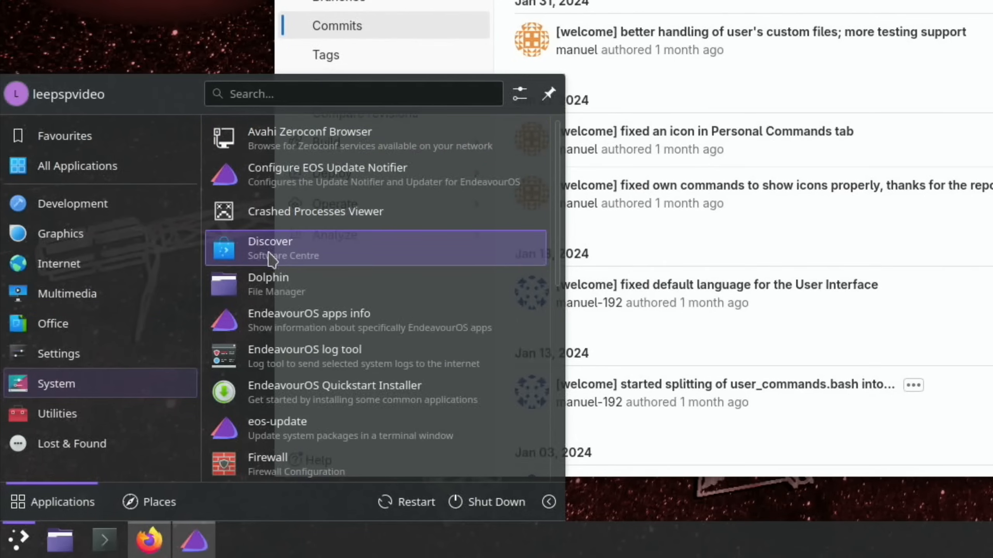
click(269, 248)
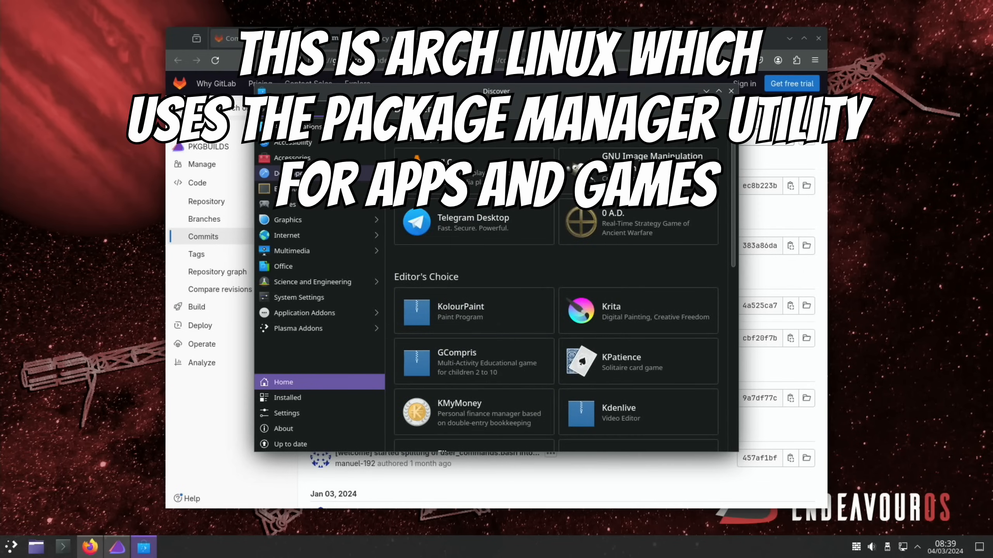
mouse_move(316, 298)
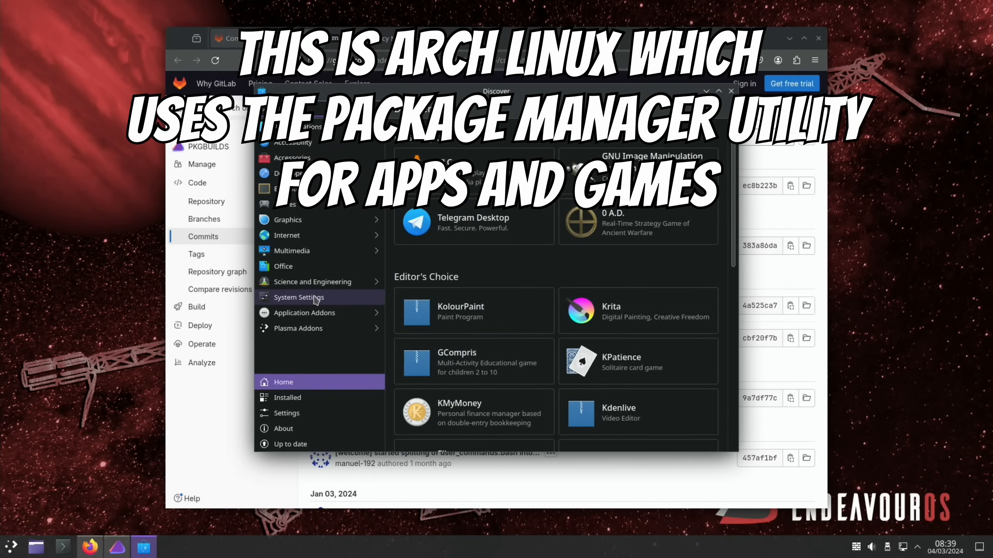
- Install SuperTuxKart from the Games category and view Cartridges' details
click(285, 204)
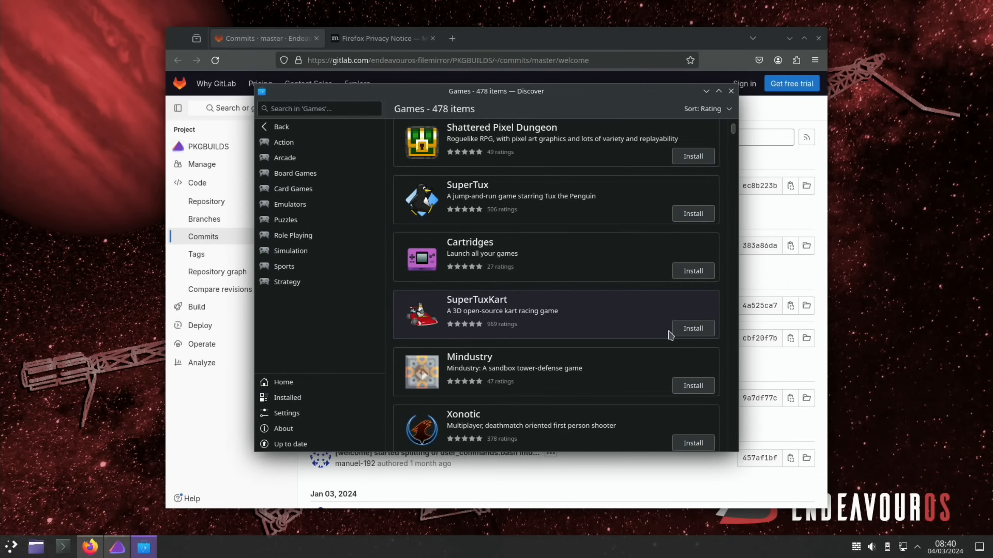
click(692, 328)
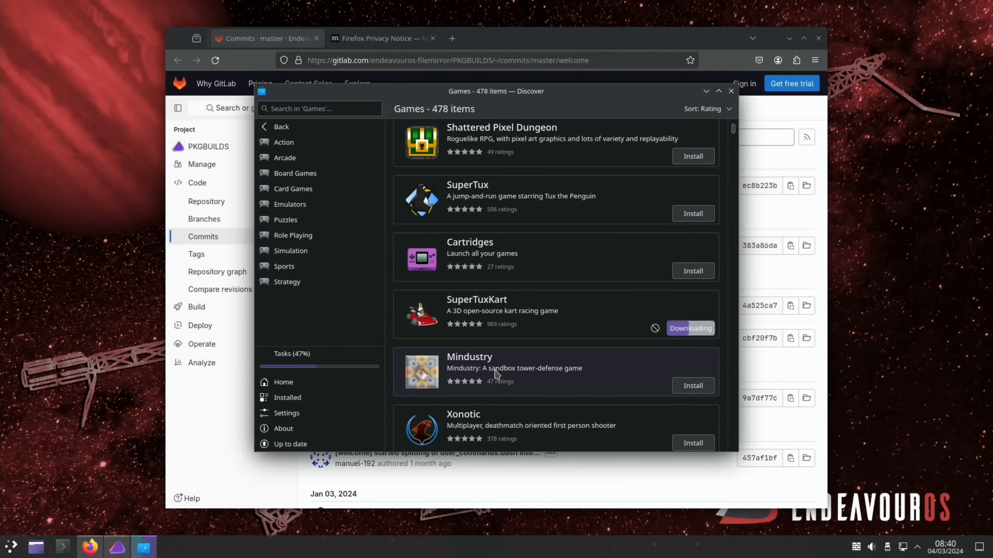
click(470, 242)
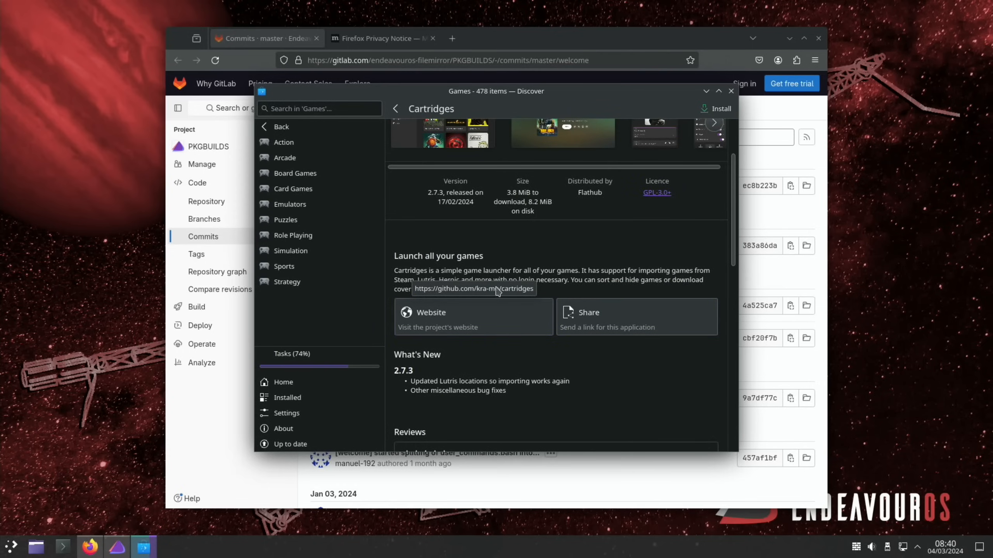
mouse_move(476, 238)
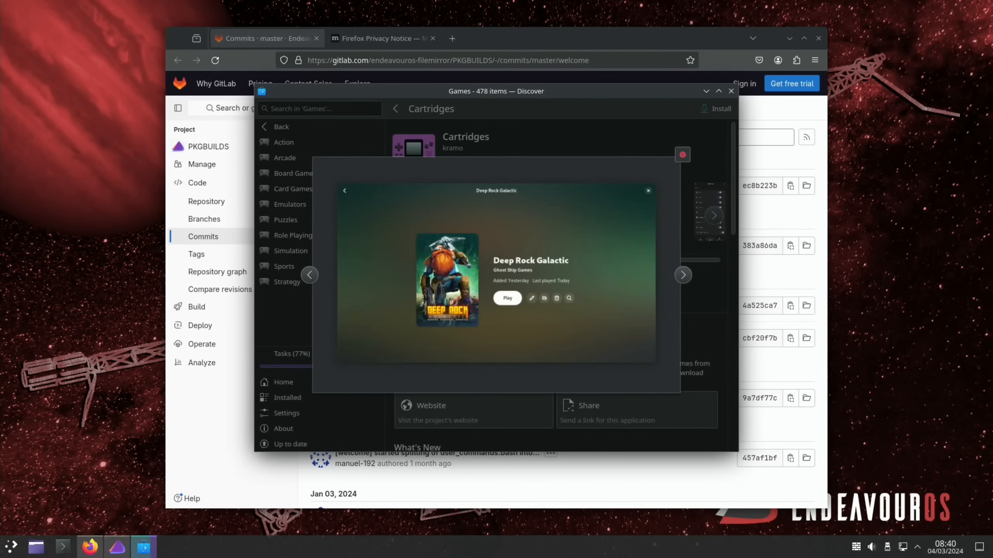
click(647, 190)
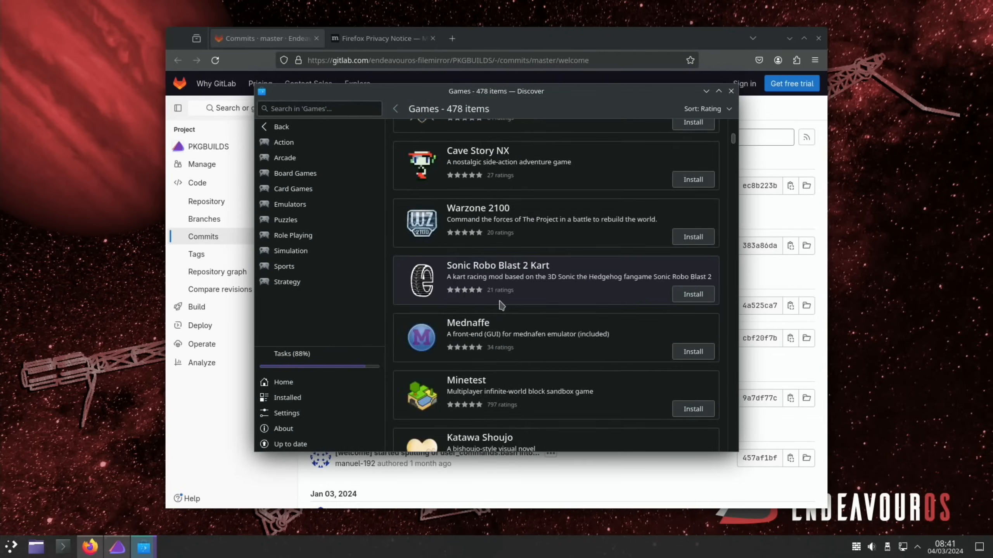
- Search for 'dolphin' and install Dolphin Emulator
text(dolphin)
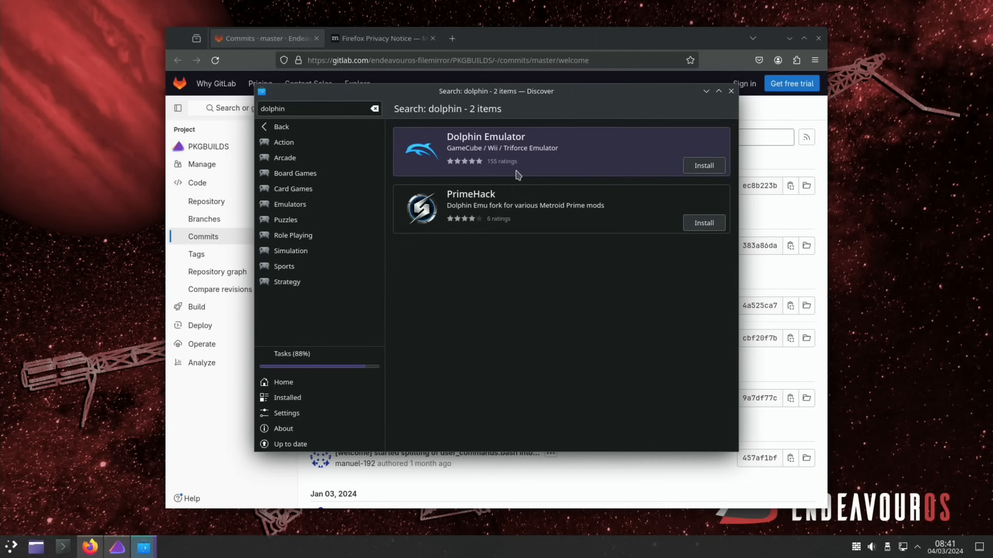
mouse_move(663, 191)
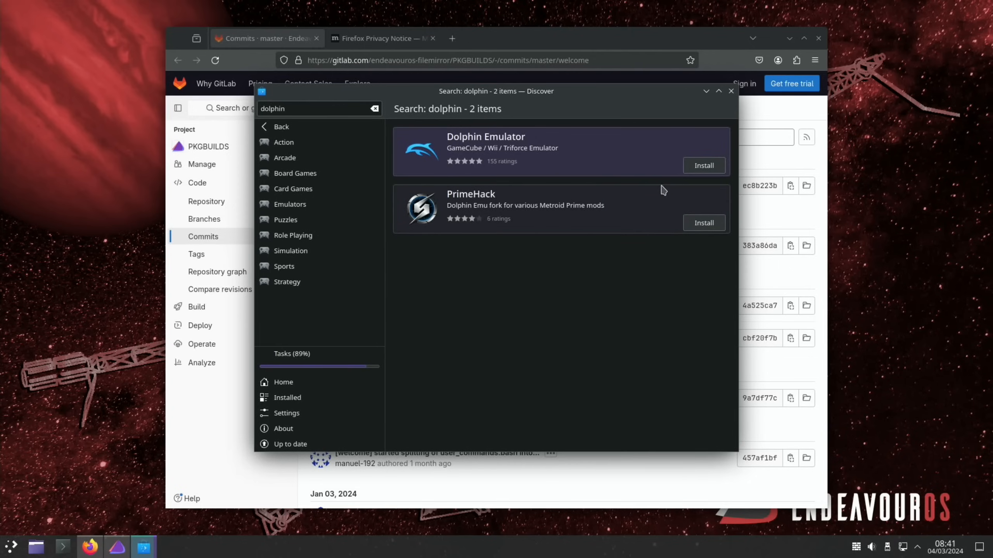
mouse_move(471, 219)
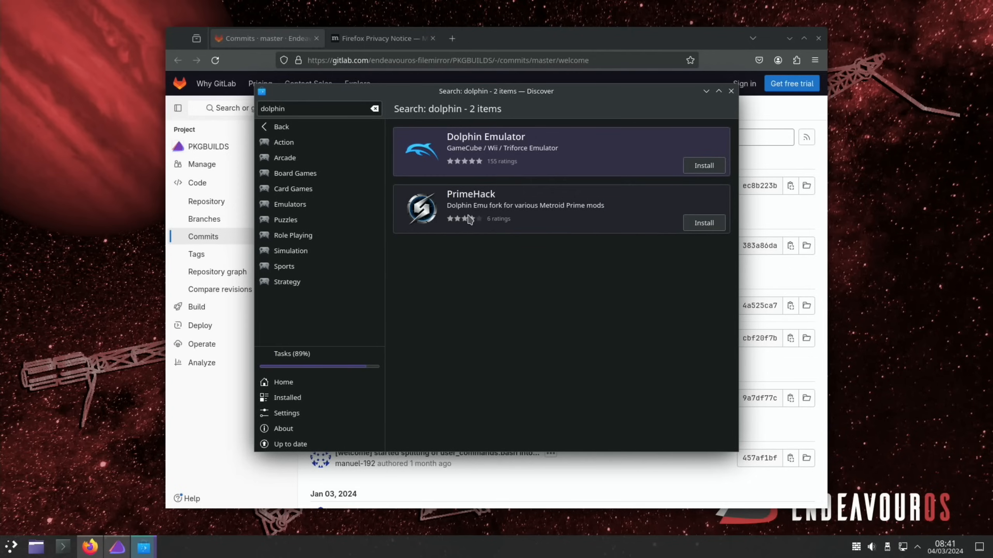
mouse_move(622, 213)
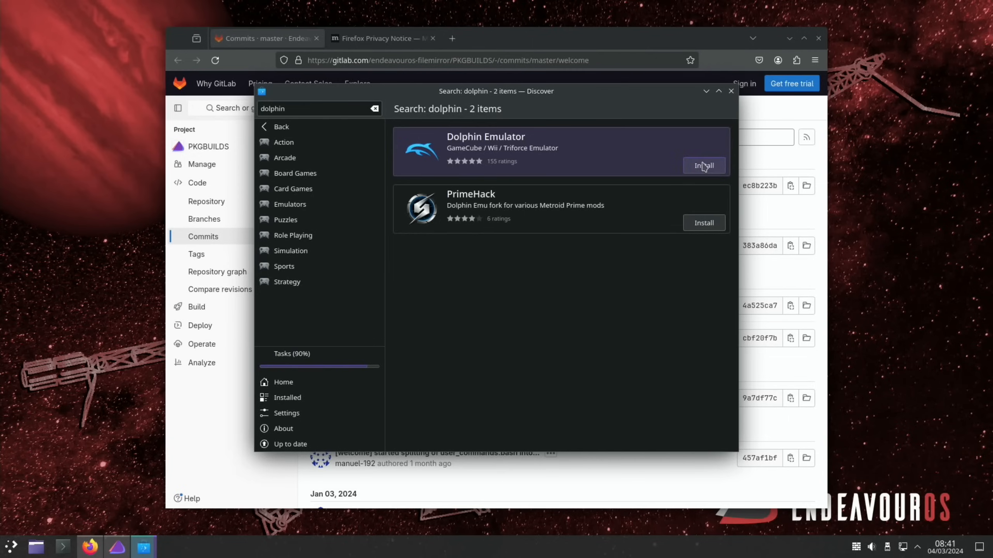
click(702, 165)
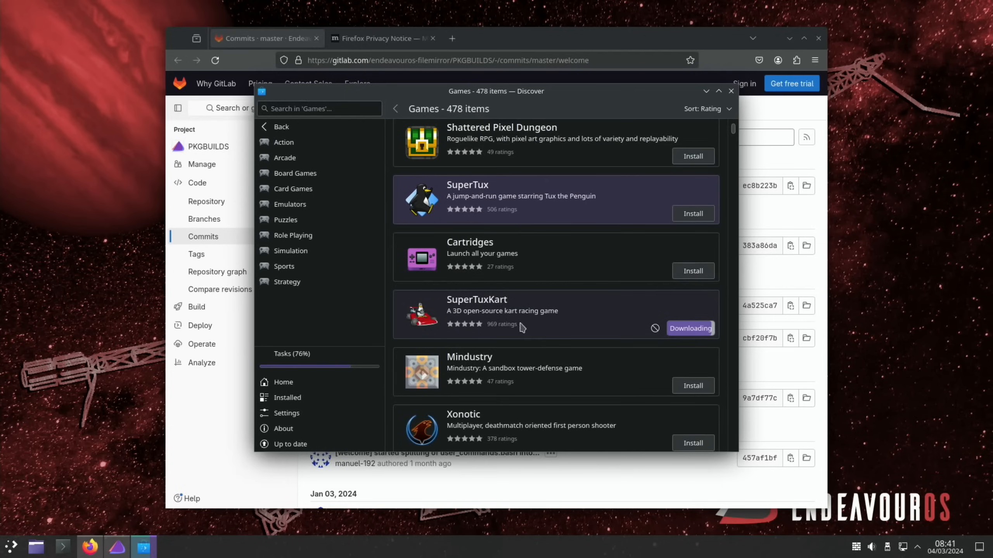
click(476, 300)
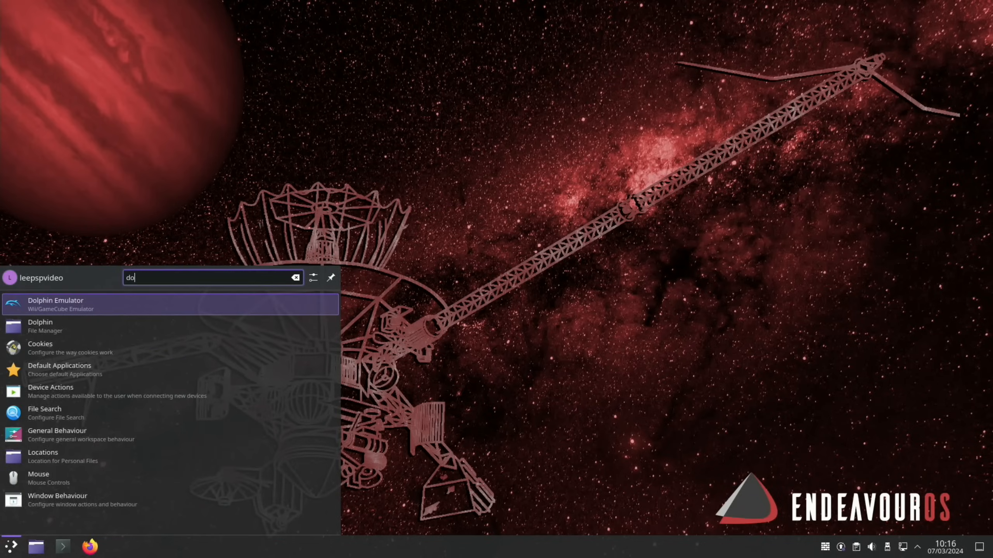
- Launch Dolphin Emulator and load a GameCube ISO from the gc folder
text(l)
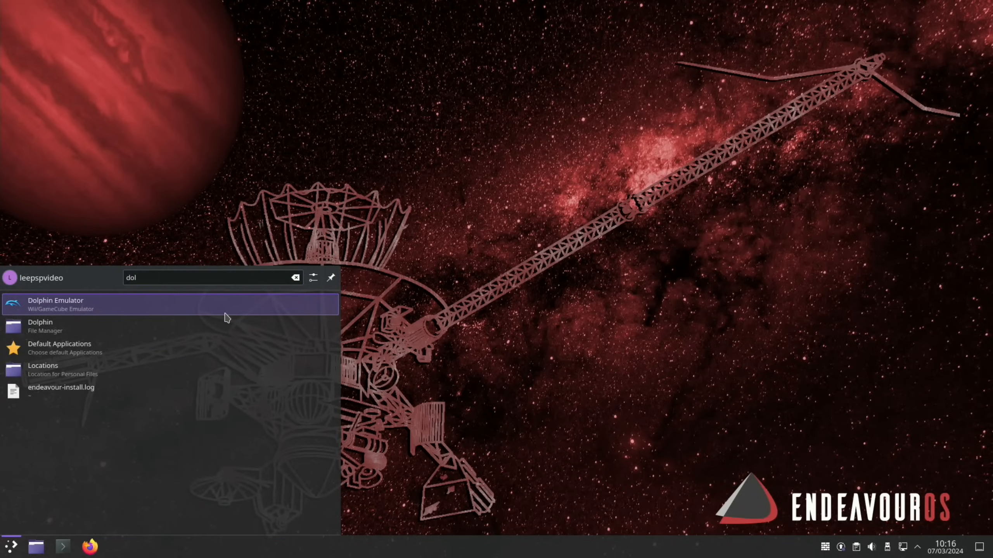
click(56, 305)
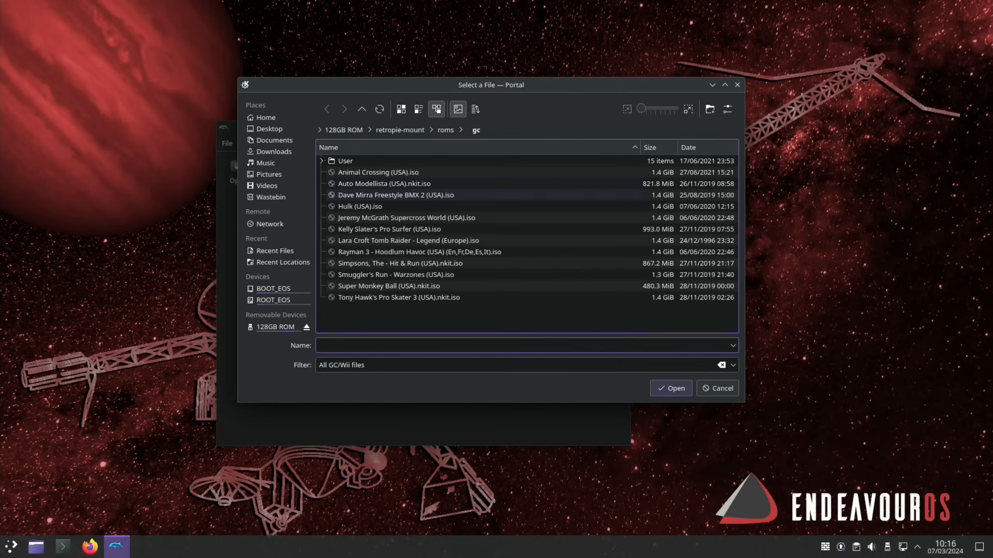
double_click(395, 195)
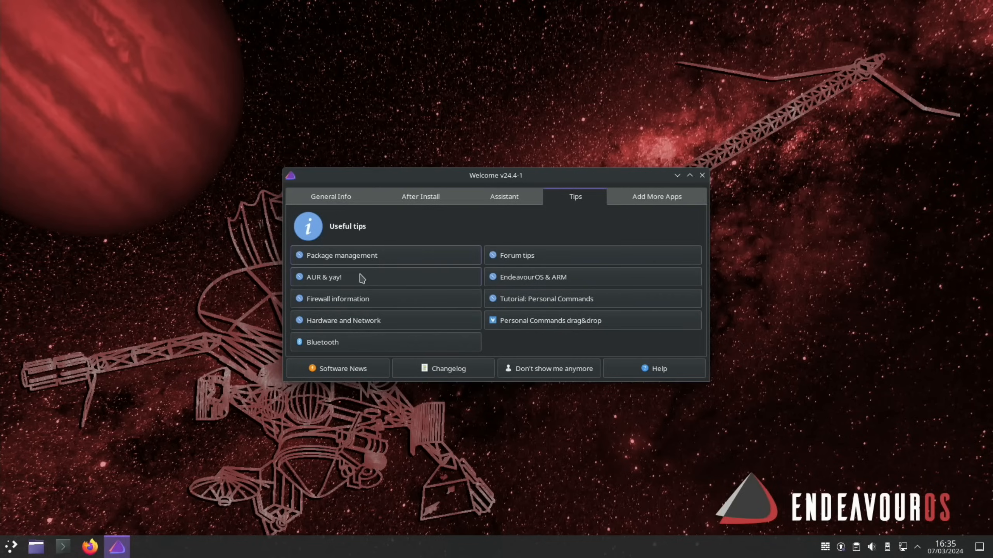
mouse_move(360, 278)
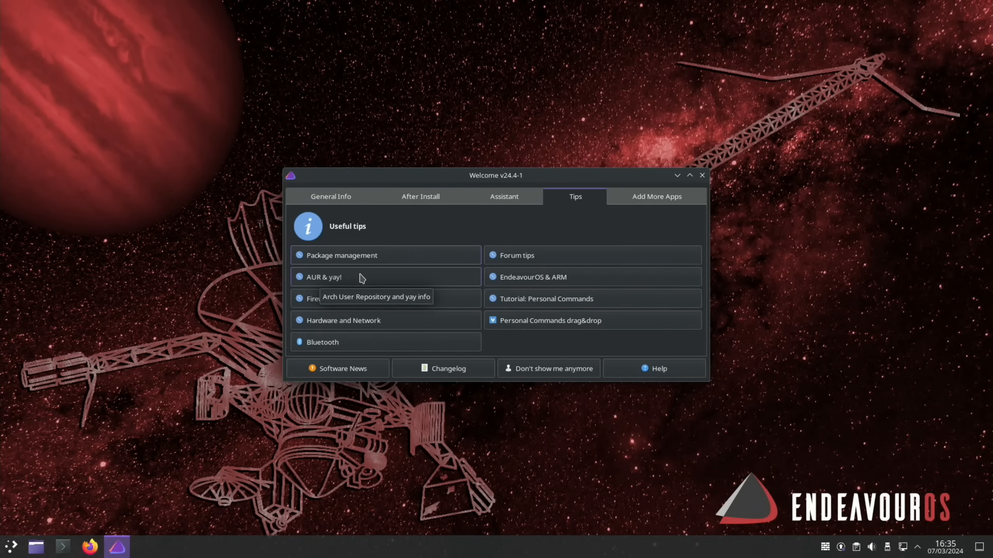
mouse_move(538, 216)
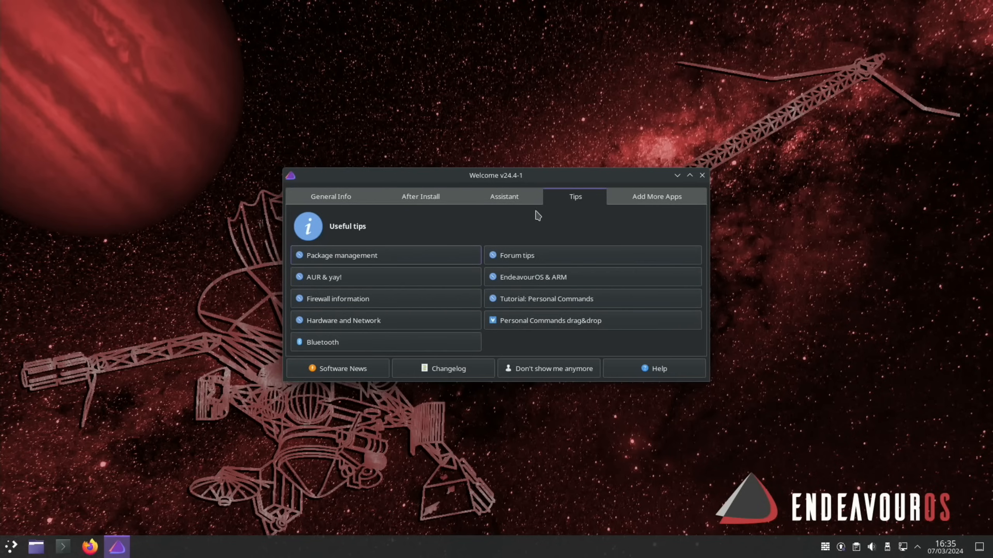
mouse_move(383, 238)
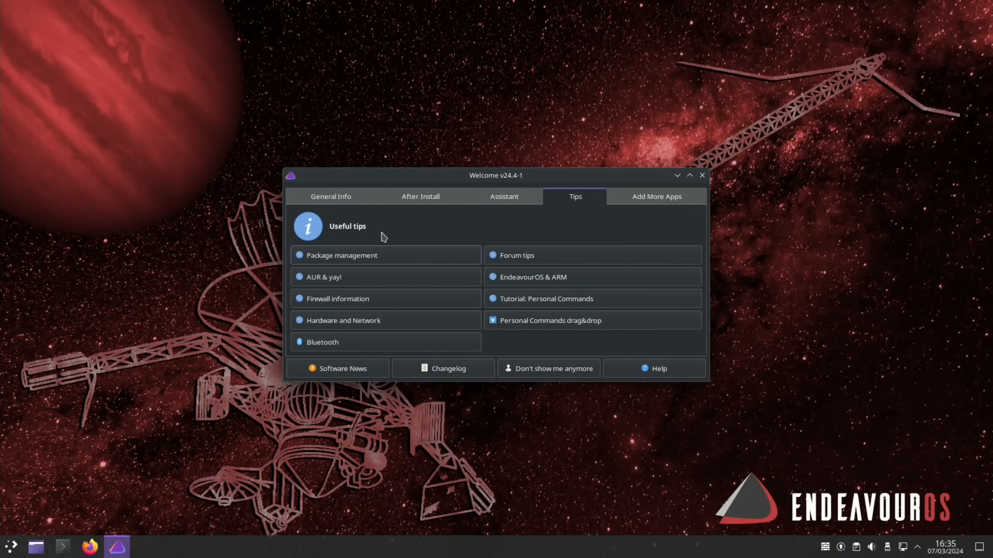
mouse_move(354, 255)
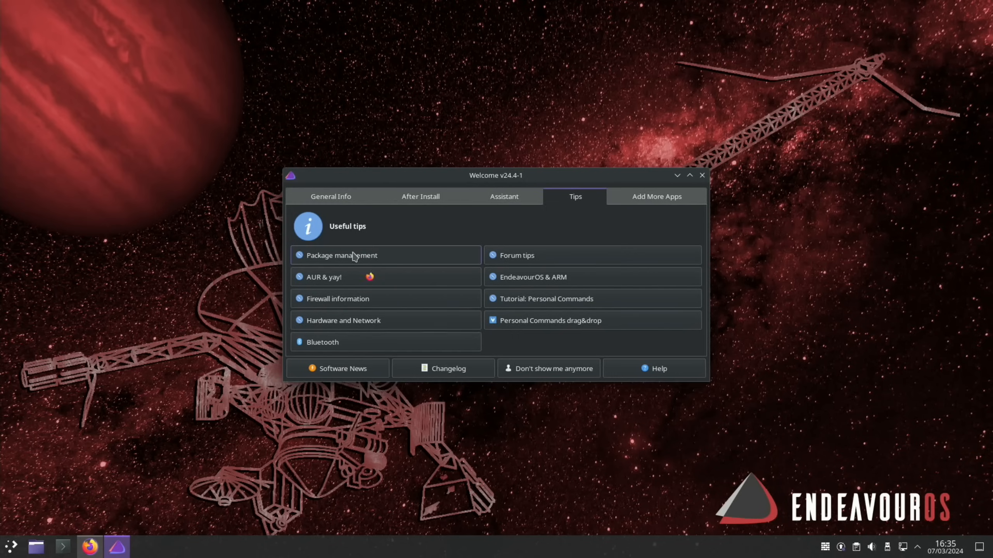
- Read the Pacman & AUR tutorials page opened from the Package management tip
click(341, 255)
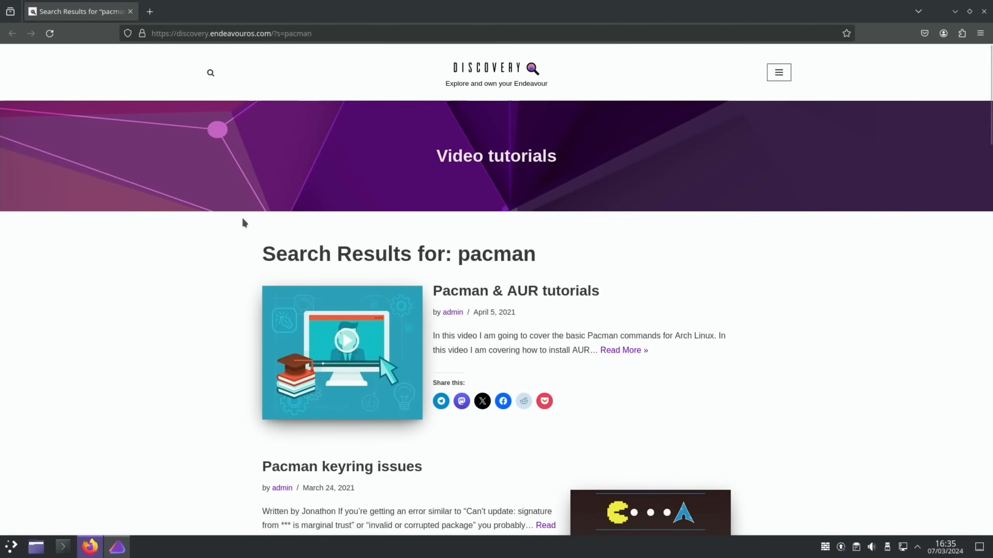
mouse_move(610, 330)
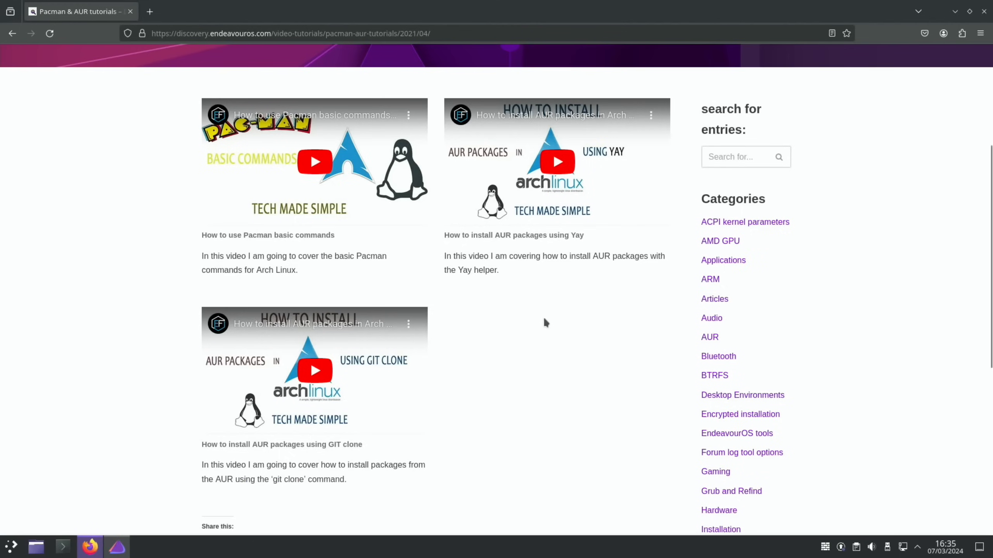
mouse_move(542, 252)
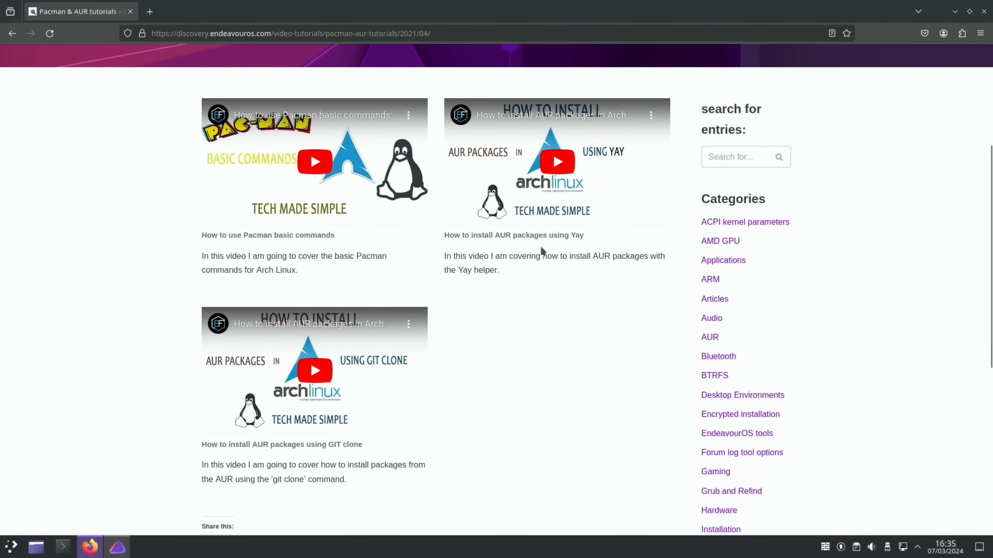
mouse_move(233, 252)
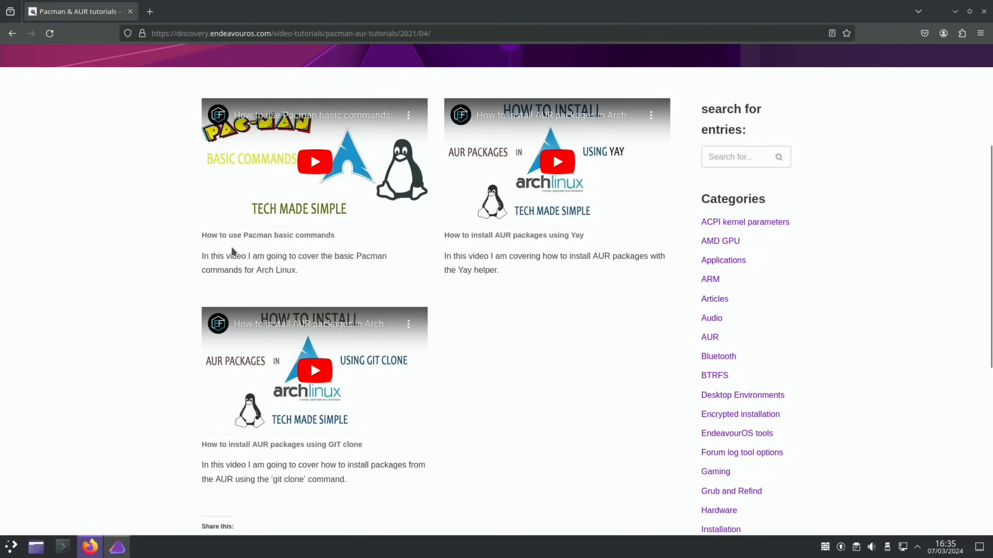
scroll(down, 3)
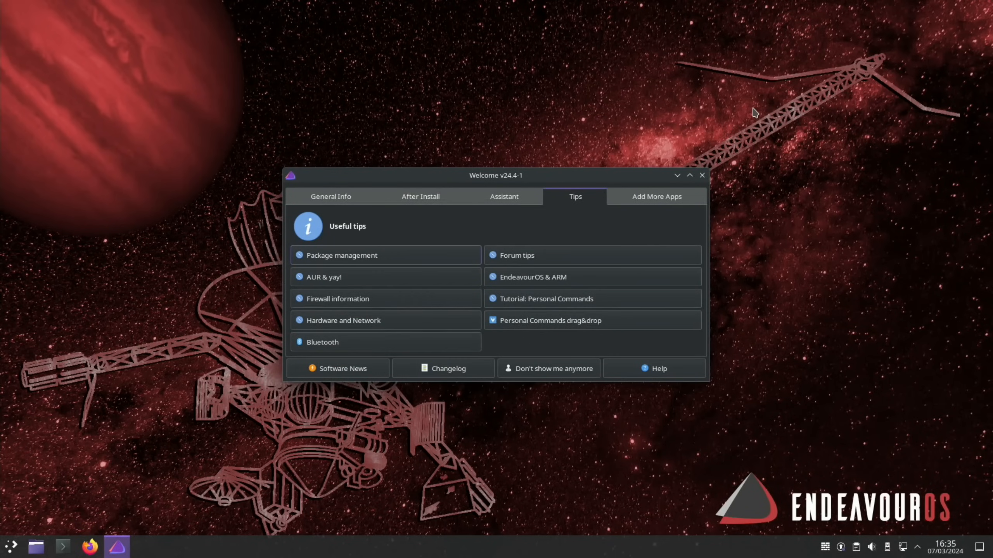
mouse_move(519, 298)
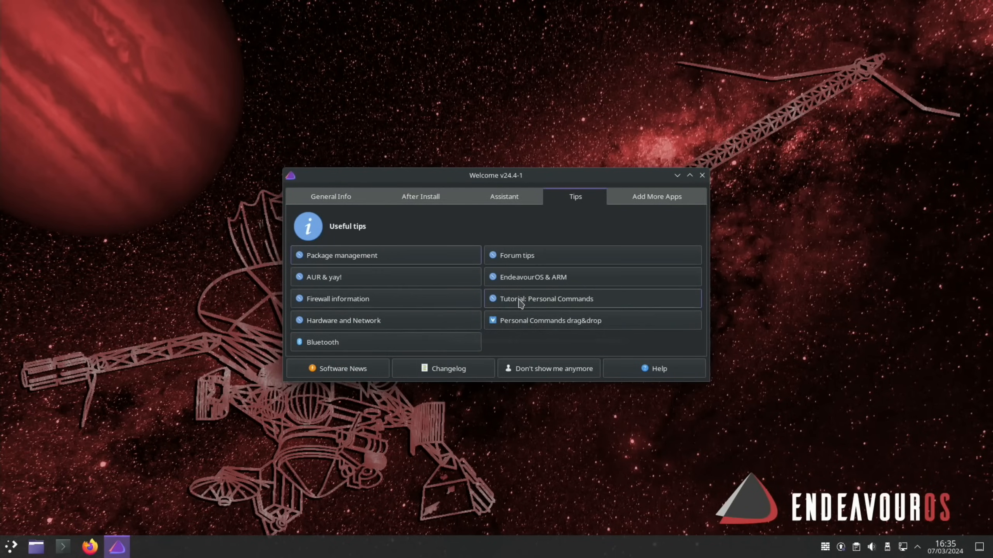
- Tile Welcome on the right half and place Raspberry Pi Imager at the top-left
drag(496, 176, 629, 185)
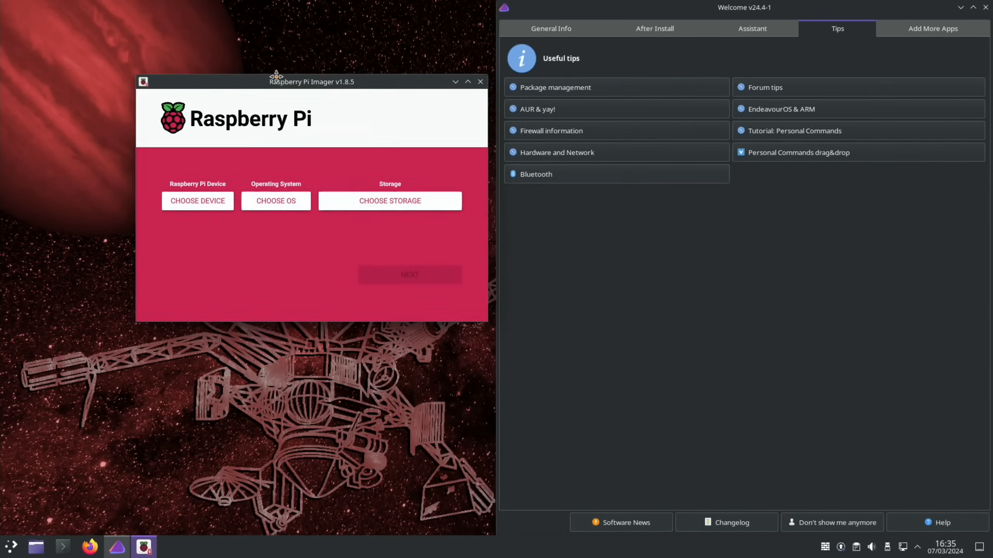
drag(311, 81, 176, 7)
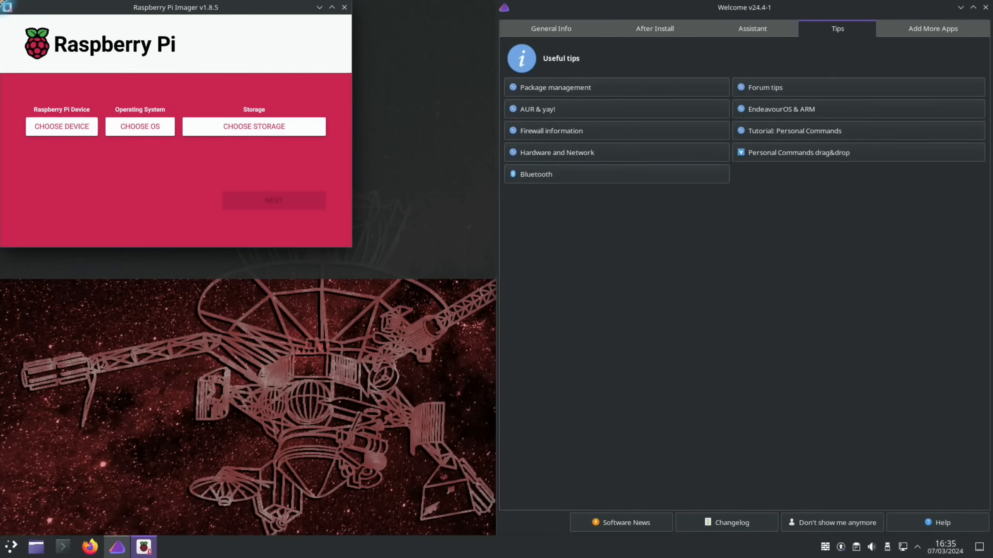
drag(175, 8, 175, 152)
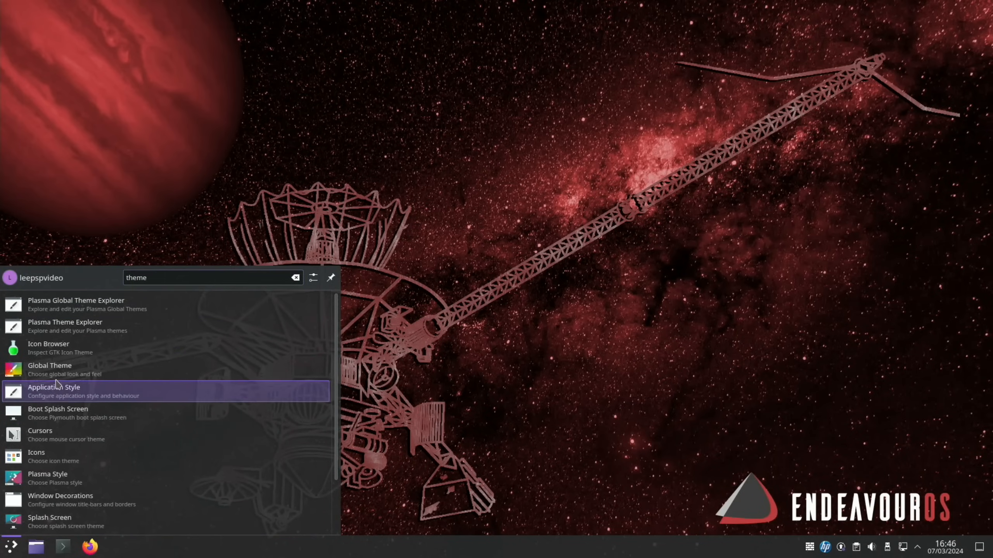
- Apply the Oxygen global theme after checking what it will change
click(49, 369)
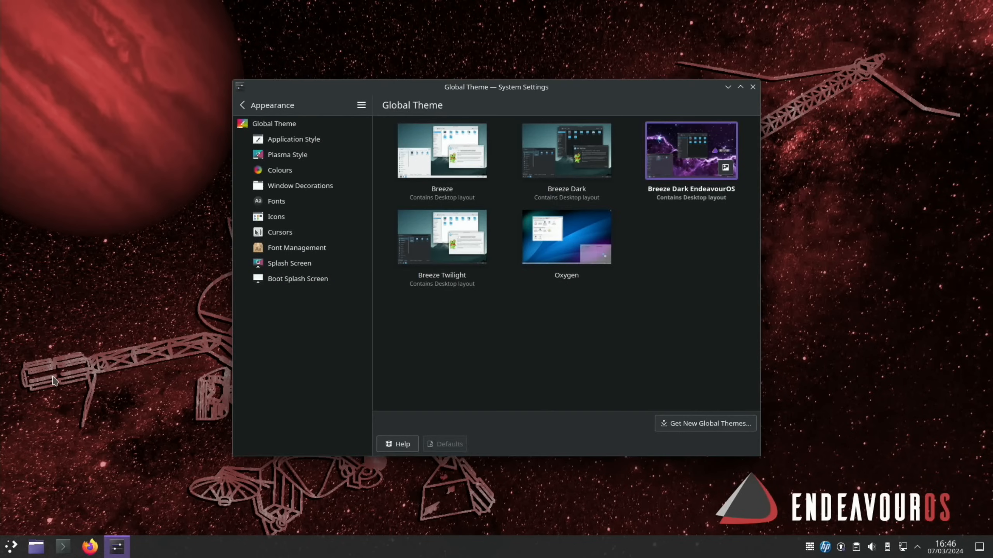
mouse_move(668, 203)
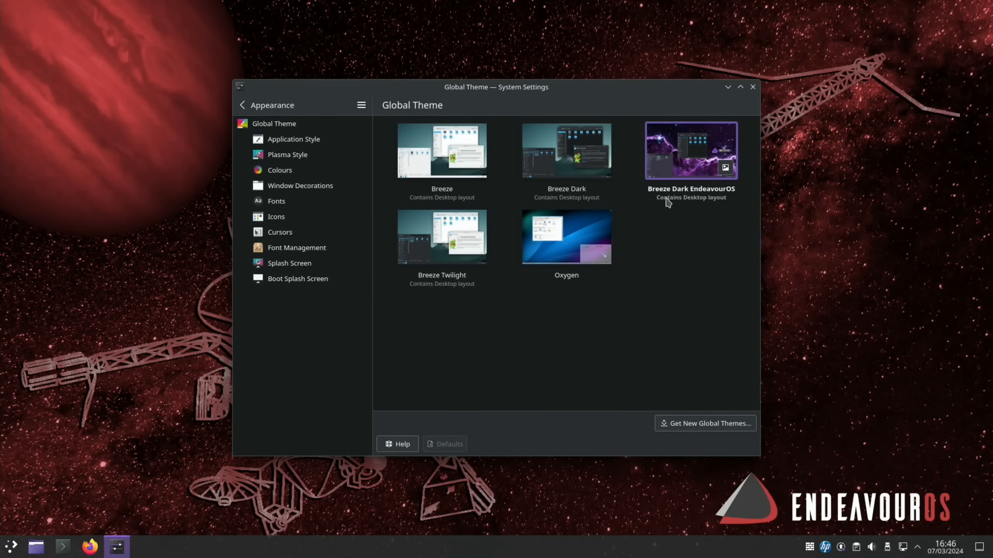
mouse_move(657, 310)
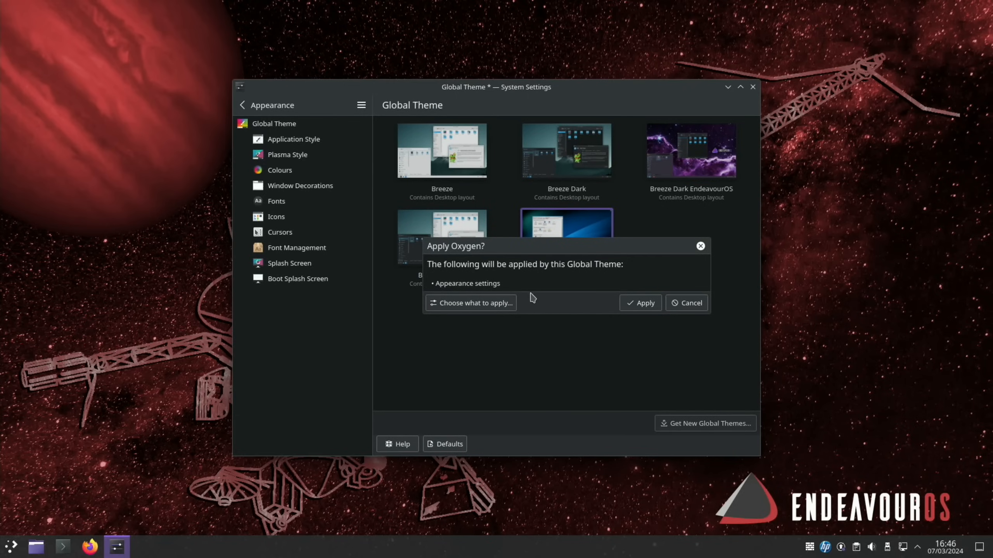
click(471, 302)
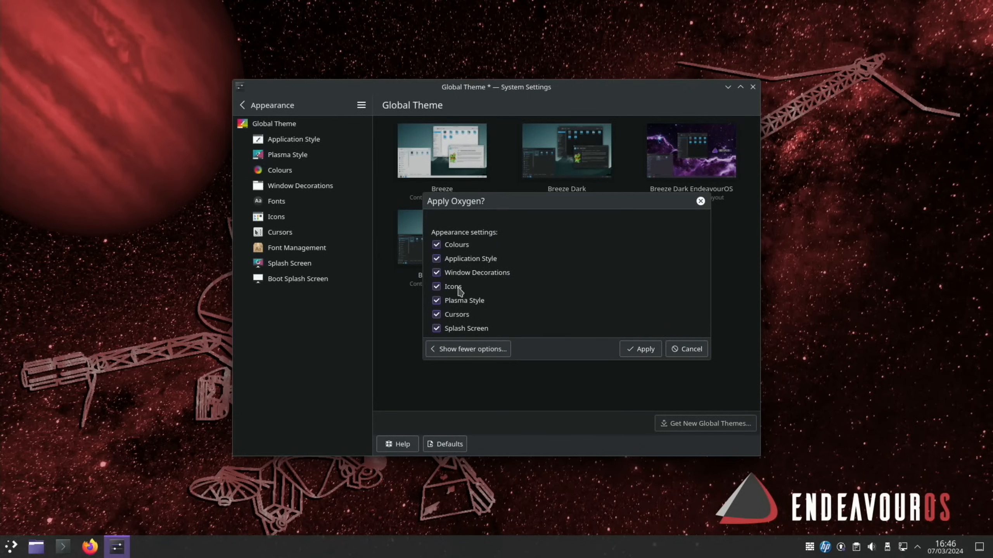
click(436, 257)
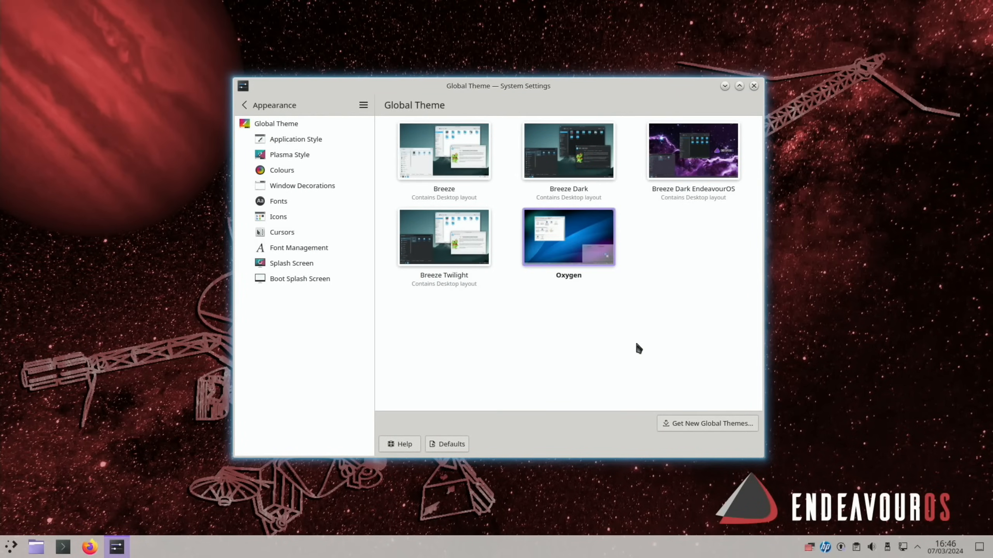
mouse_move(555, 255)
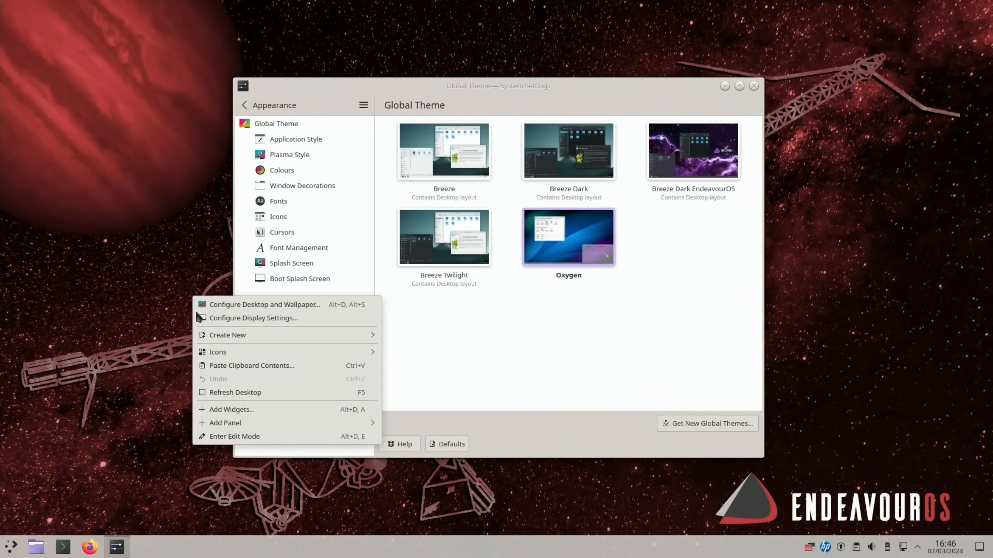
mouse_move(207, 386)
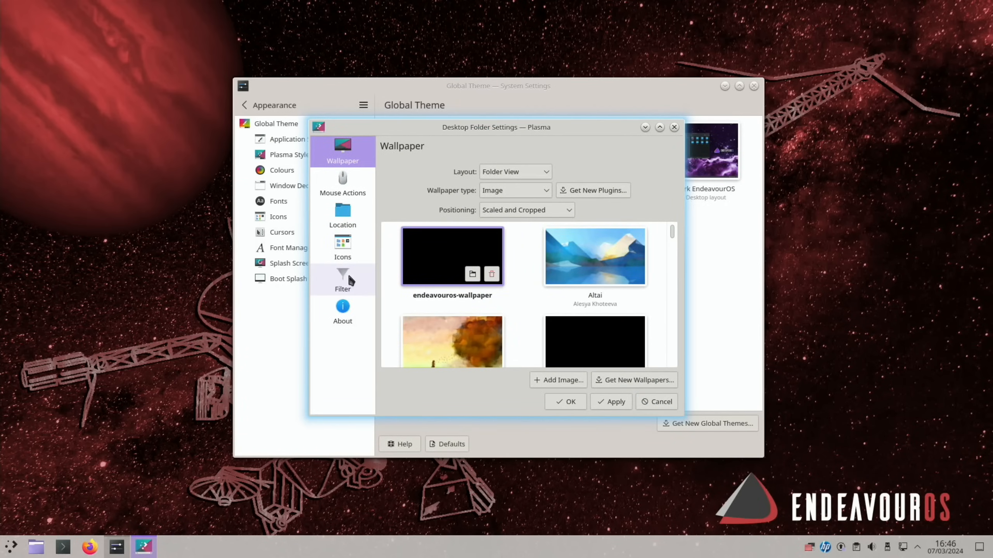
- Apply the Altai wallpaper to the desktop and keep the change on closing
scroll(down, 3)
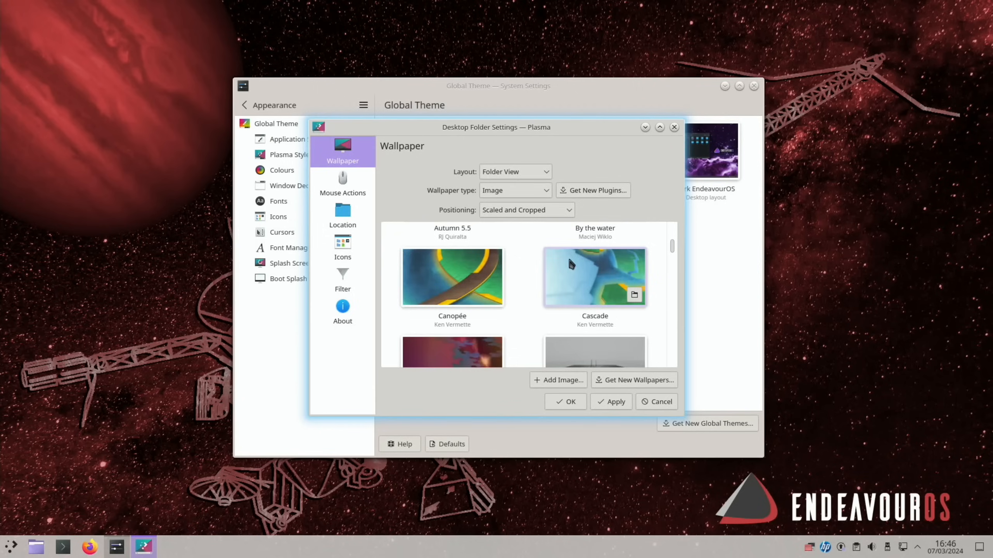
scroll(down, 3)
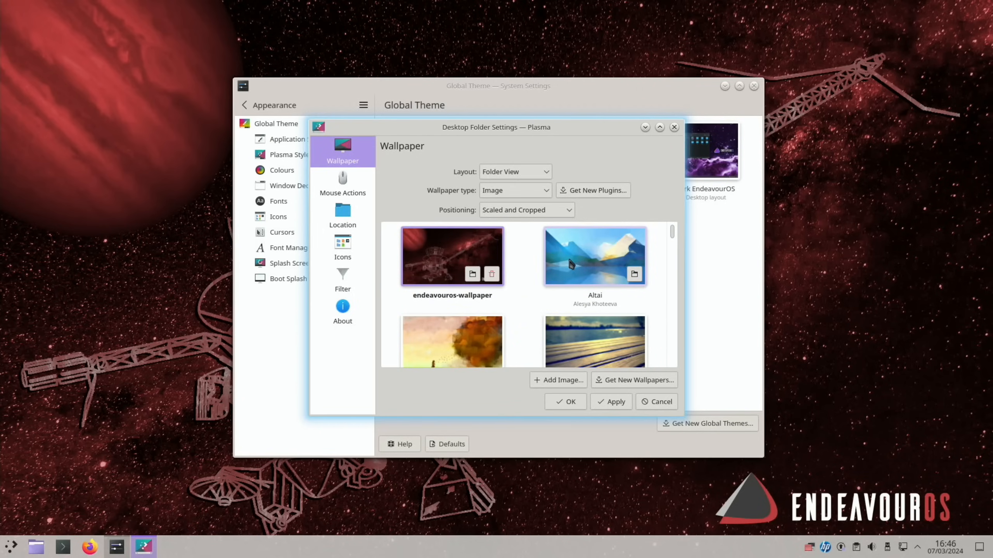
click(594, 256)
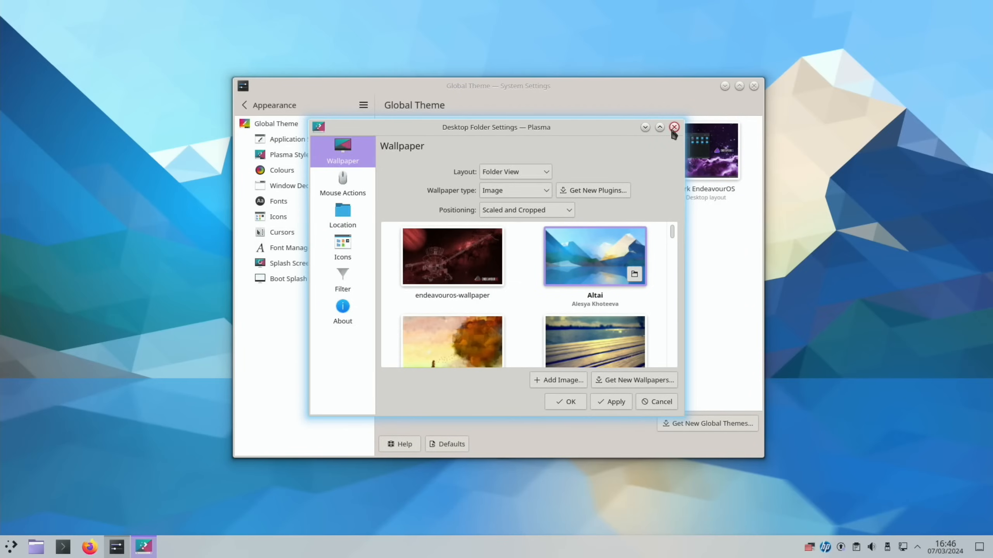
click(674, 127)
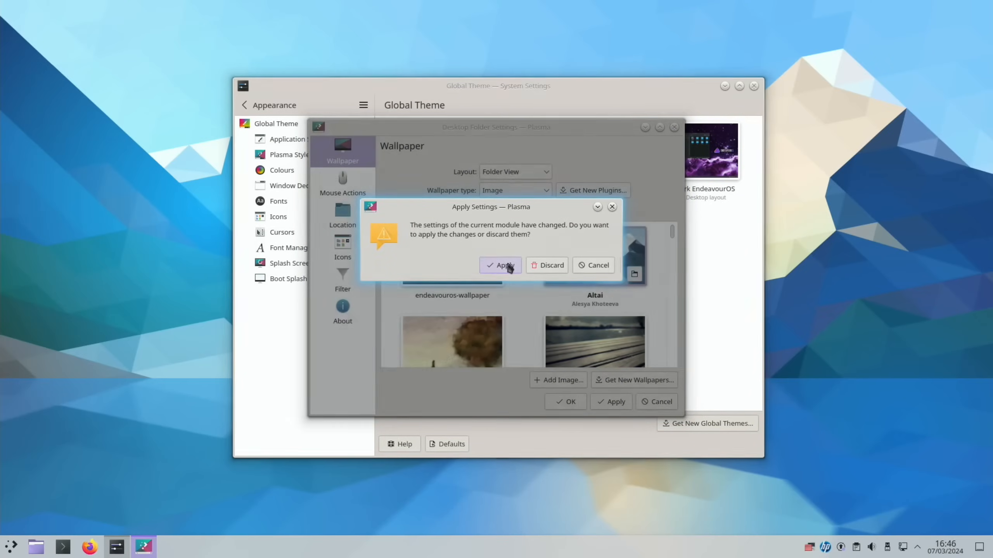
click(500, 265)
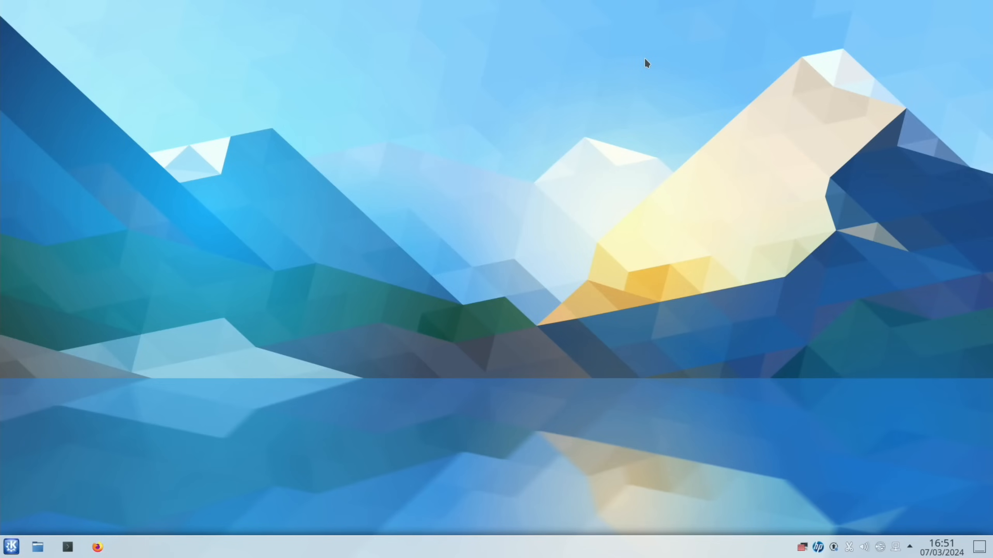
- Search KRunner for 'blue', 'discover', 'display' and 'fire' to see matching results
text(blue)
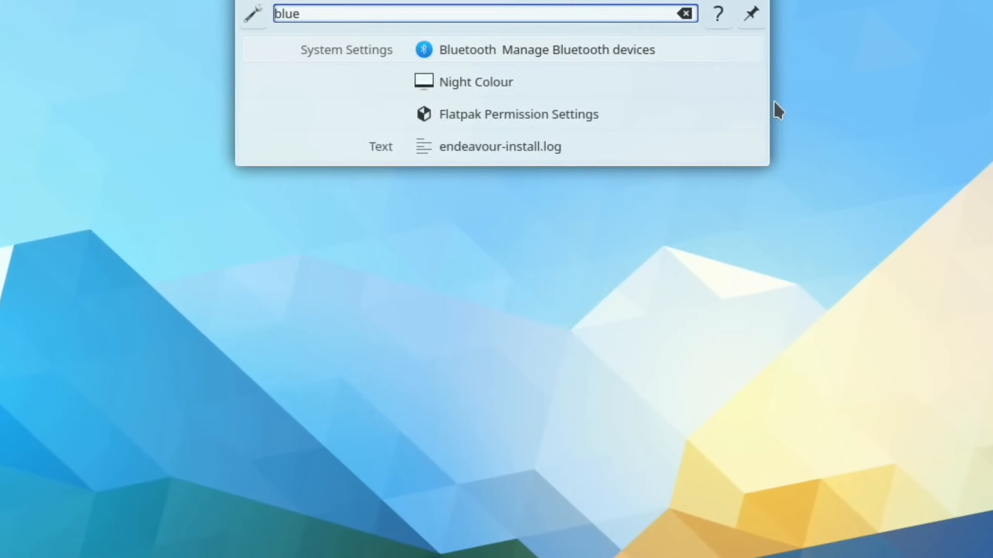
key(BackSpace)
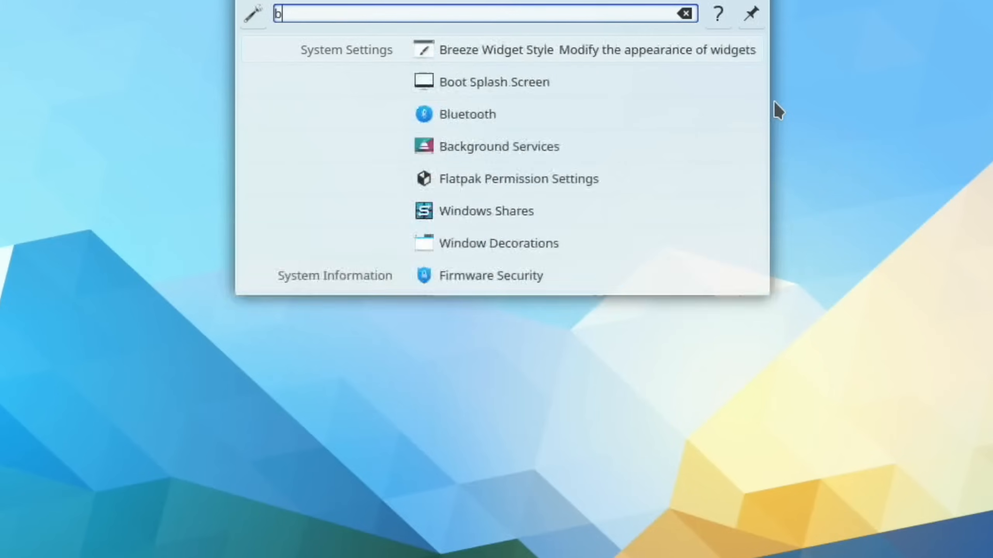
text(discover)
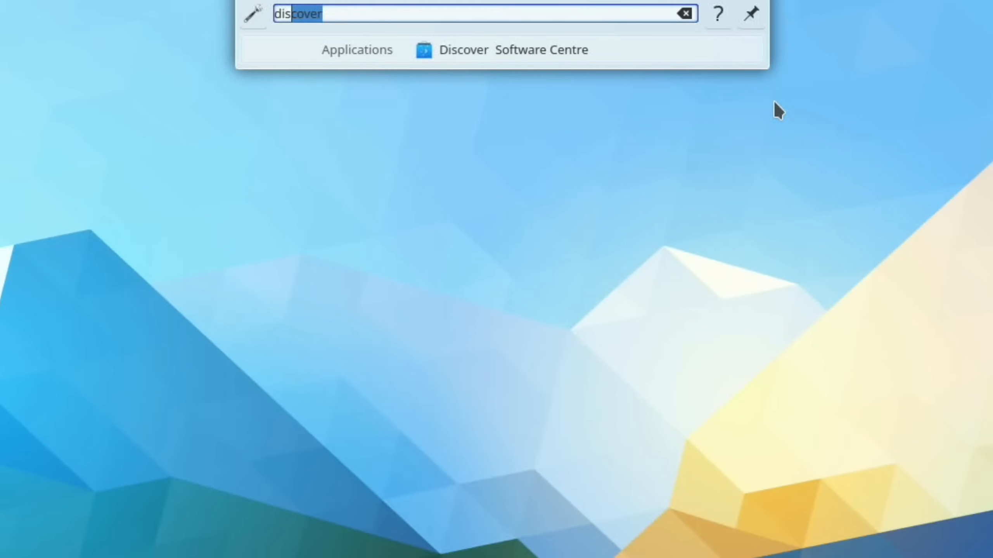
text(display)
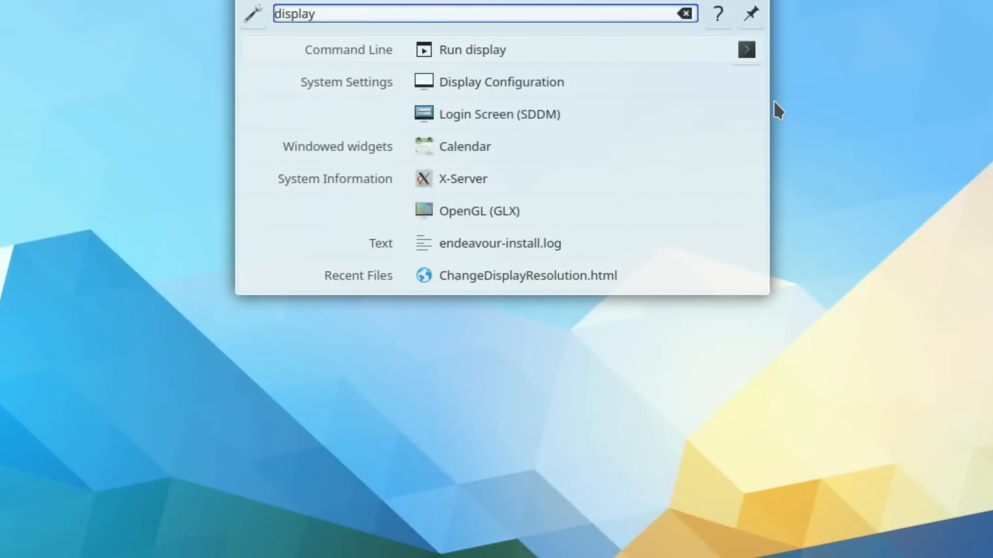
text(se)
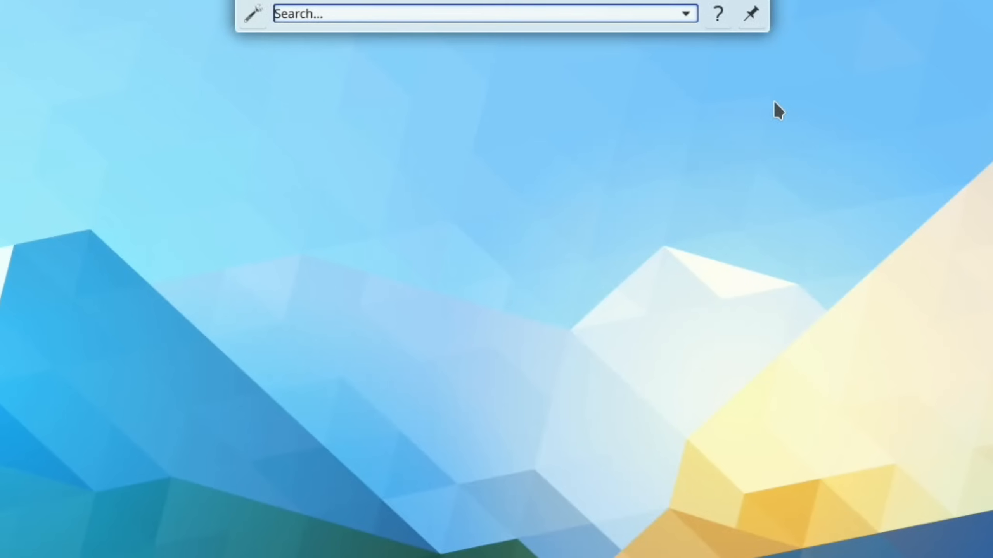
text(fire)
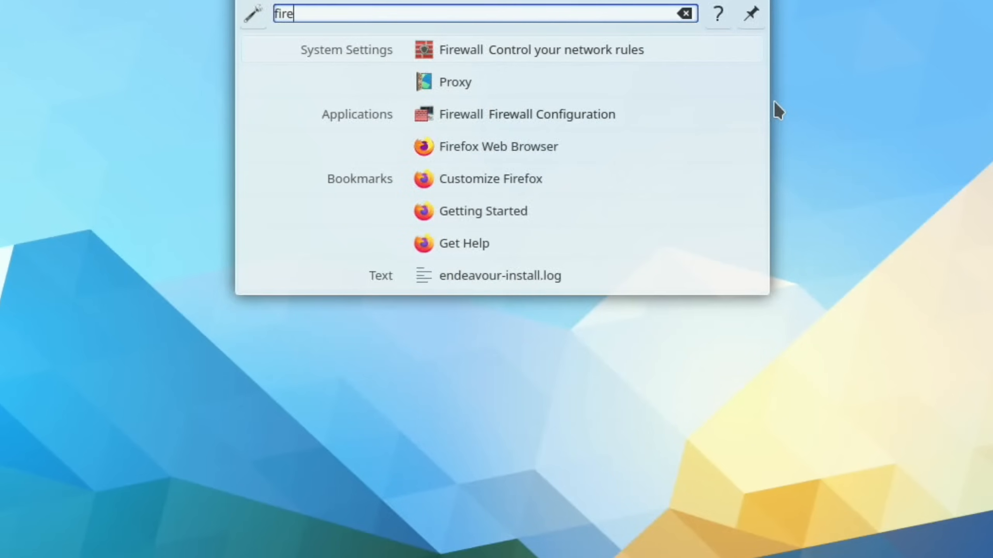
key(BackSpace)
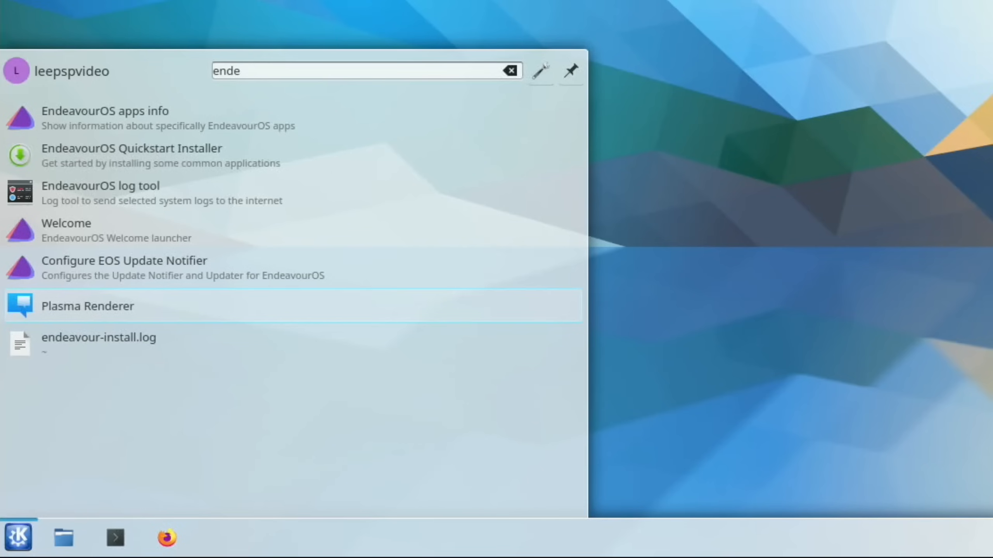
mouse_move(168, 205)
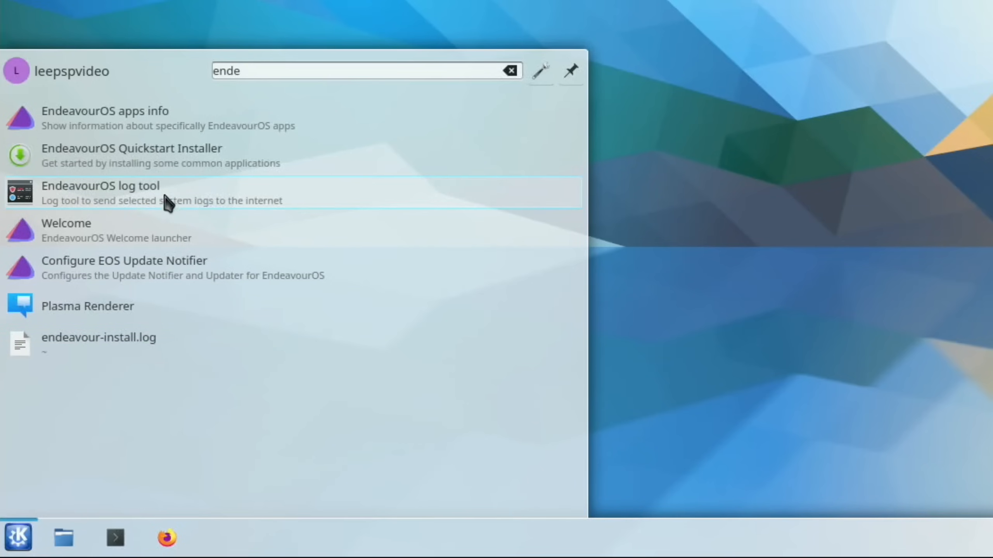
- Launch EndeavourOS Welcome from the Application Launcher search
click(165, 192)
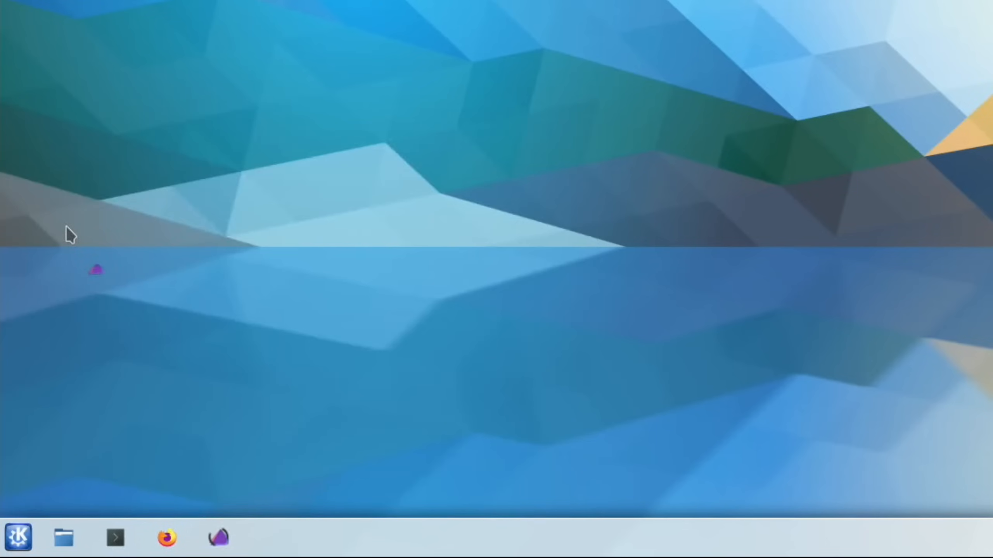
click(219, 537)
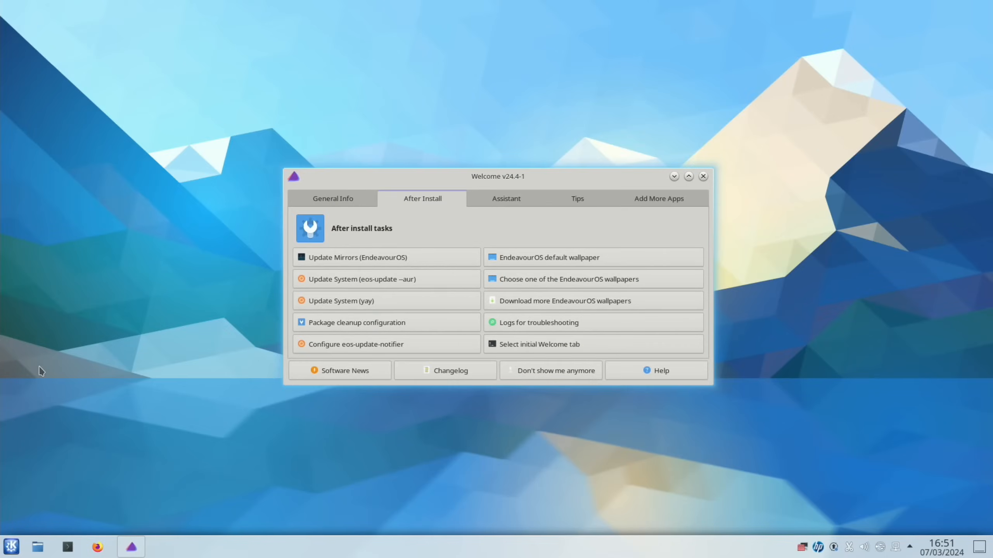
mouse_move(332, 199)
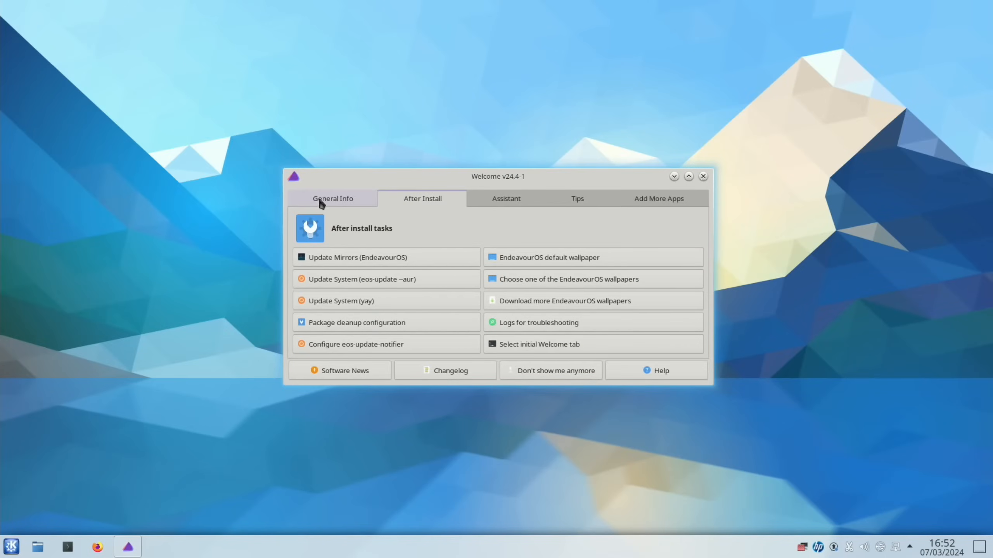
- View the General Info, After Install, Assistant and Add More Apps sections, then reach the application launcher
click(332, 199)
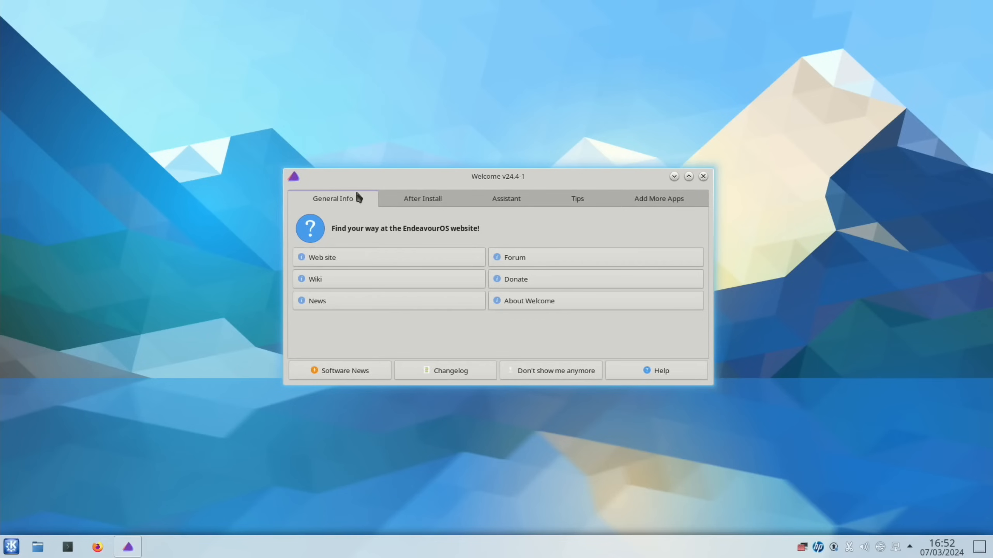
click(422, 198)
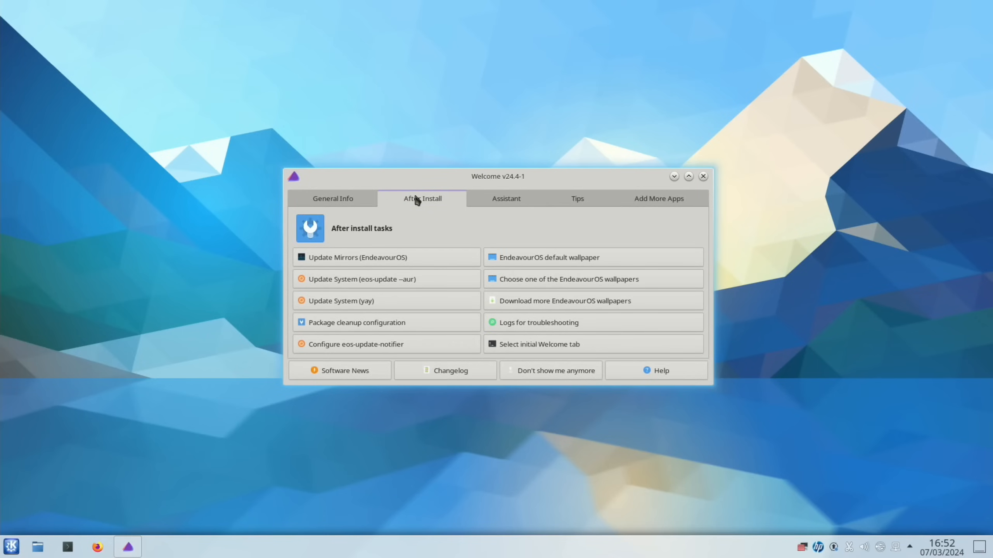
click(505, 198)
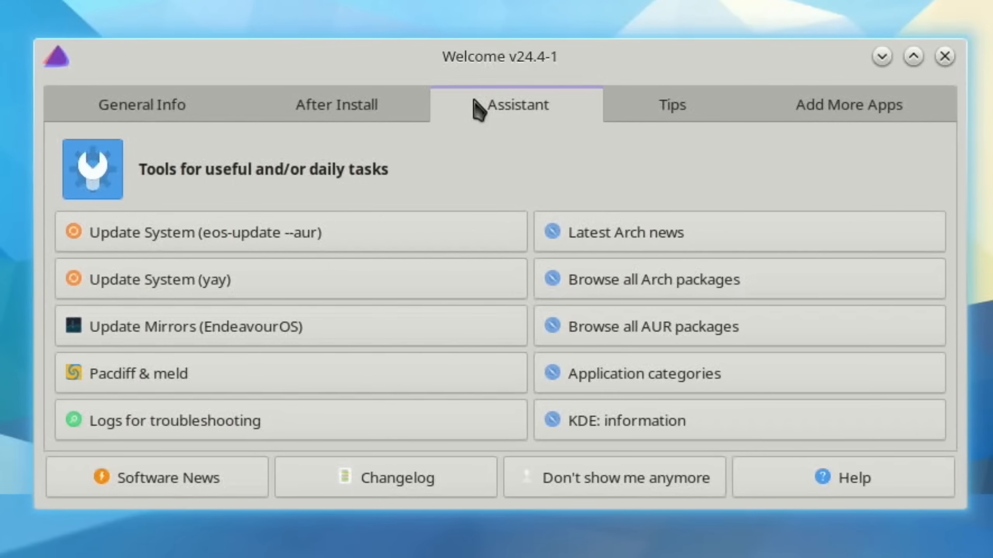
mouse_move(646, 279)
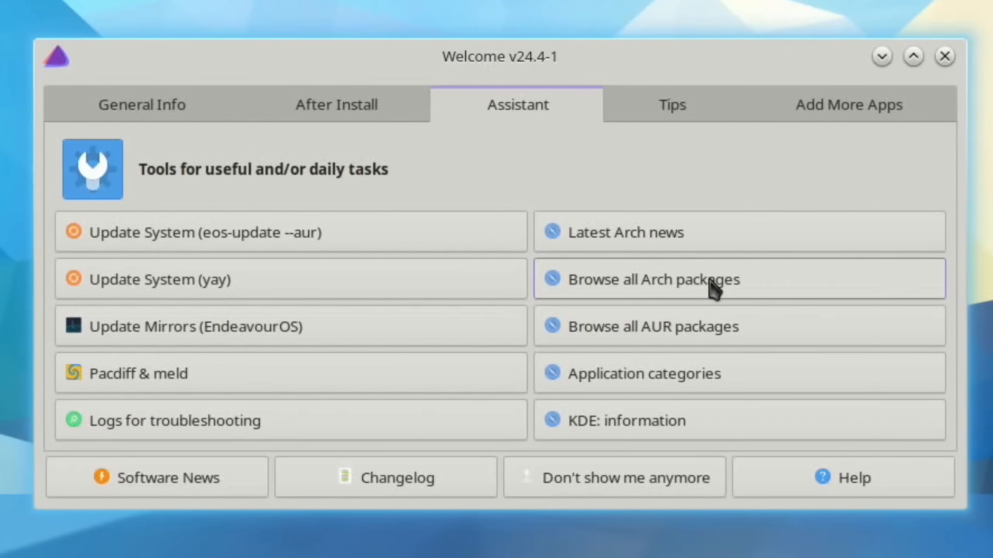
mouse_move(653, 341)
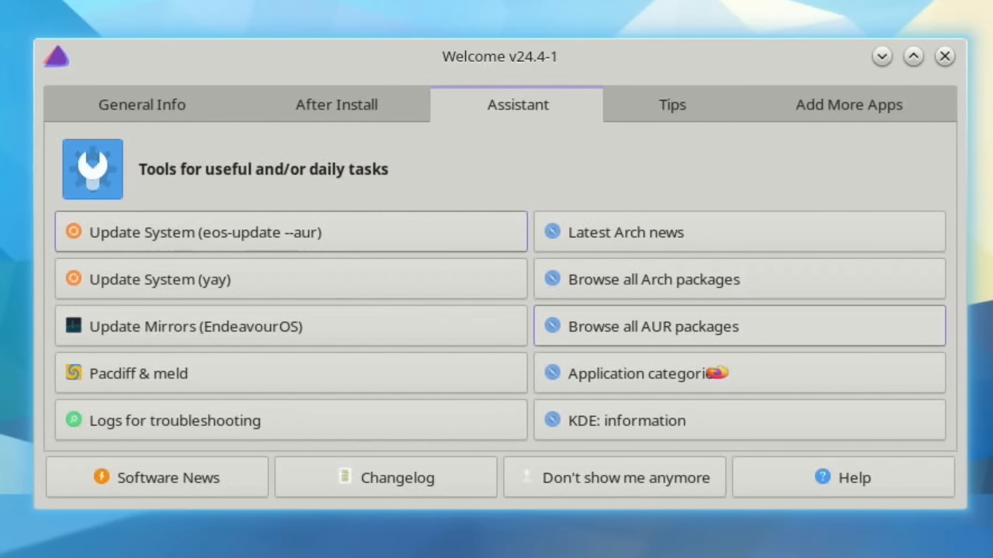
click(638, 325)
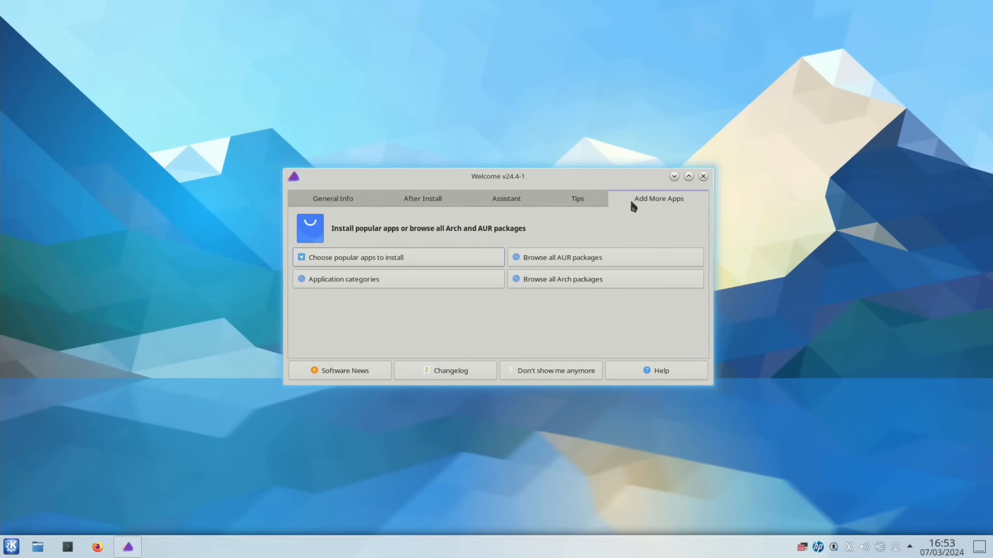
mouse_move(562, 278)
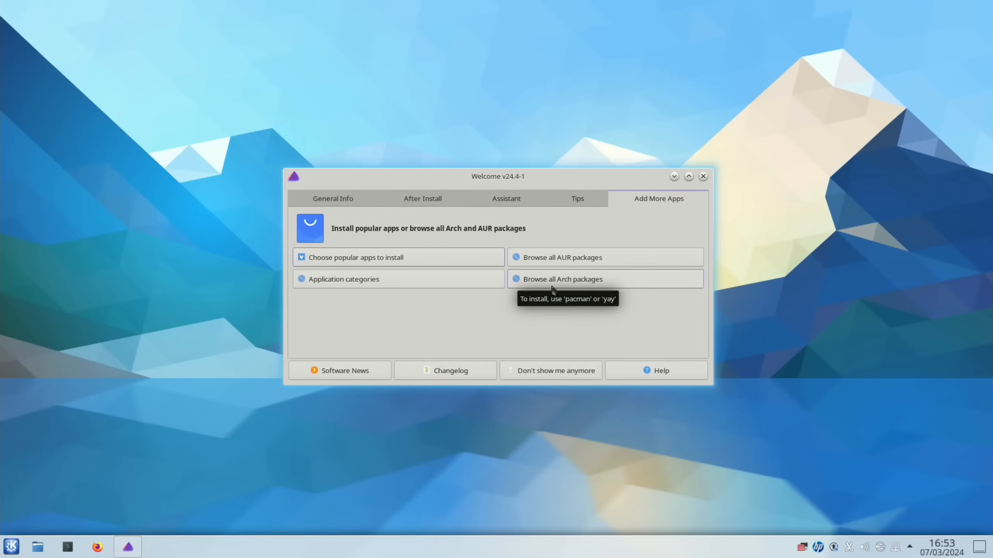
mouse_move(460, 214)
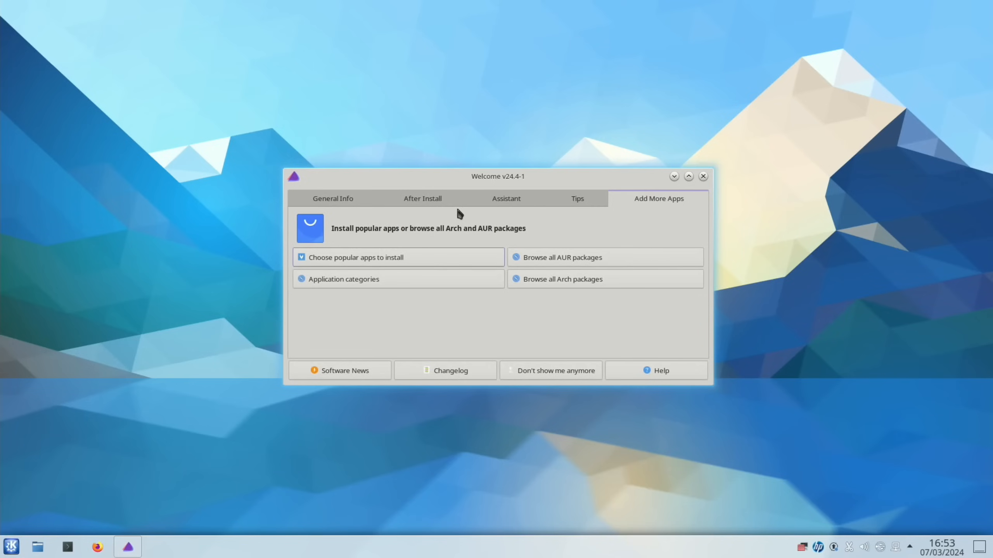
mouse_move(550, 189)
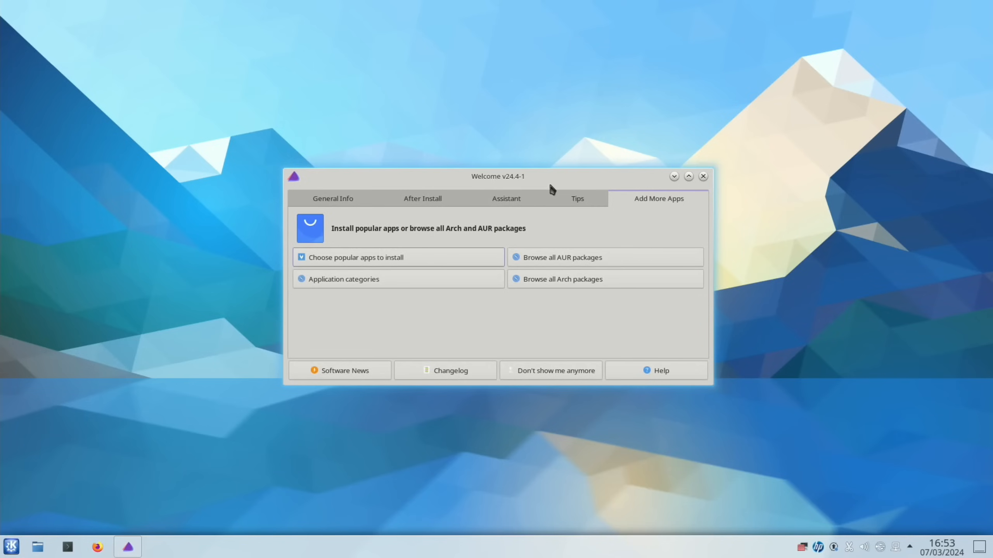
mouse_move(640, 279)
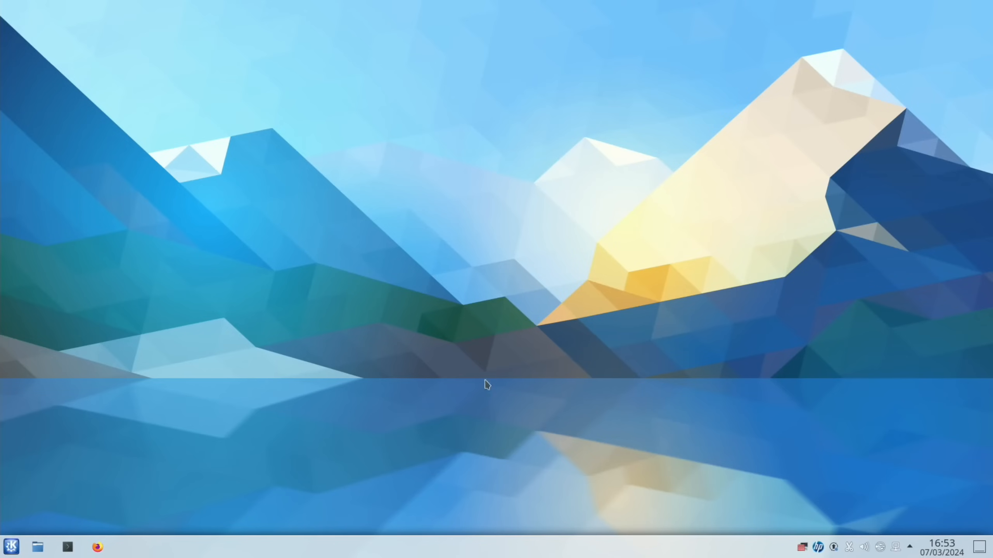
click(11, 546)
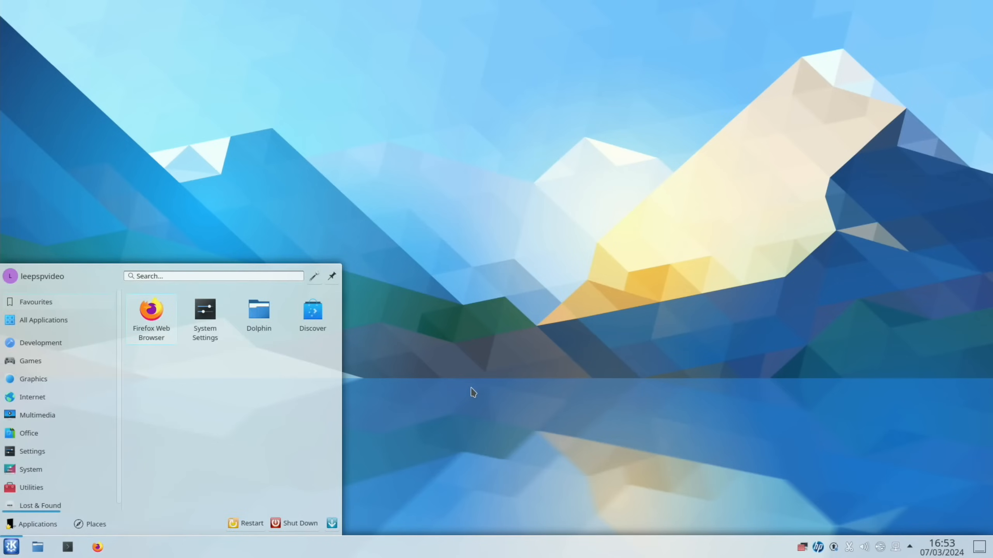